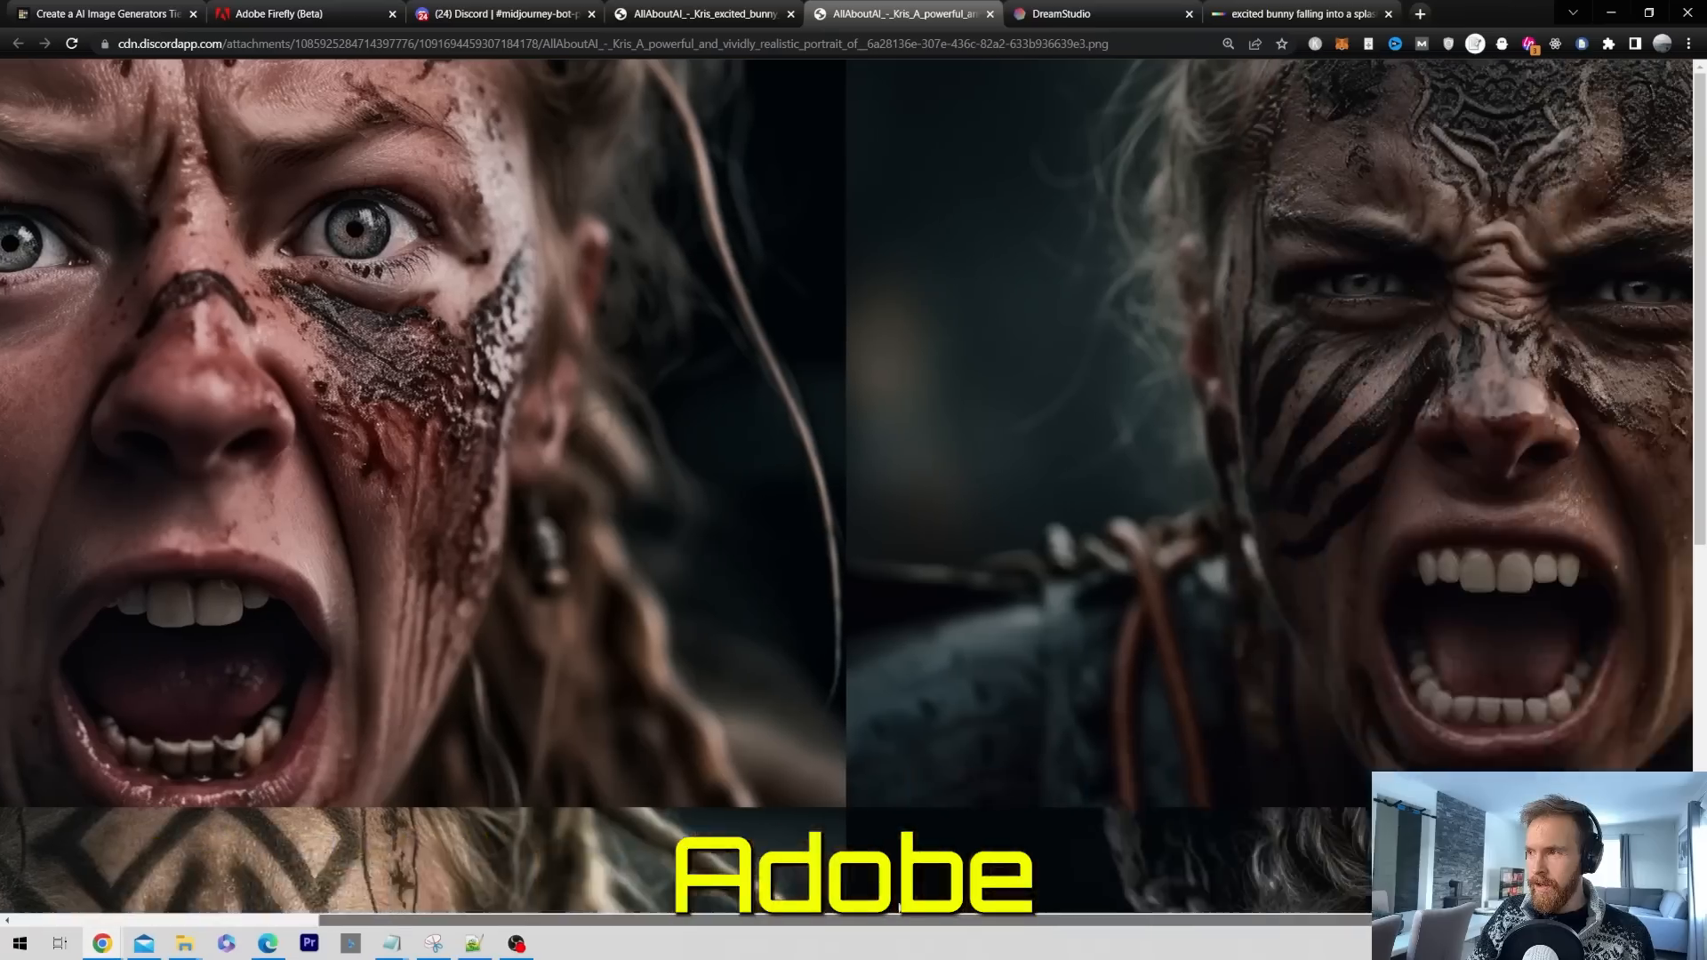
# Step: Bring up the TierMaker AI image generators list with empty S–D tiers
pyautogui.click(295, 13)
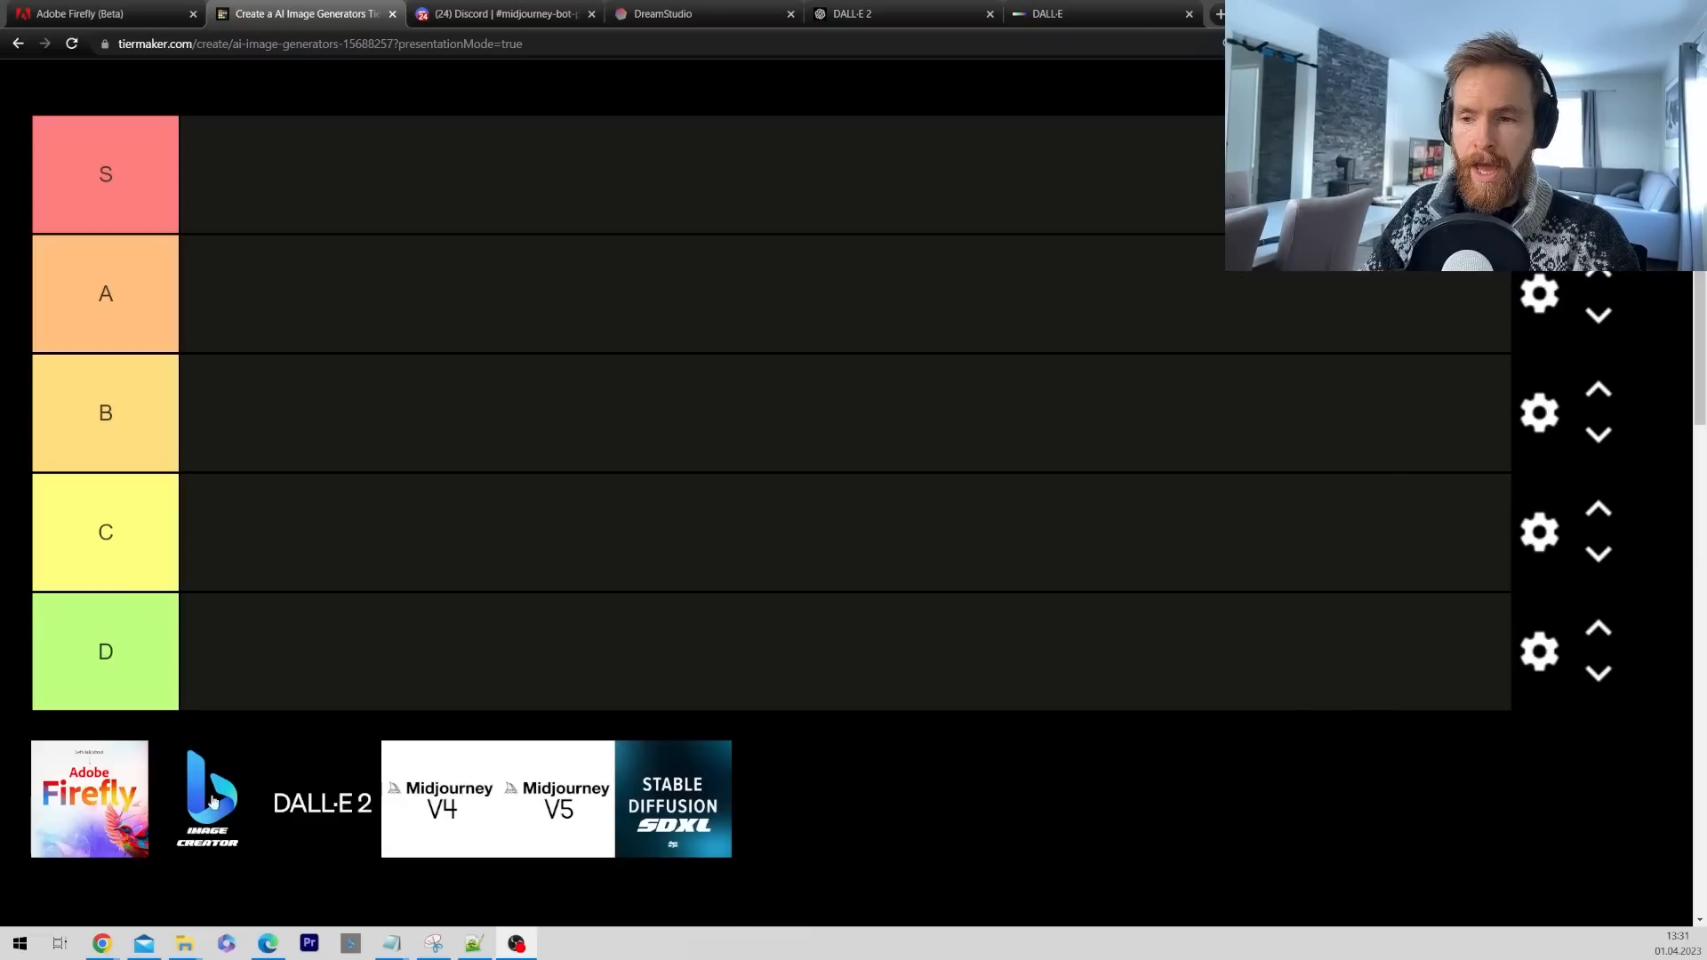
pyautogui.moveTo(374, 836)
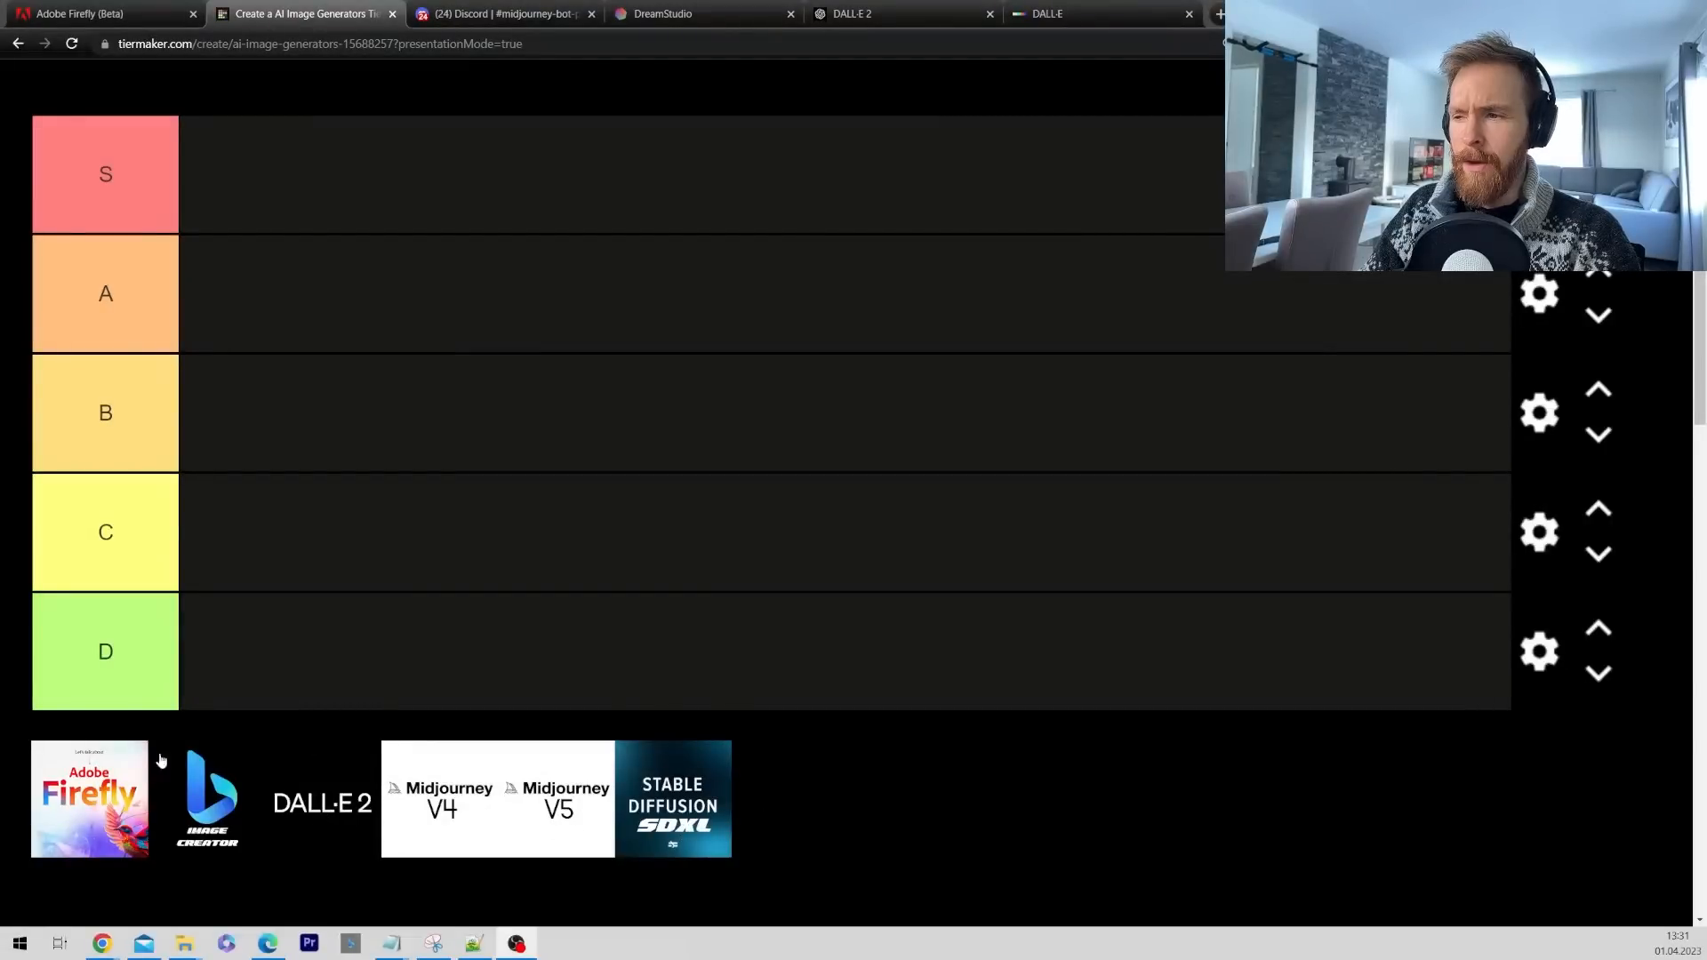
pyautogui.moveTo(519, 792)
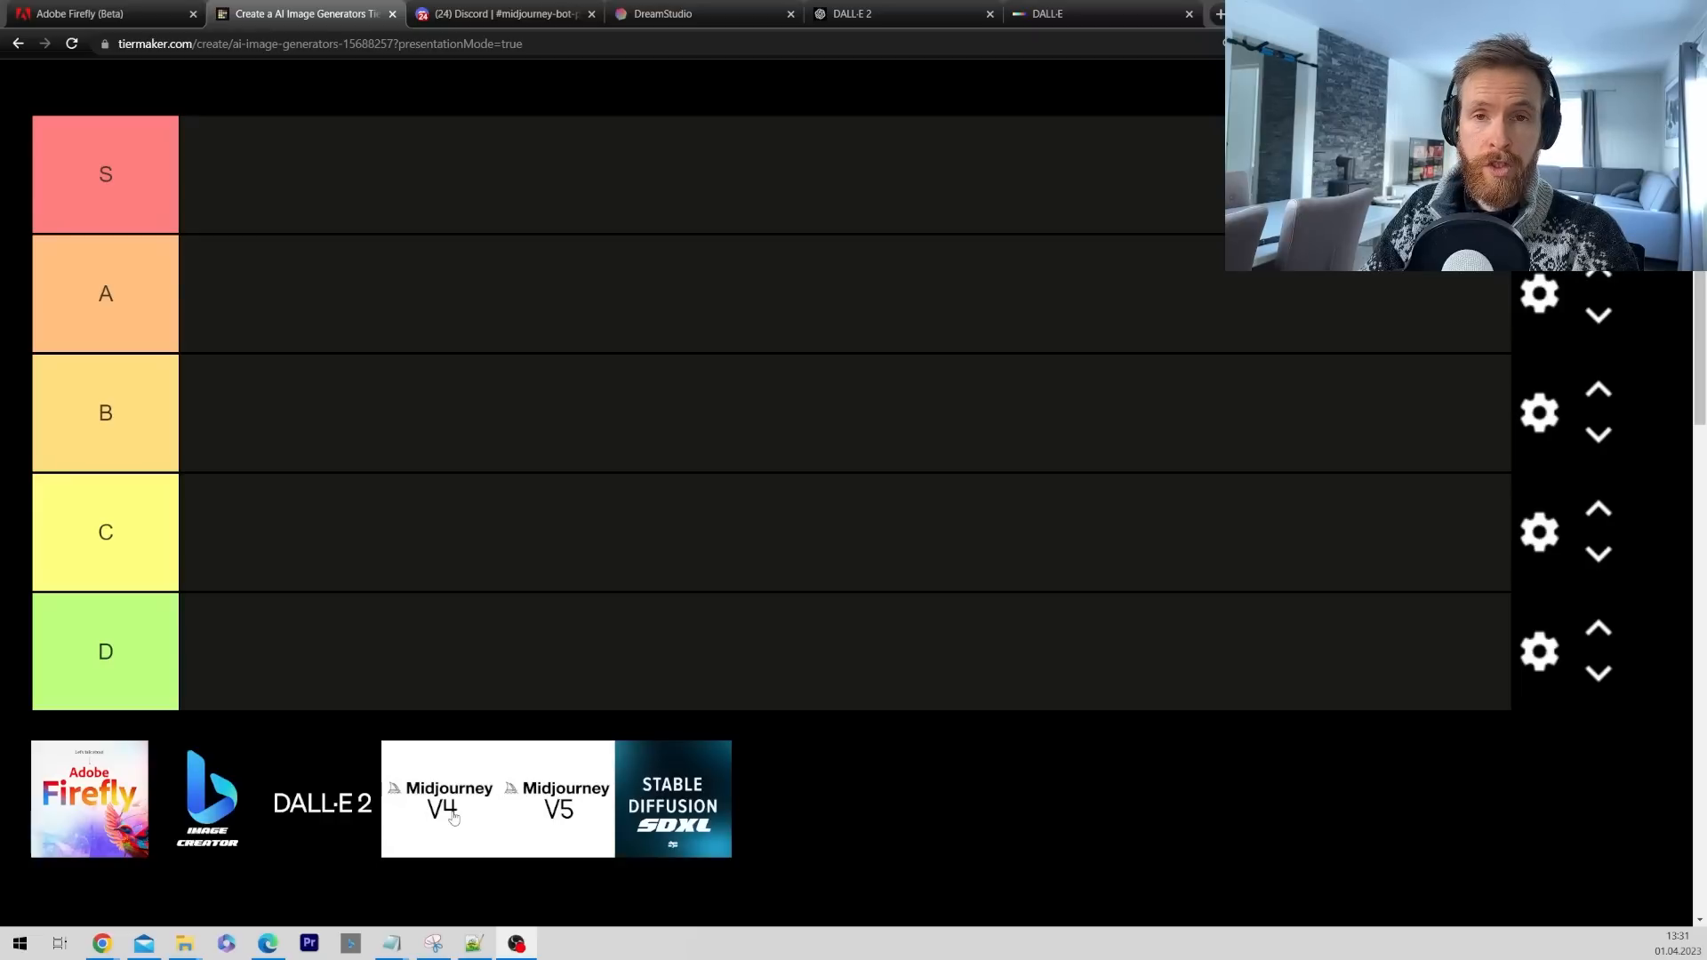
# Step: In Discord, set Midjourney to version 4 and scroll the full-size splash-art bunny grid
pyautogui.click(495, 14)
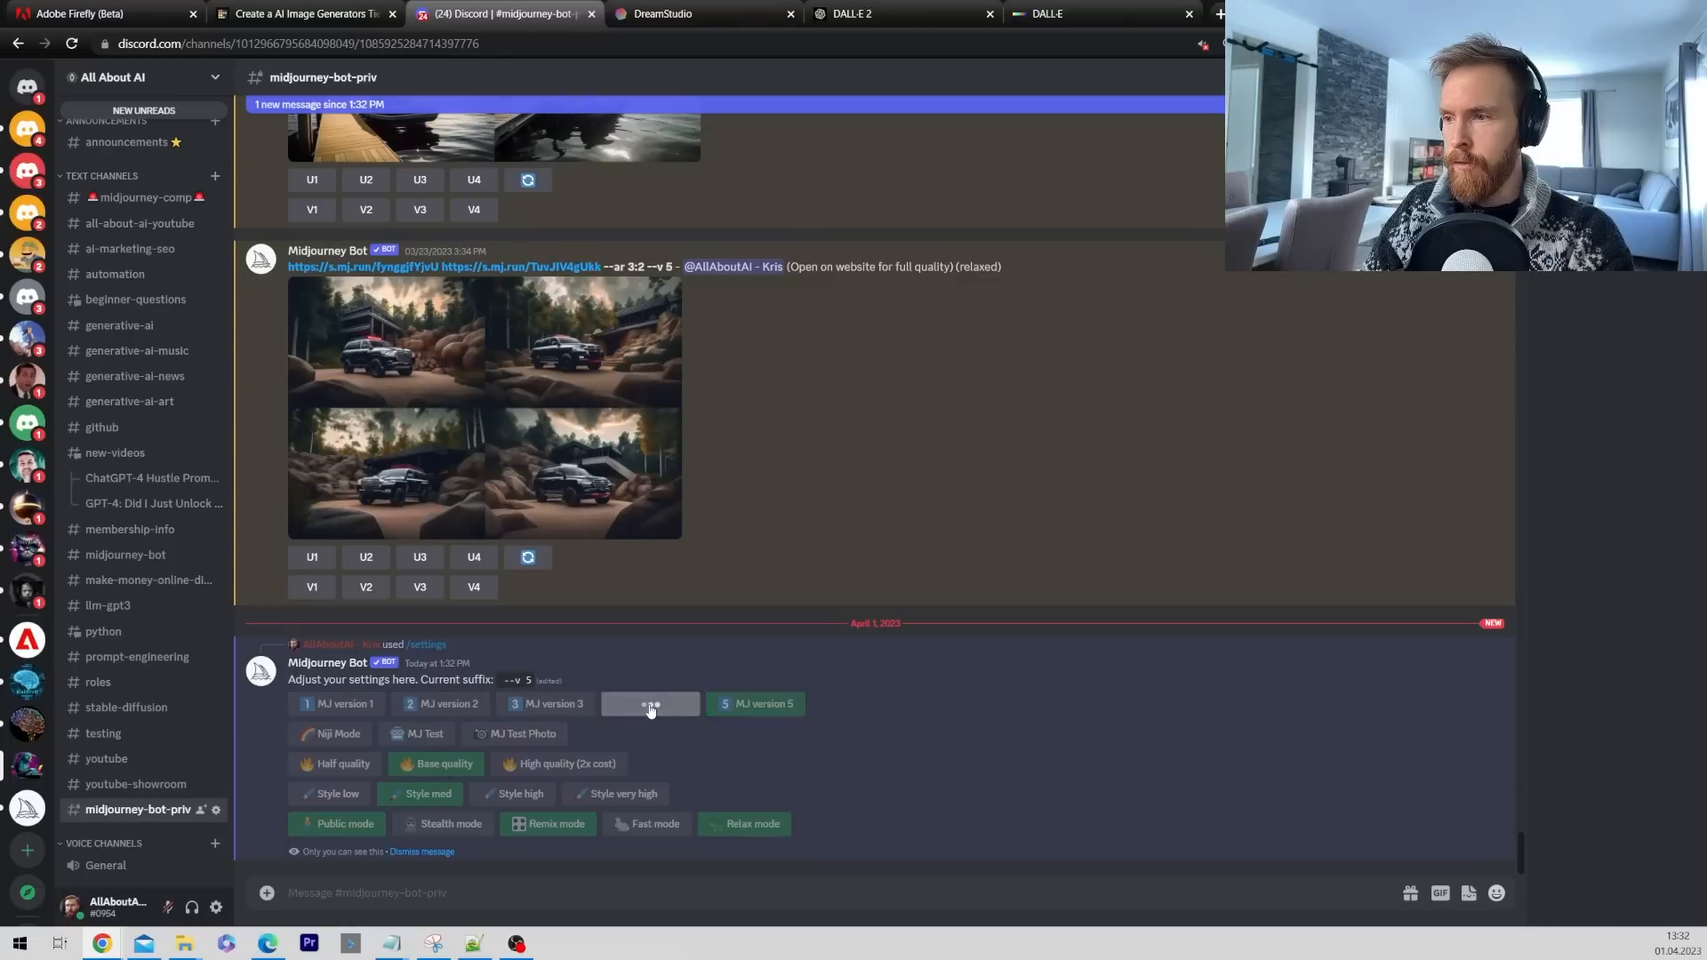
pyautogui.click(649, 703)
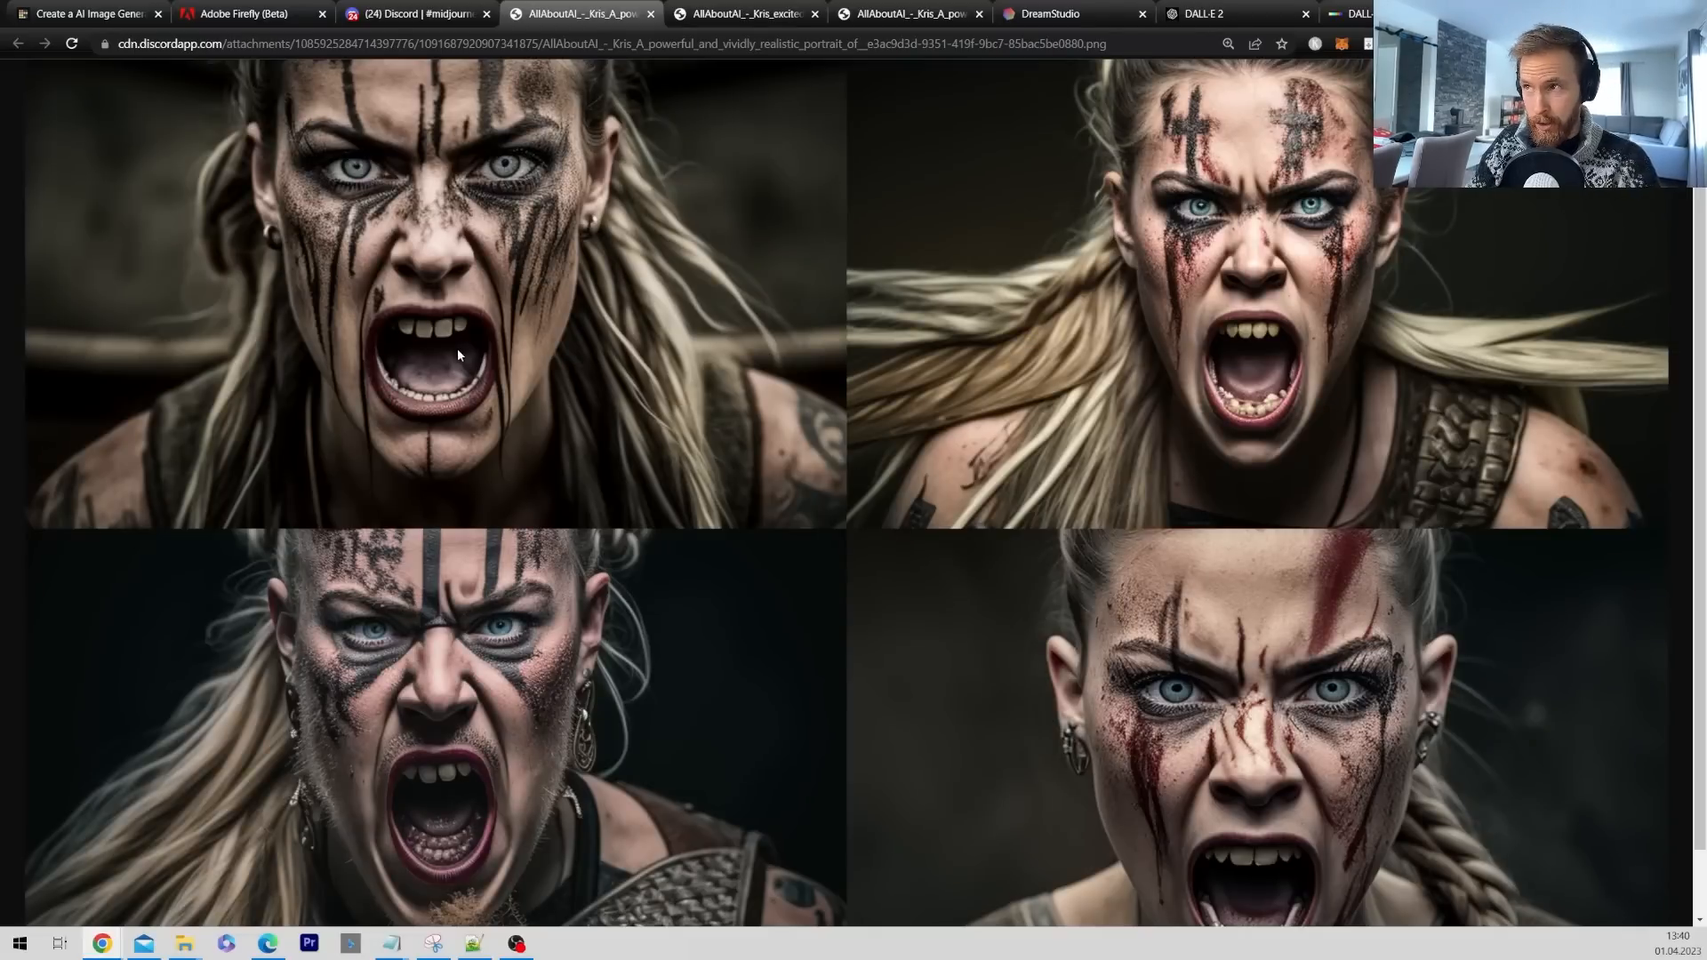
pyautogui.click(746, 14)
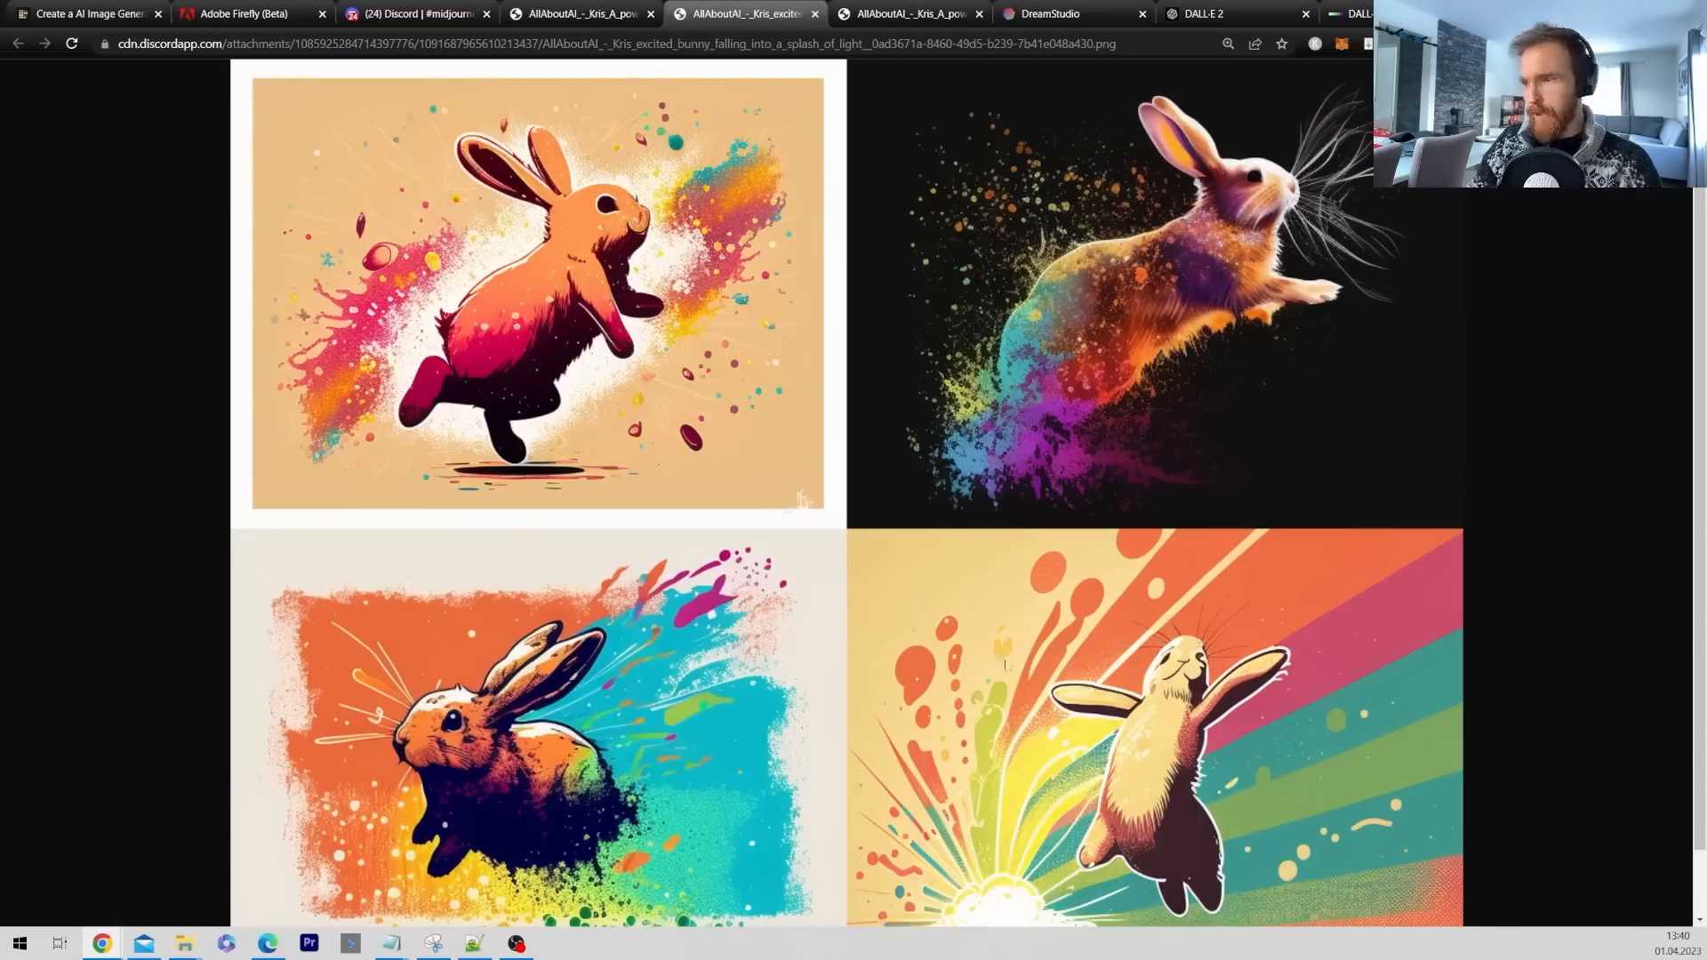
pyautogui.scroll(-3)
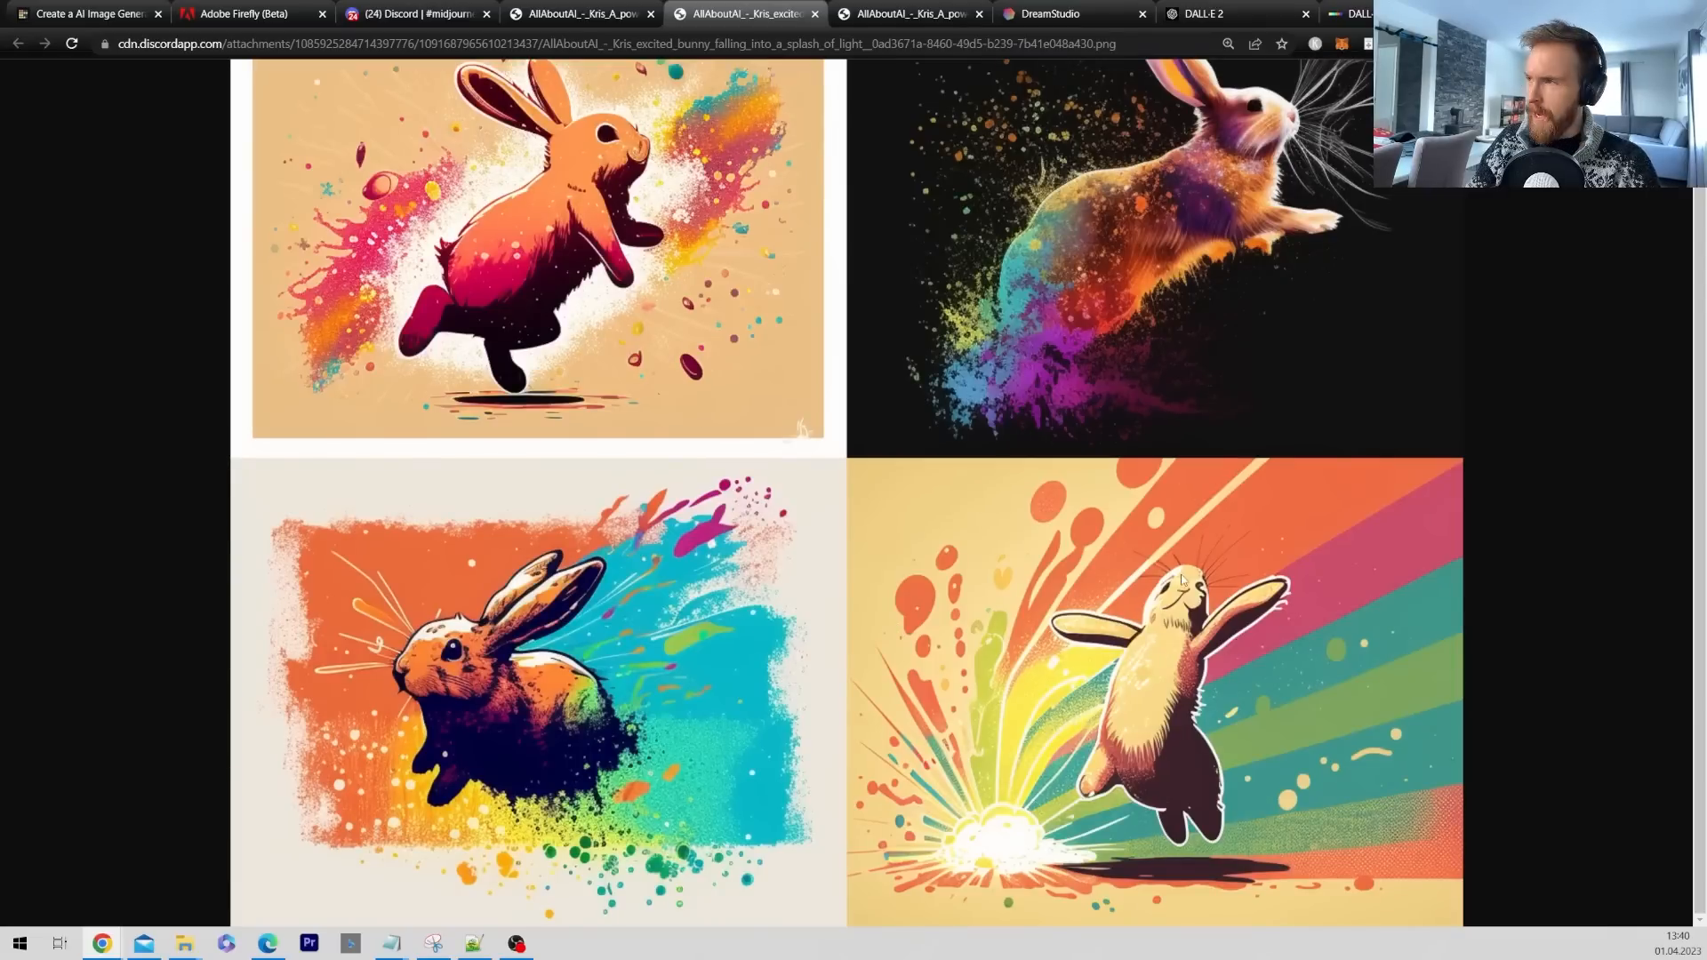
pyautogui.scroll(-3)
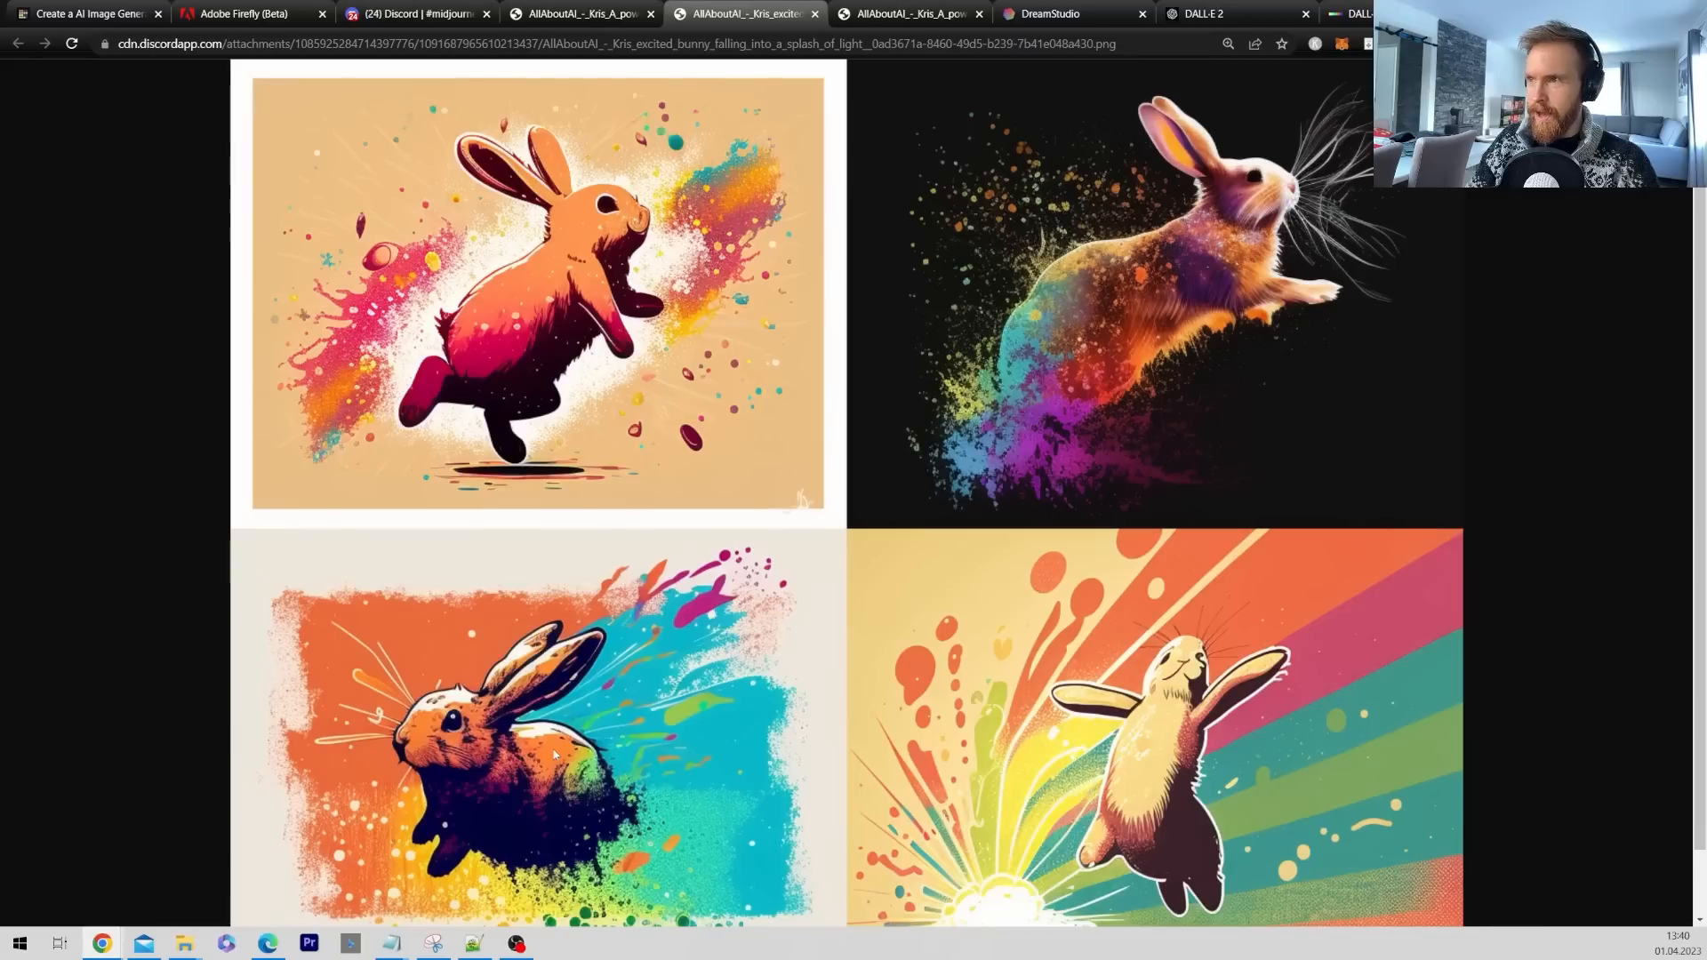
pyautogui.moveTo(1004, 299)
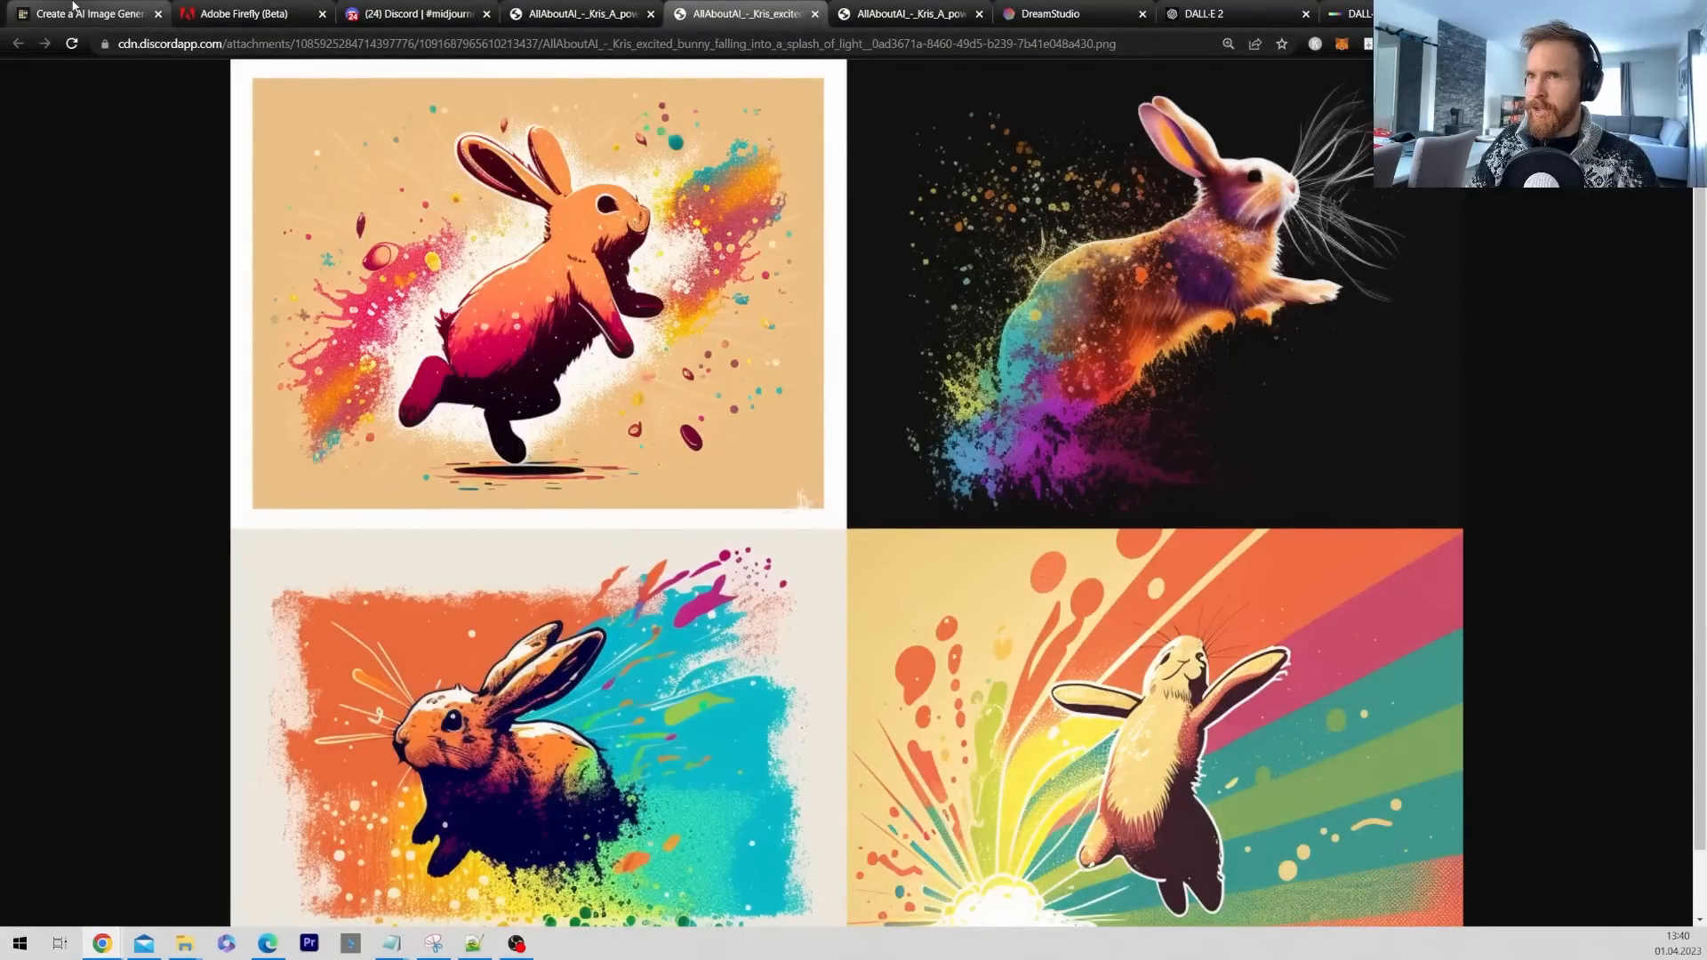
# Step: Back in TierMaker, drag the Midjourney V4 logo into the C row
pyautogui.click(87, 13)
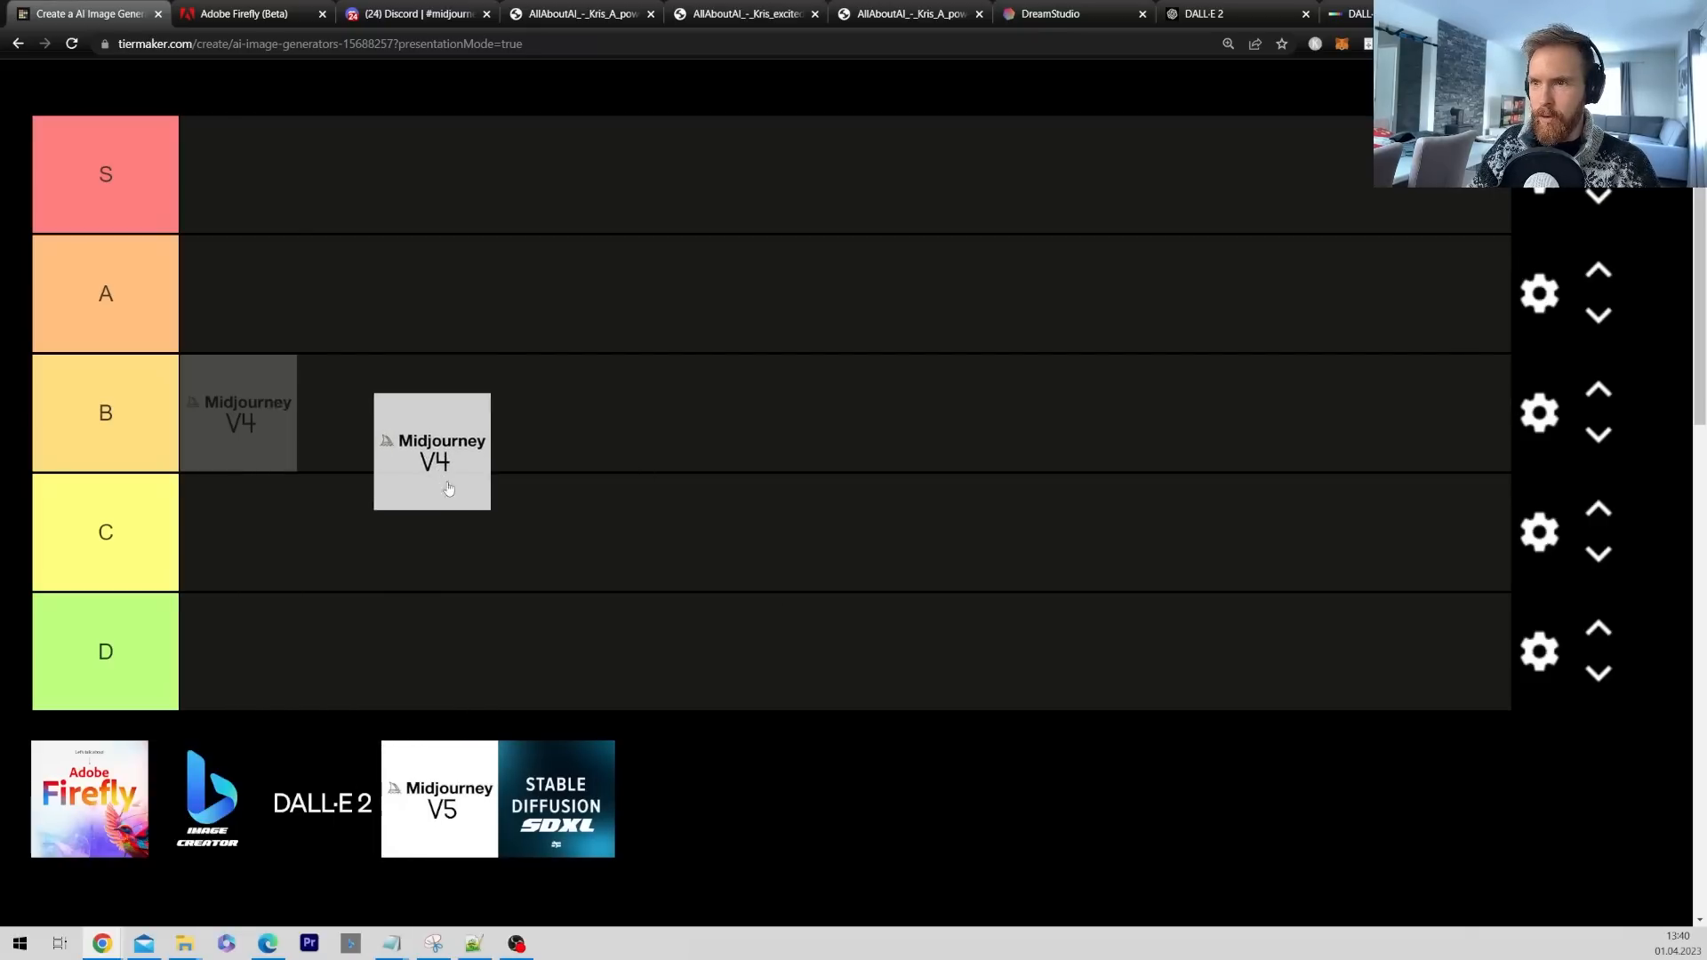
pyautogui.moveTo(432, 451); pyautogui.dragTo(239, 520)
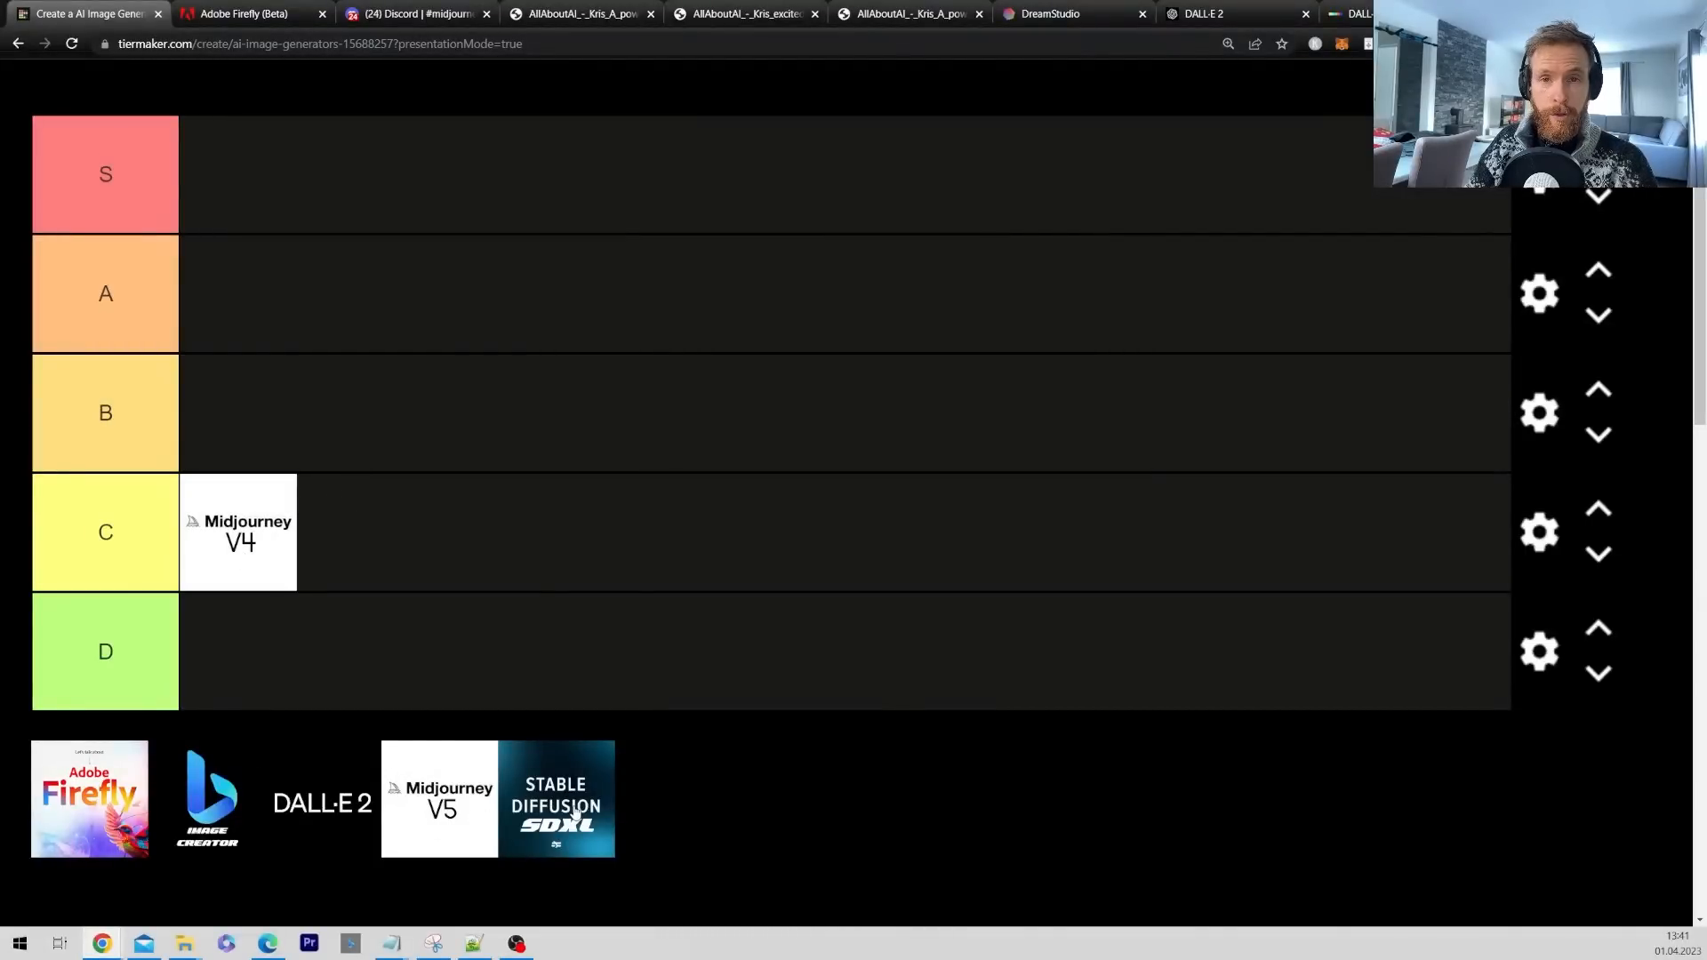
# Step: Dream the Viking prompt with negative prompt 'blurry, hands', strength 7, 70 steps
pyautogui.click(1051, 13)
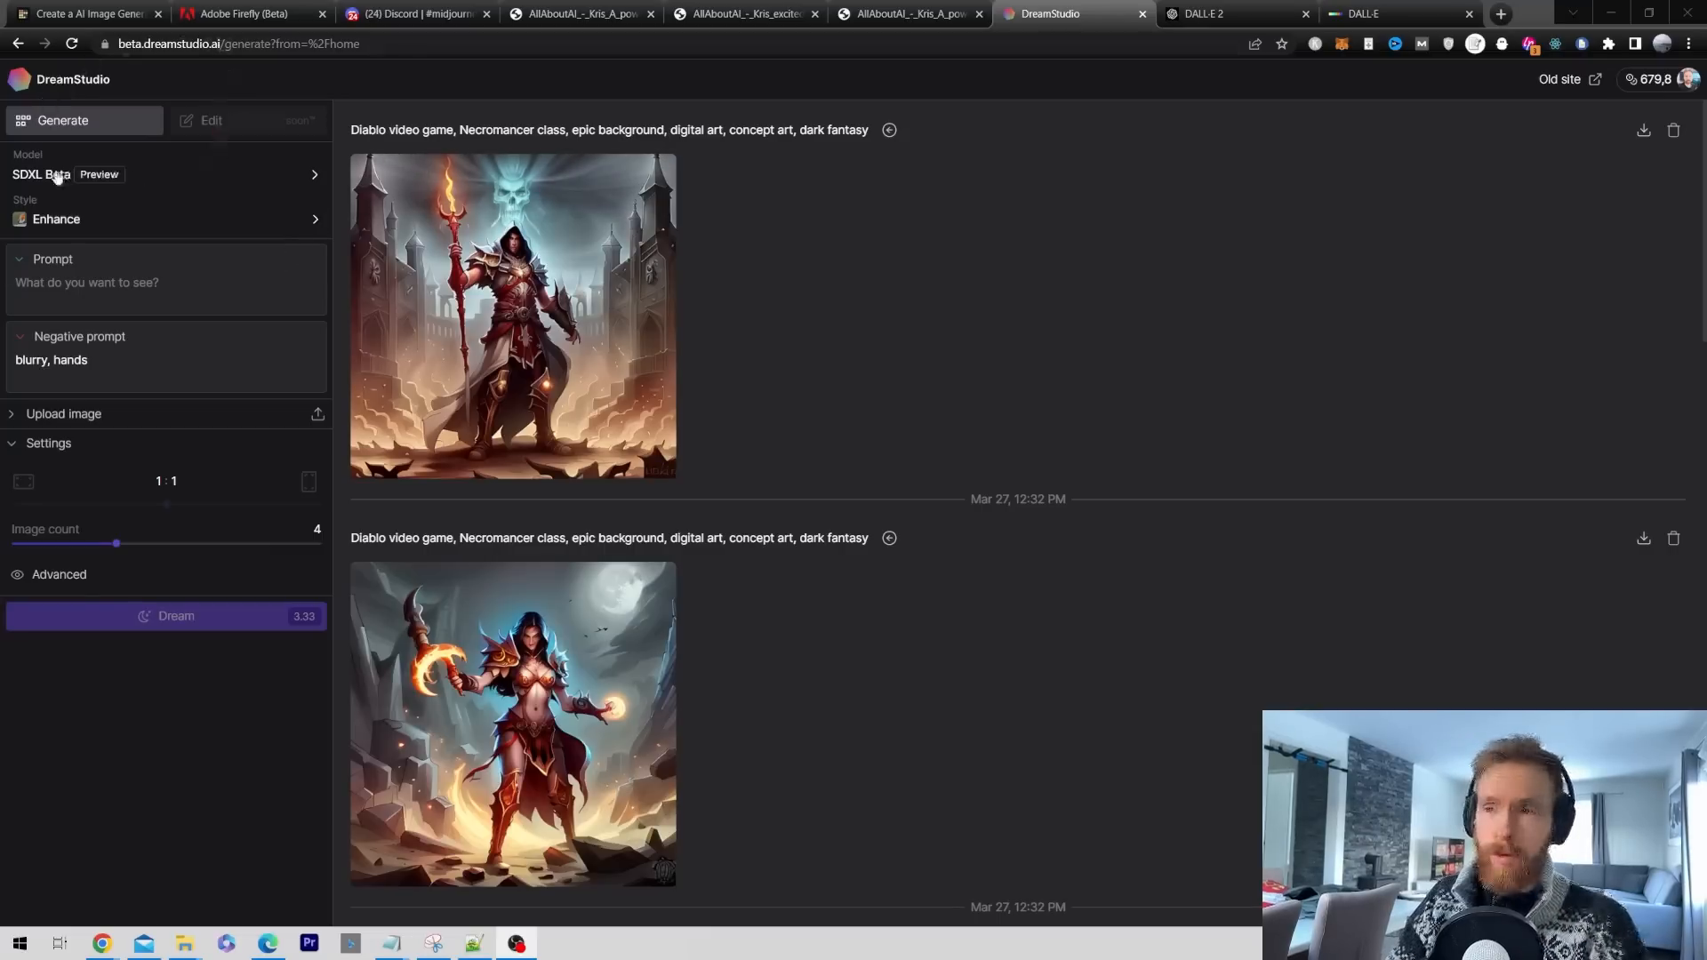
pyautogui.moveTo(184, 198)
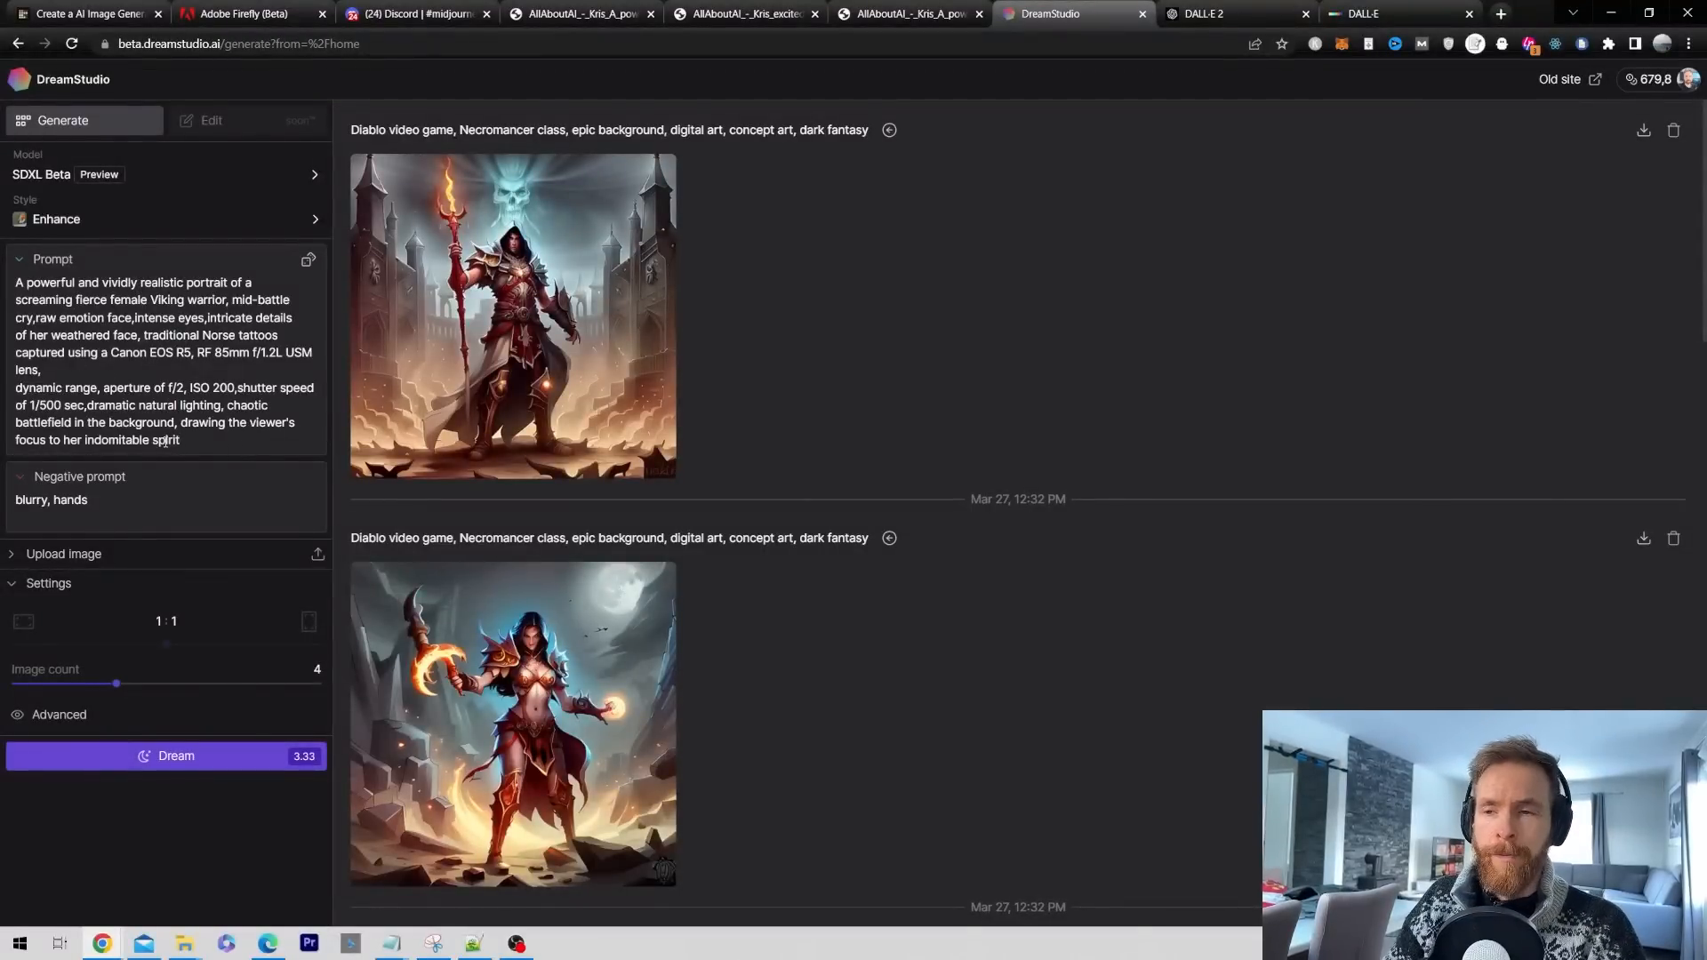
pyautogui.doubleClick(51, 500)
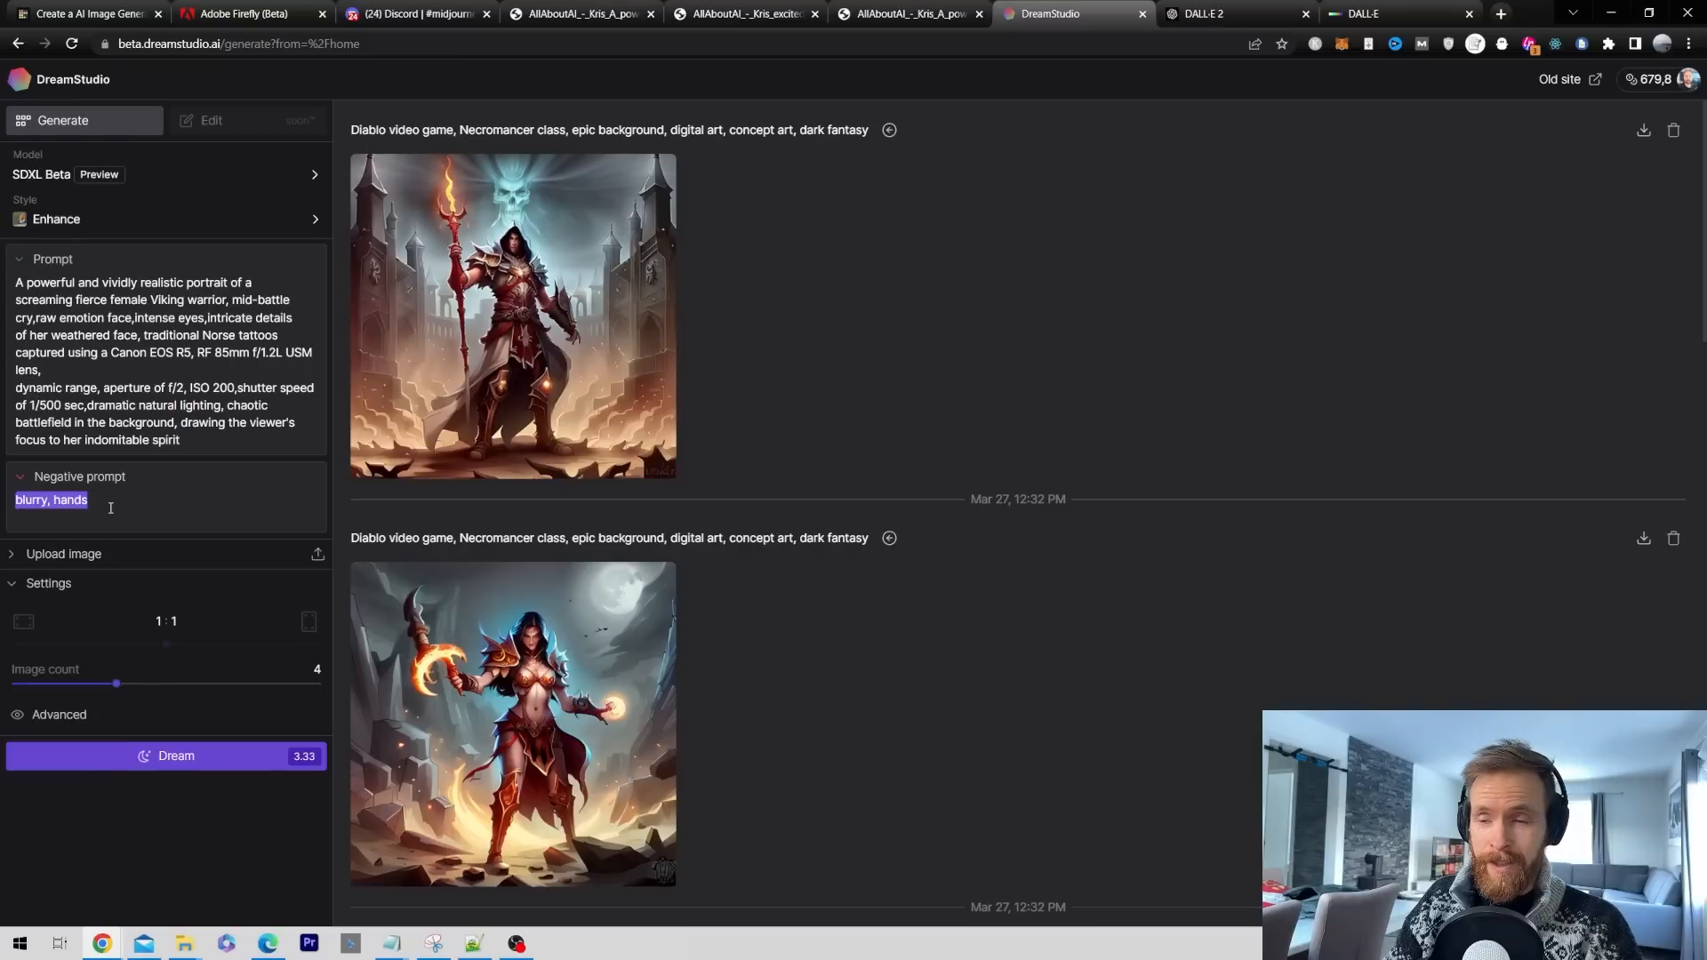
pyautogui.click(71, 500)
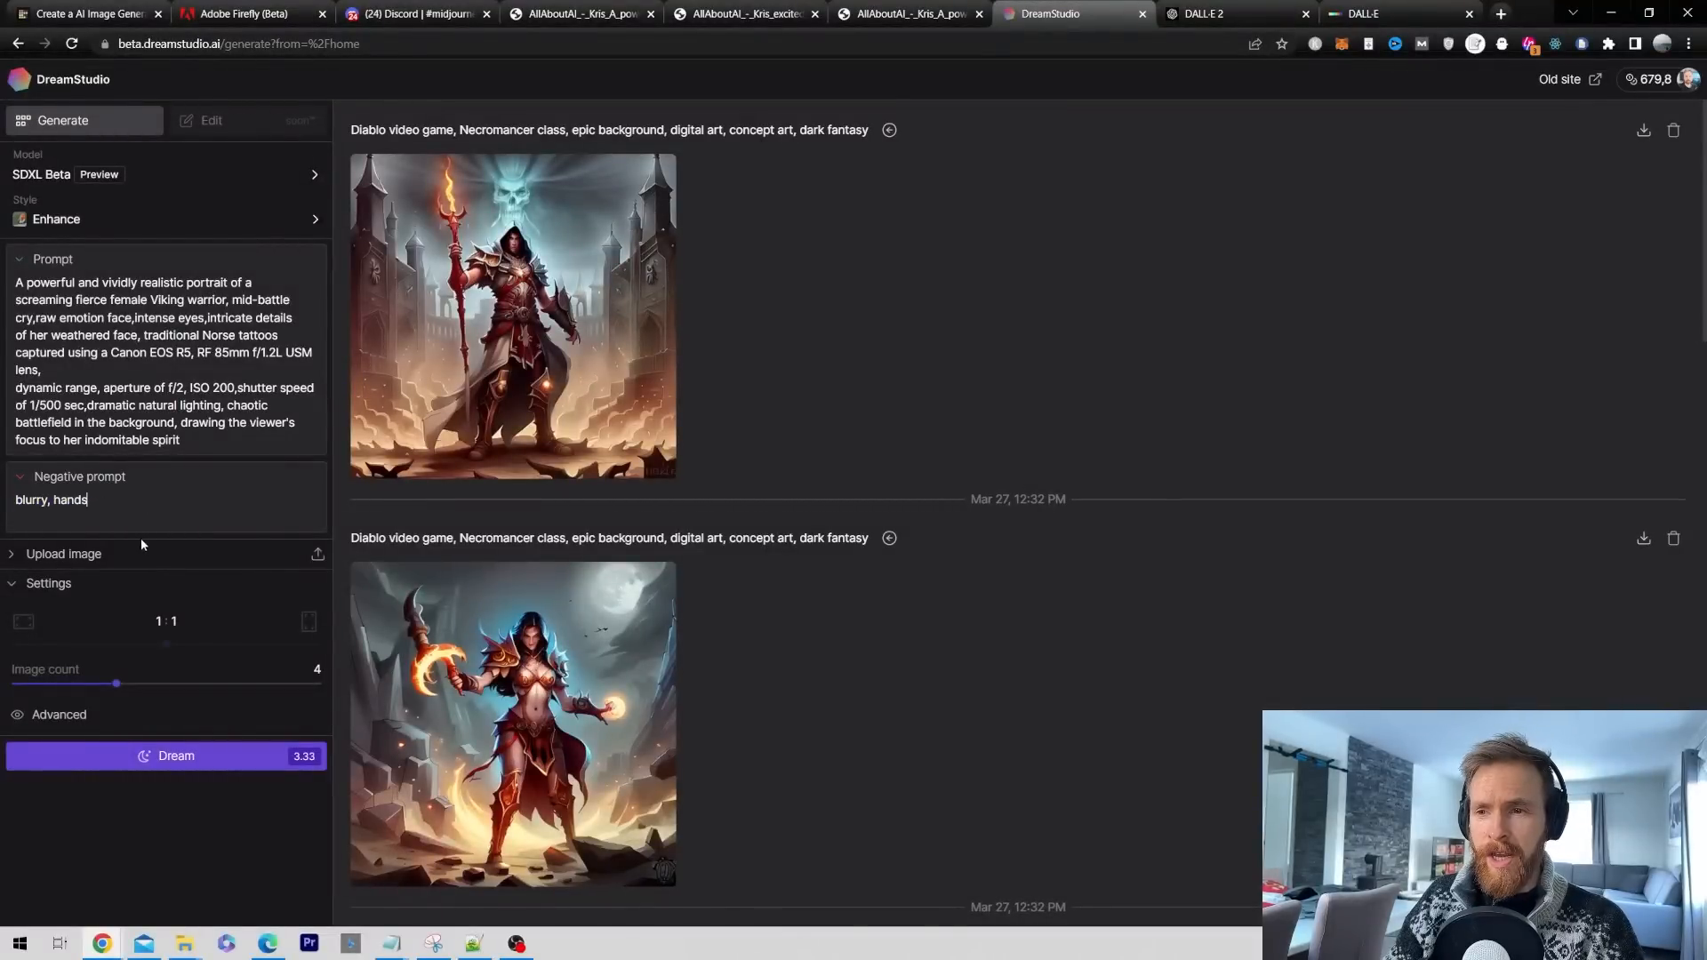
pyautogui.click(59, 714)
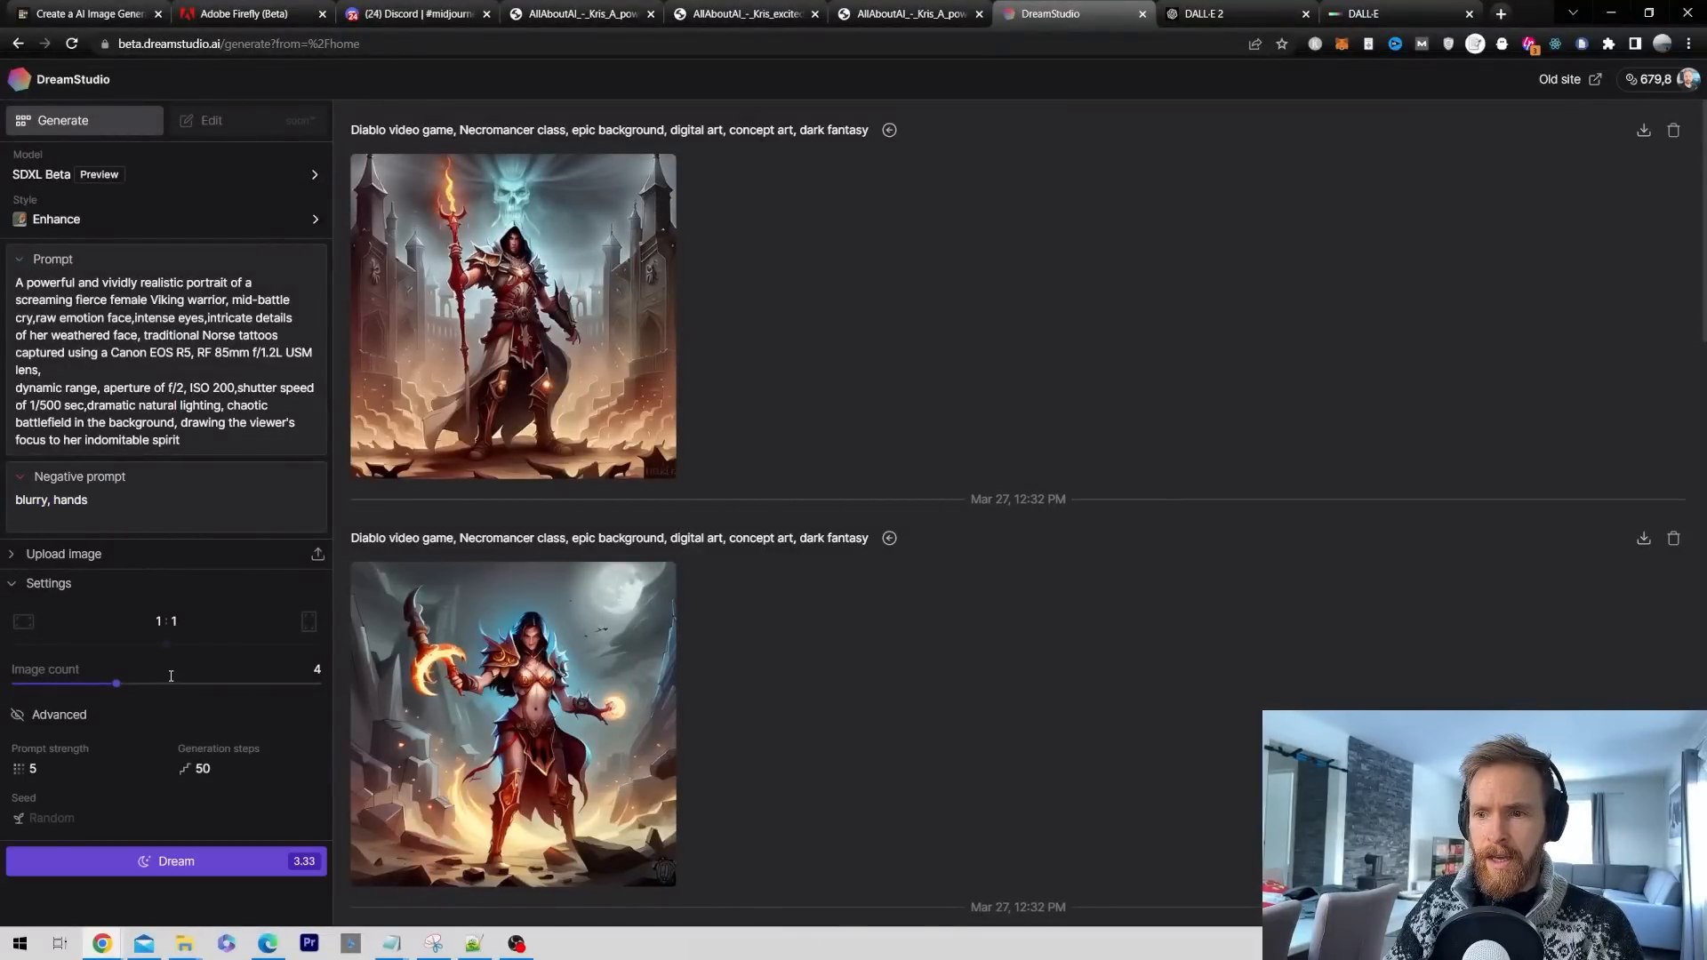
pyautogui.click(82, 767)
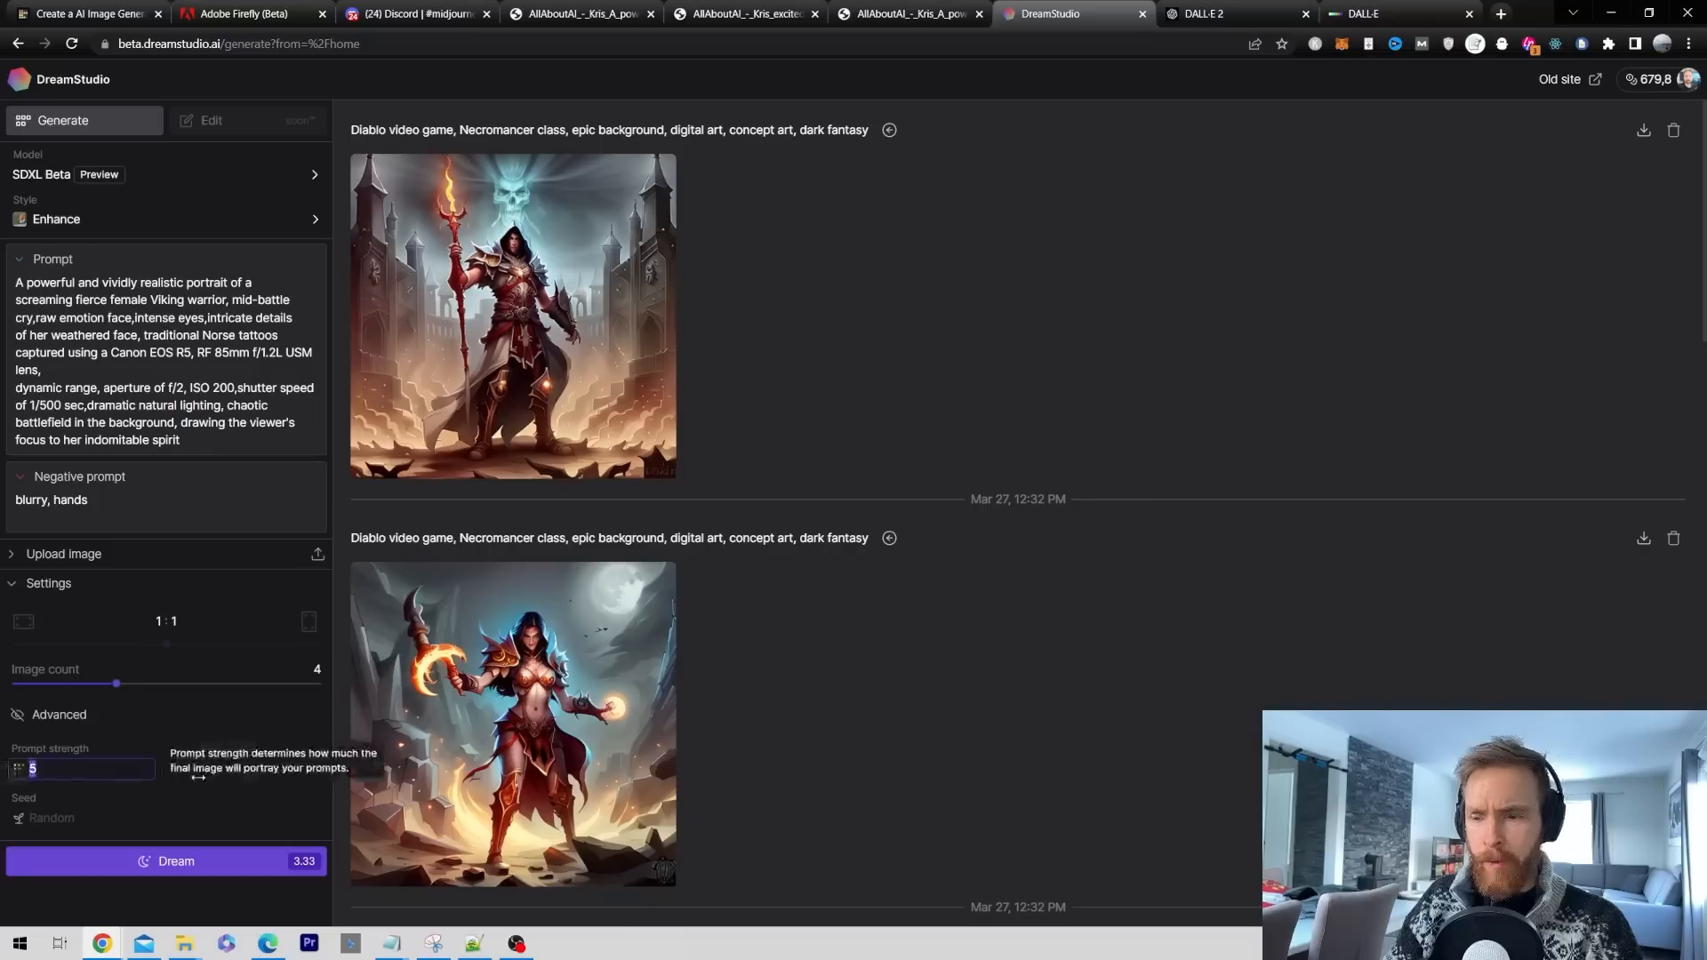
pyautogui.write('1')
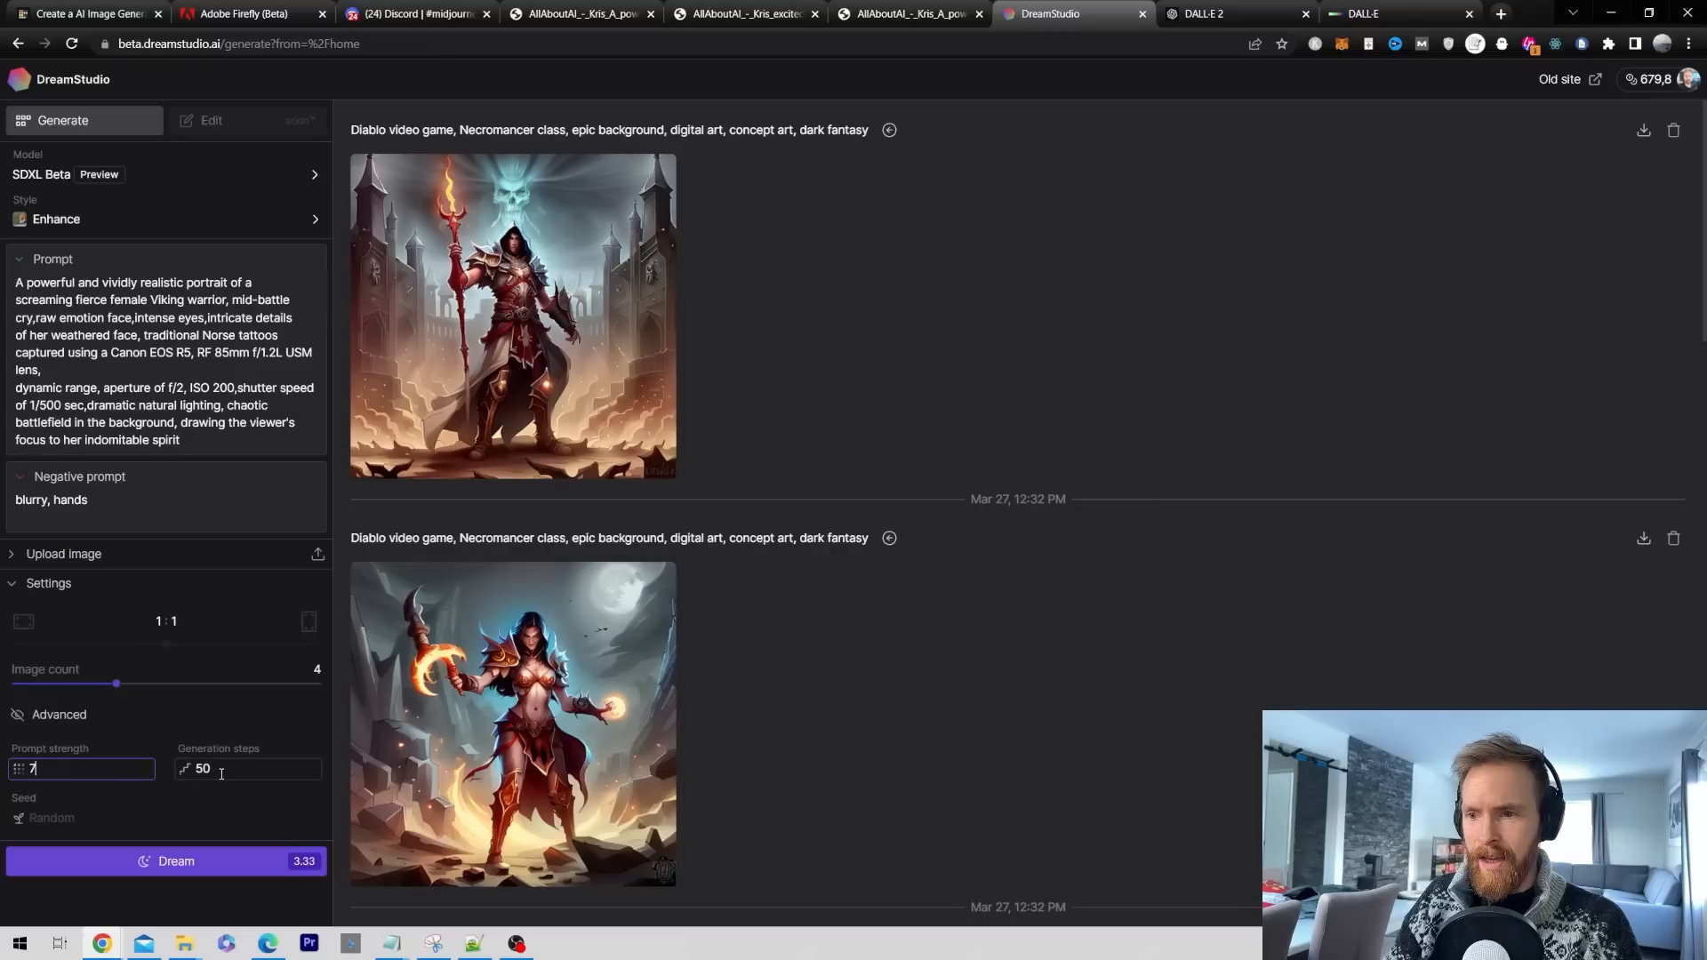
pyautogui.write('70')
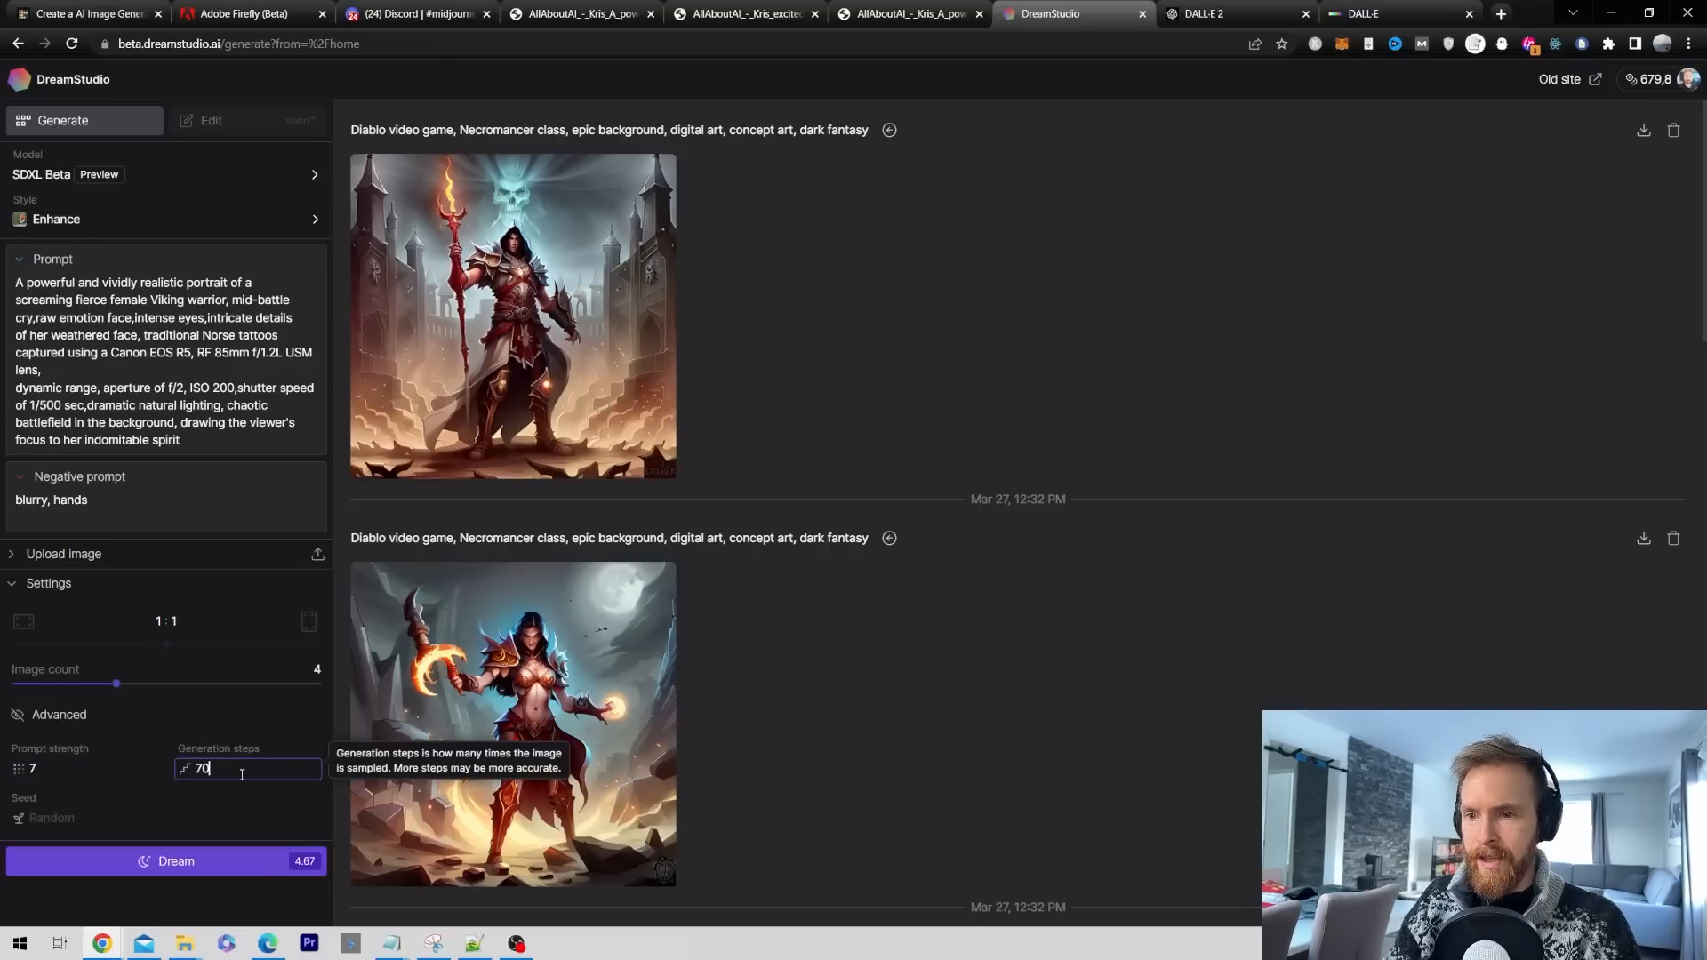
pyautogui.moveTo(103, 591)
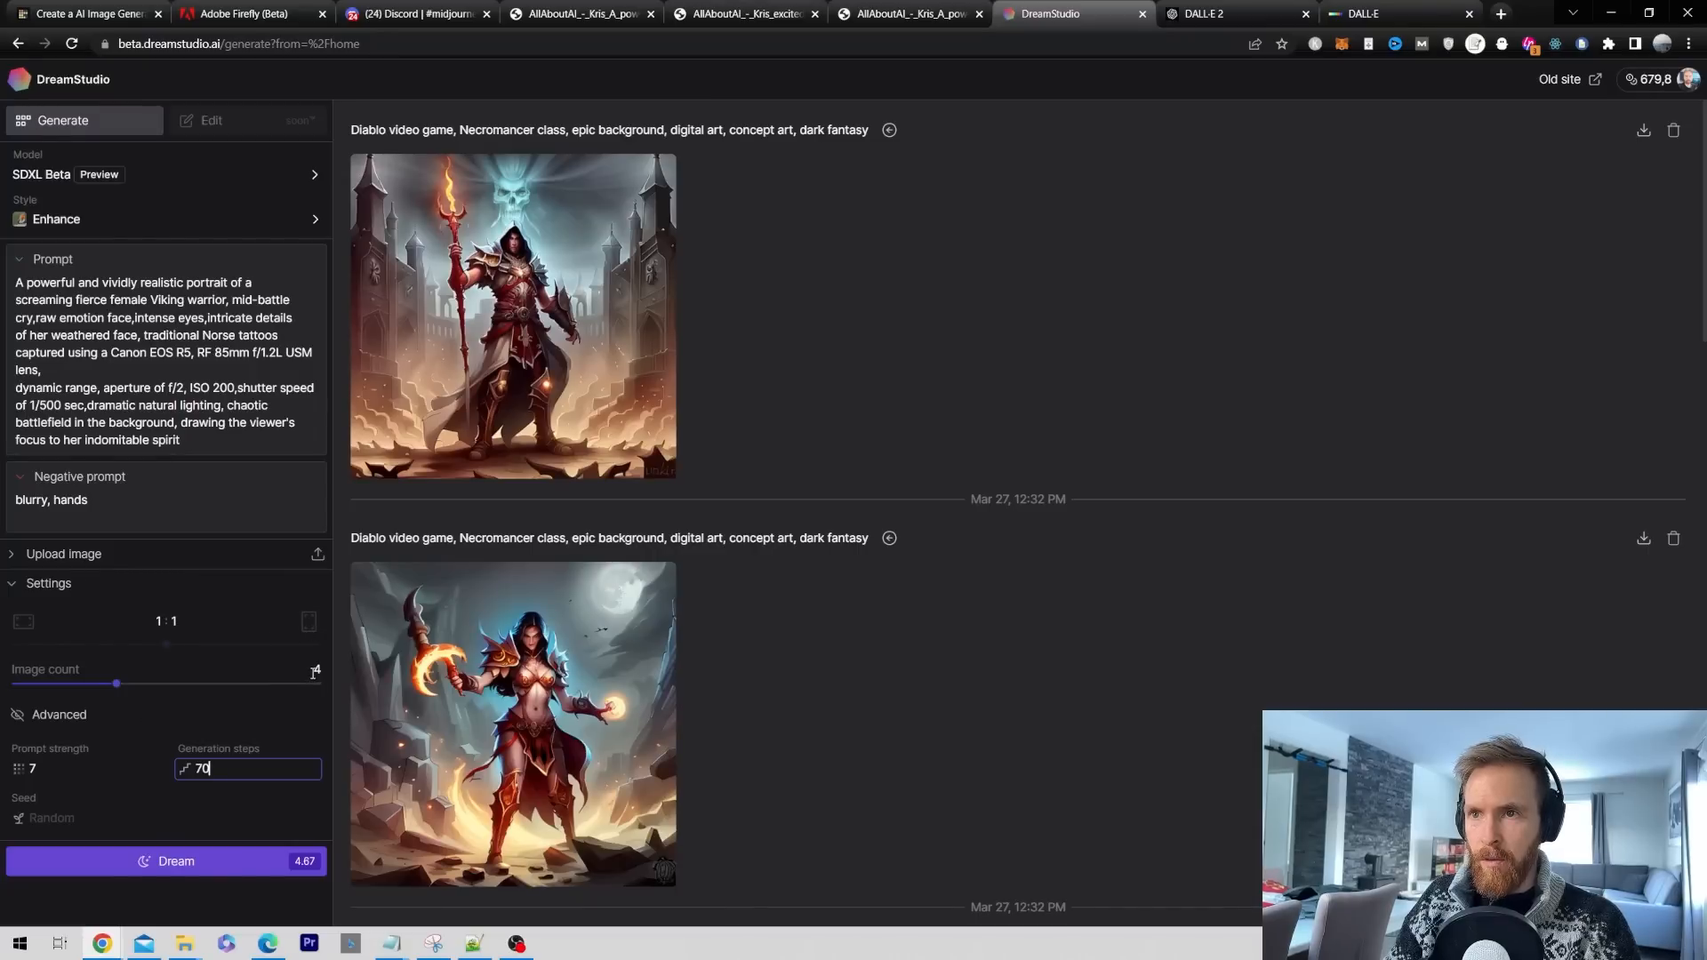
pyautogui.click(164, 219)
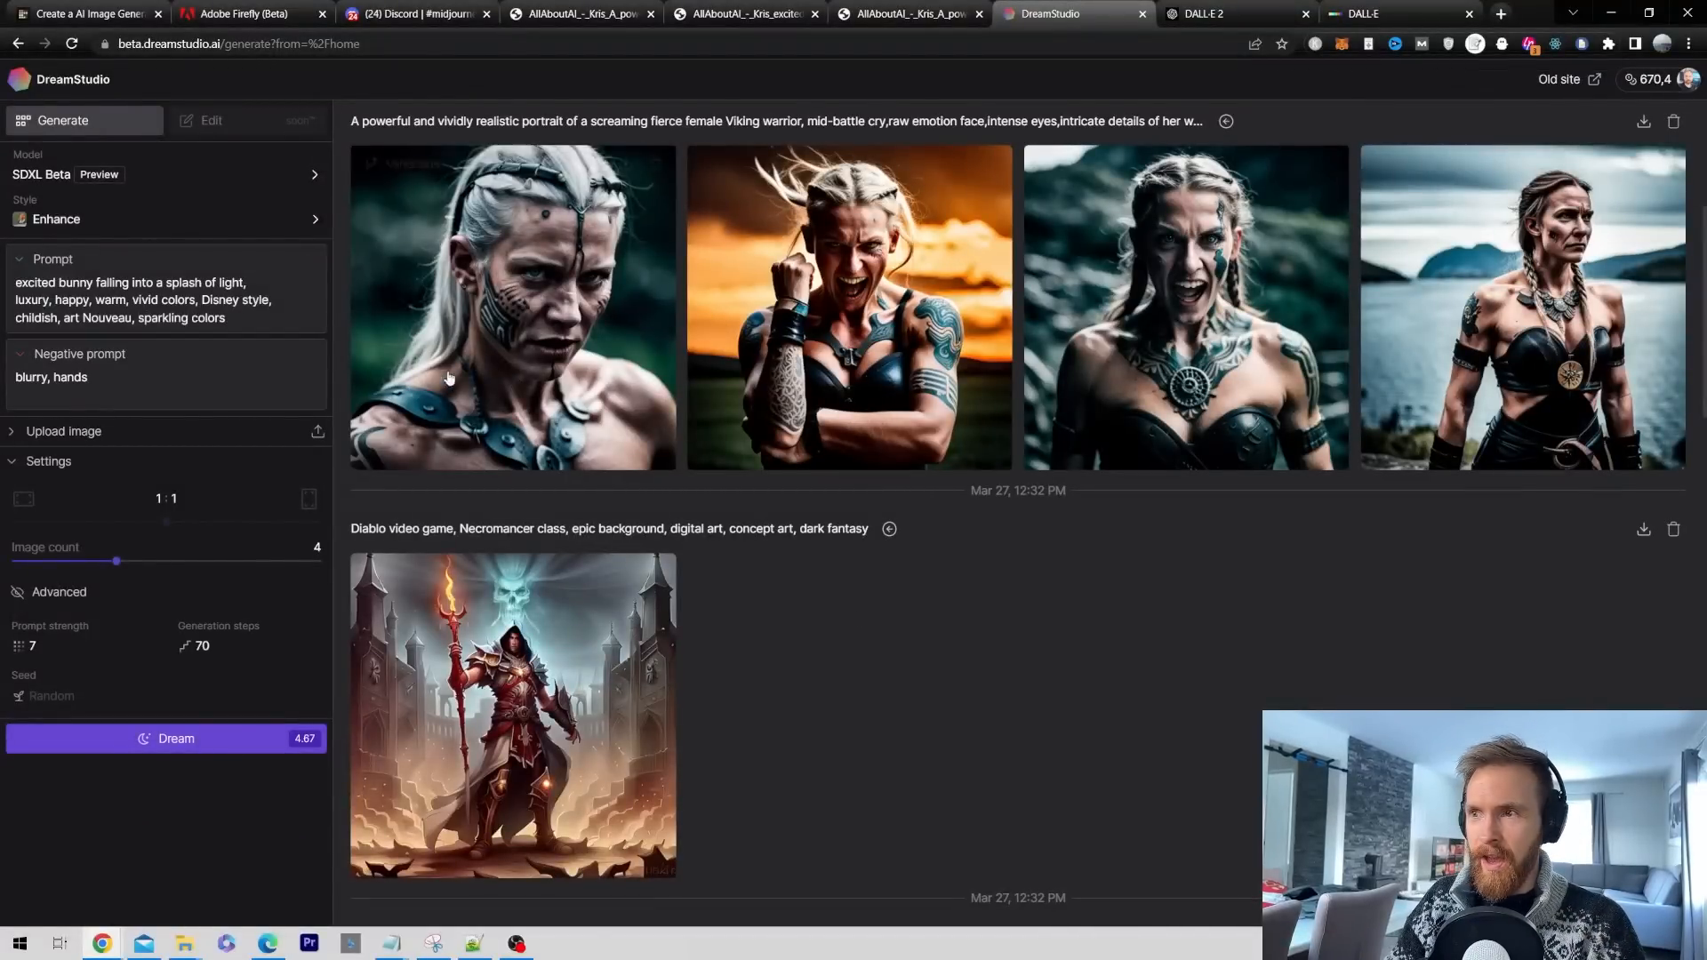
# Step: Review the Viking portrait and four bunny images enlarged, then close the preview and scroll history
pyautogui.click(512, 306)
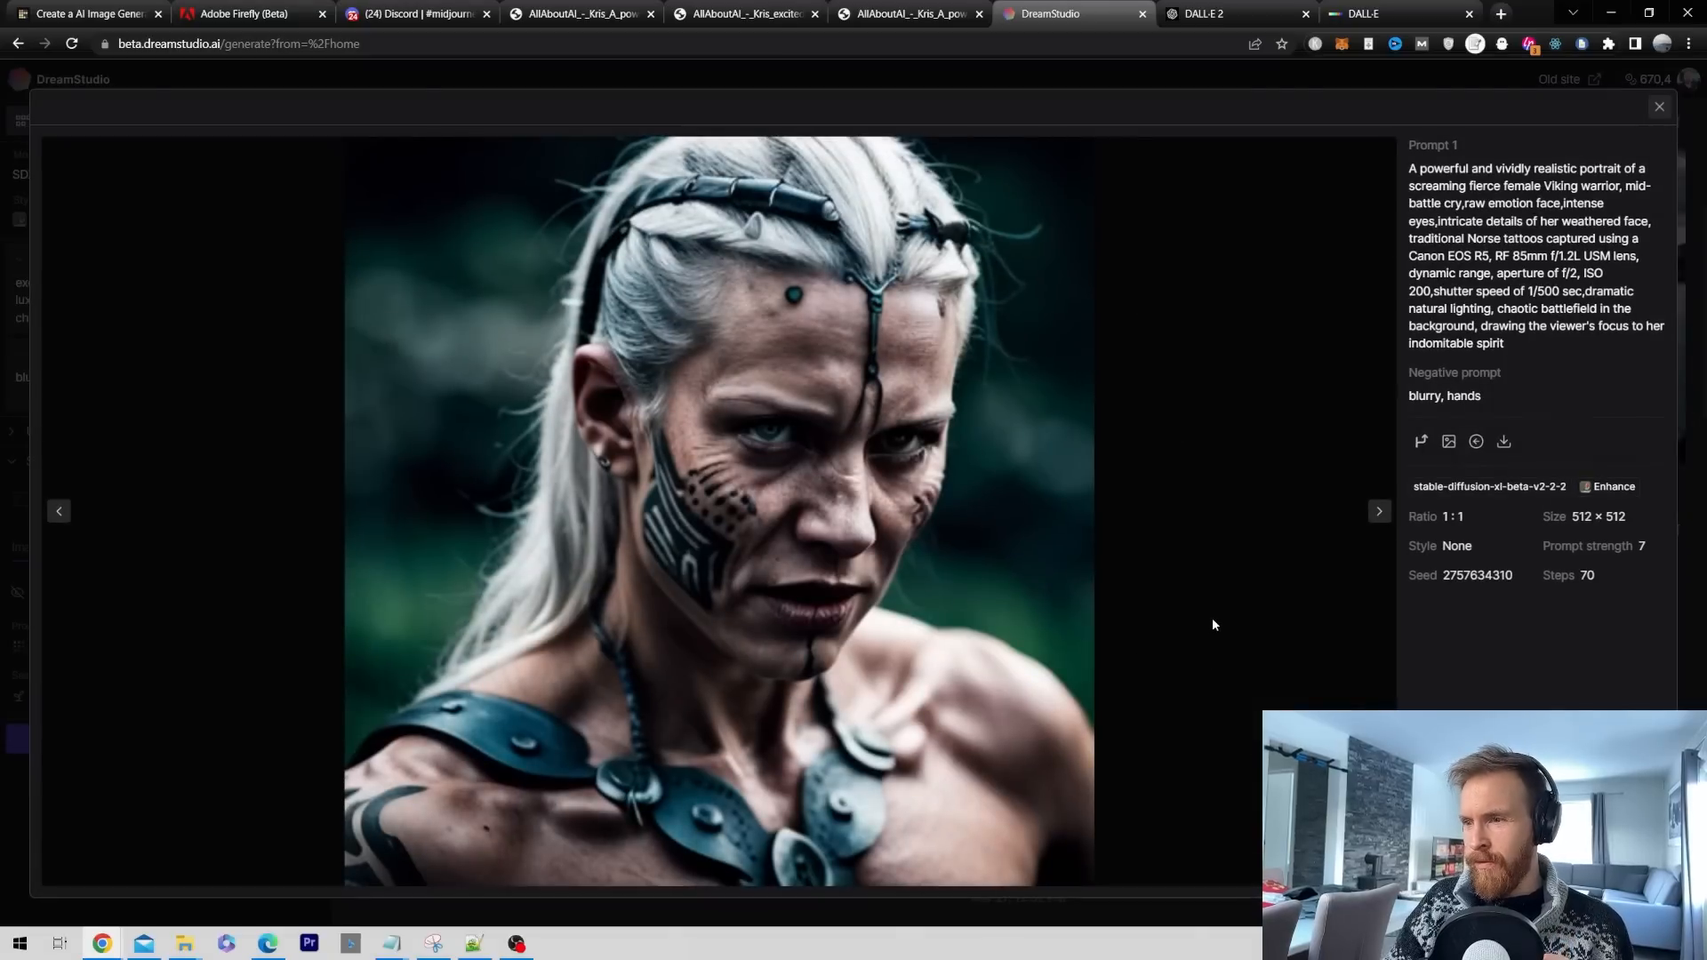
pyautogui.moveTo(699, 486)
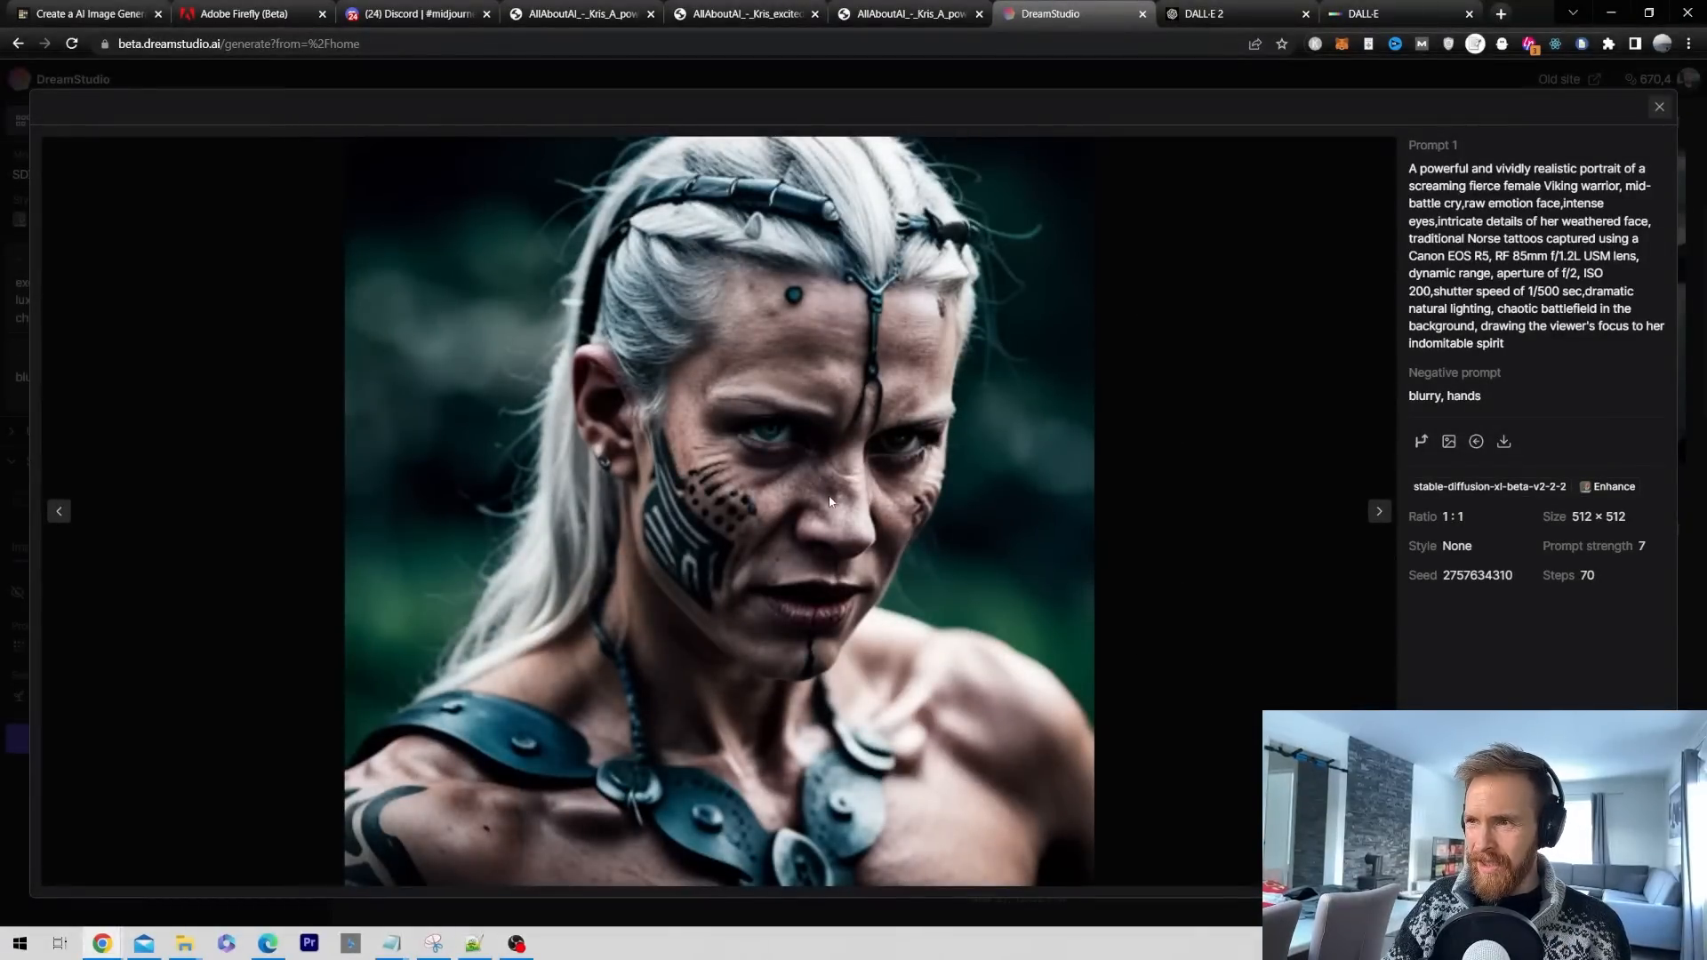
pyautogui.moveTo(1245, 547)
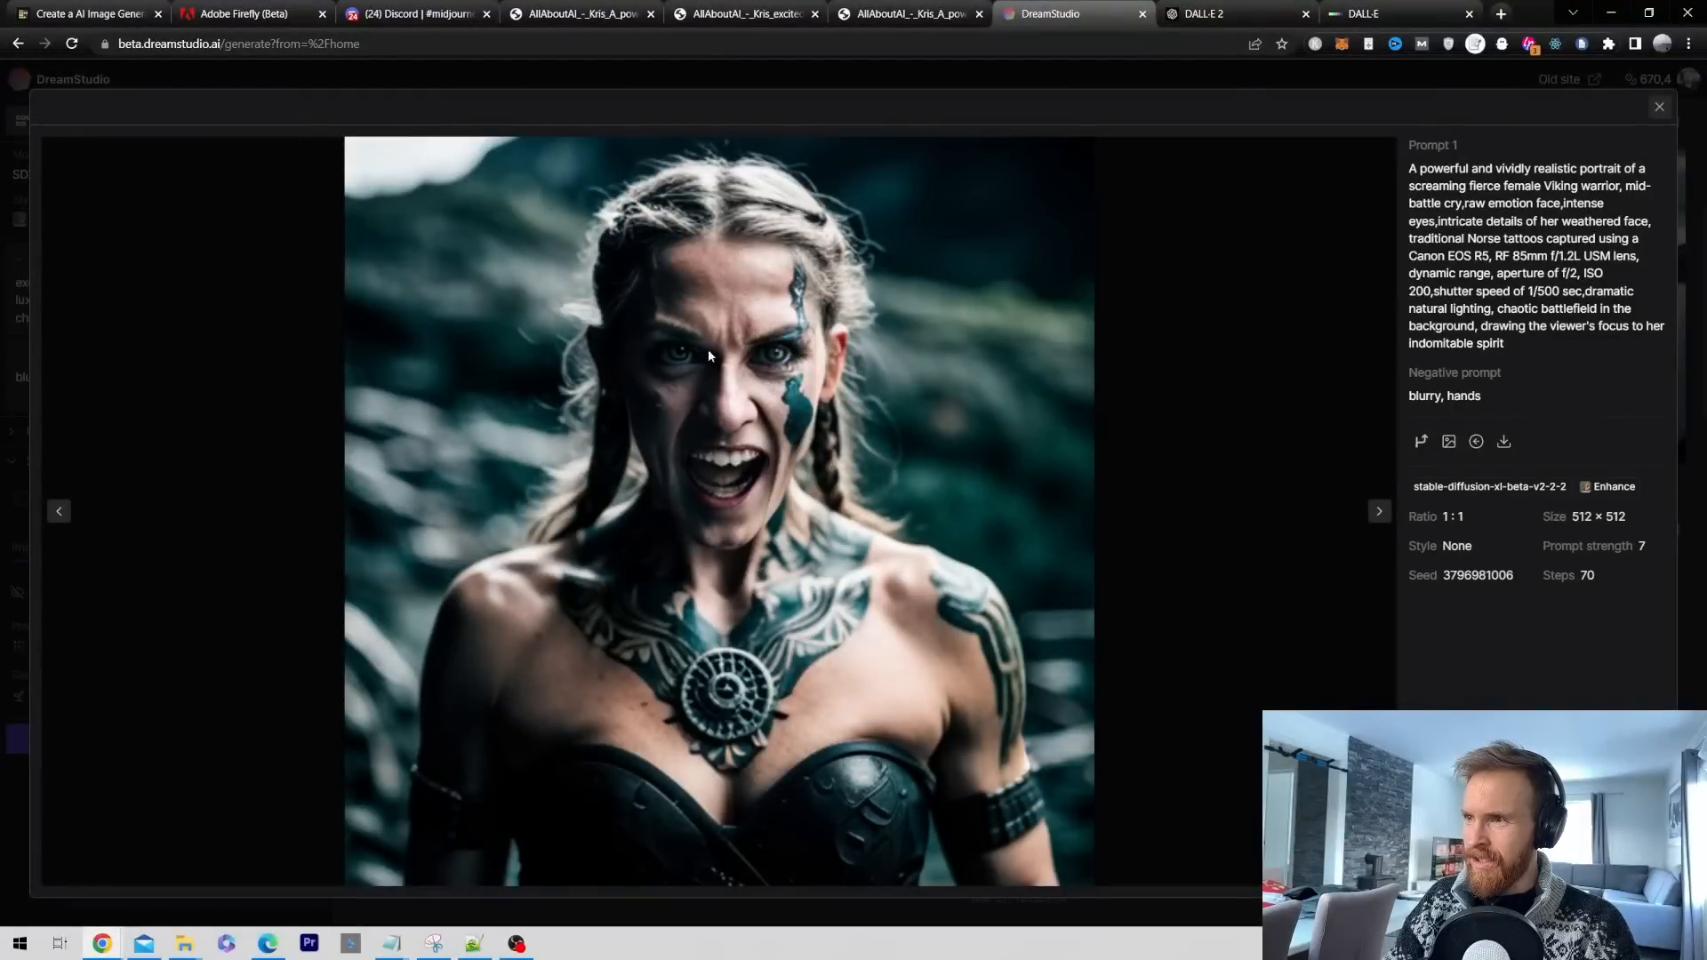
pyautogui.click(1378, 512)
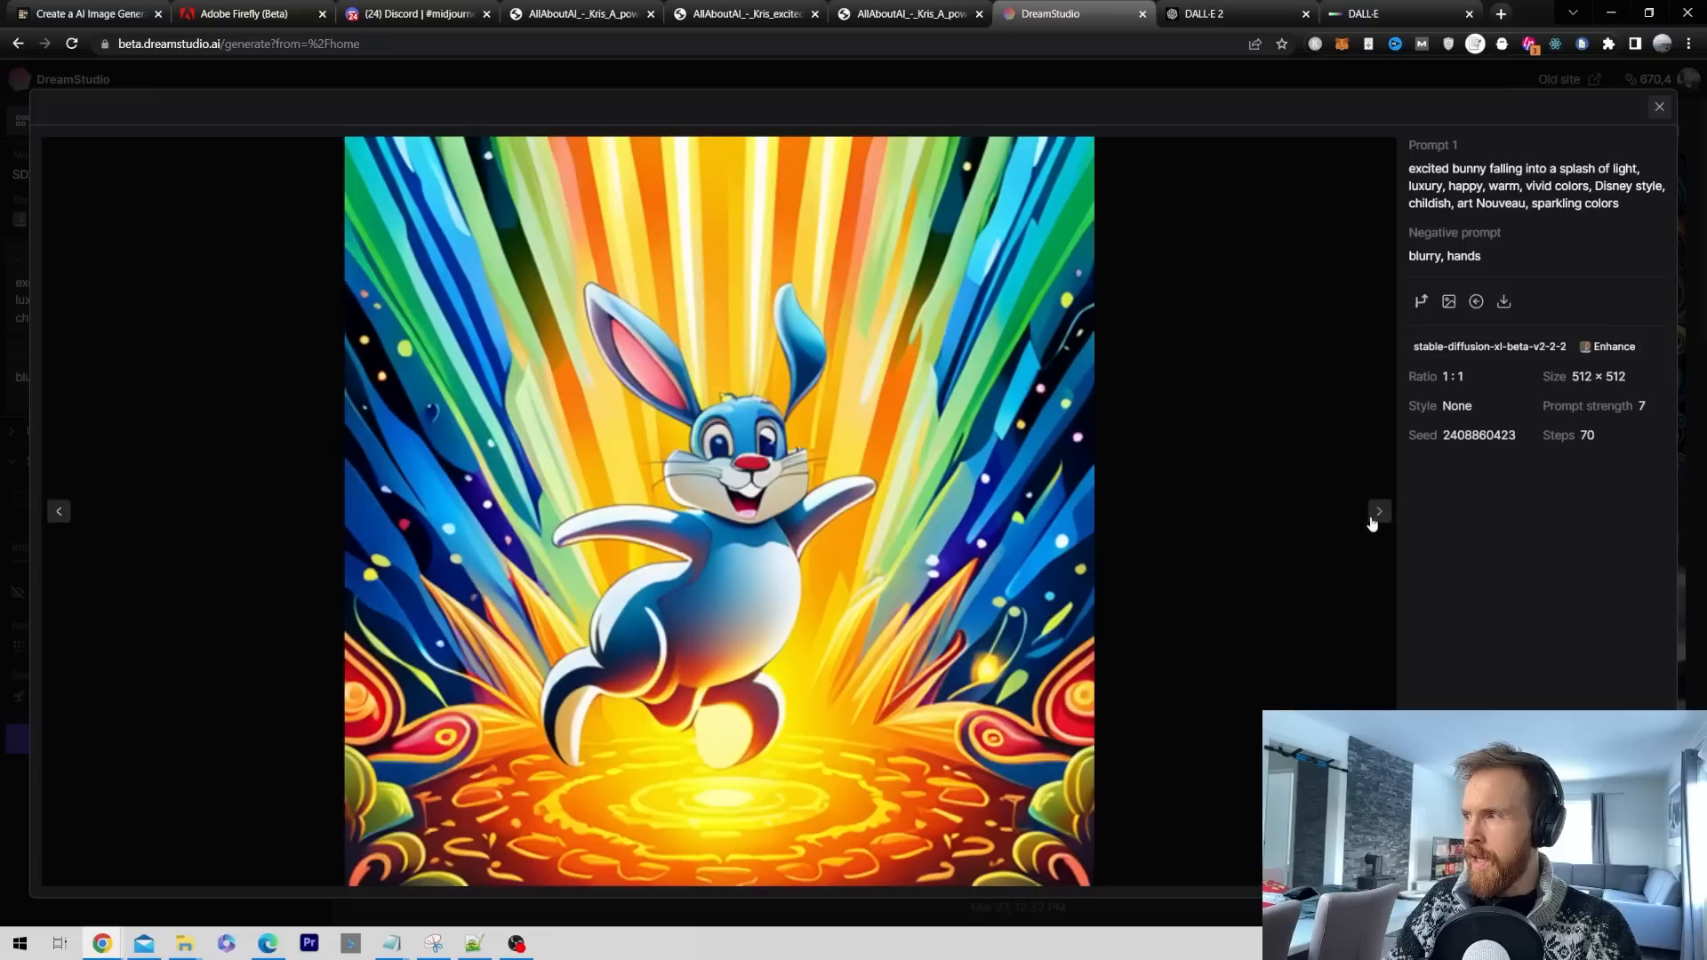
pyautogui.click(1378, 512)
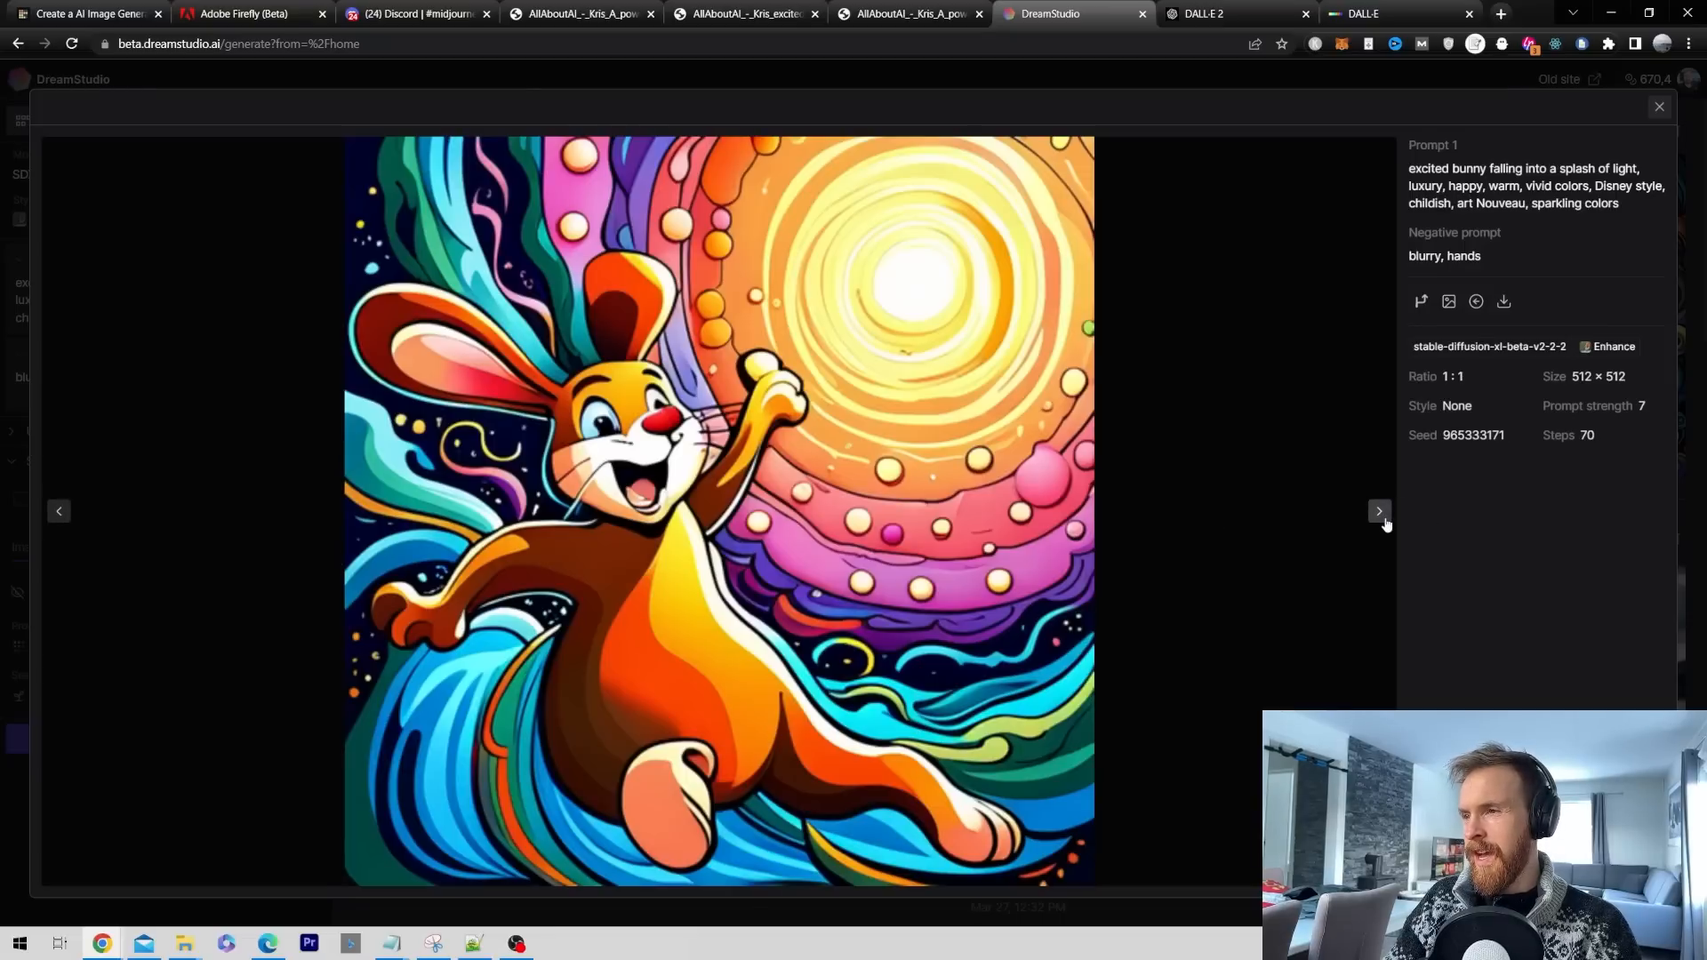
pyautogui.click(1379, 510)
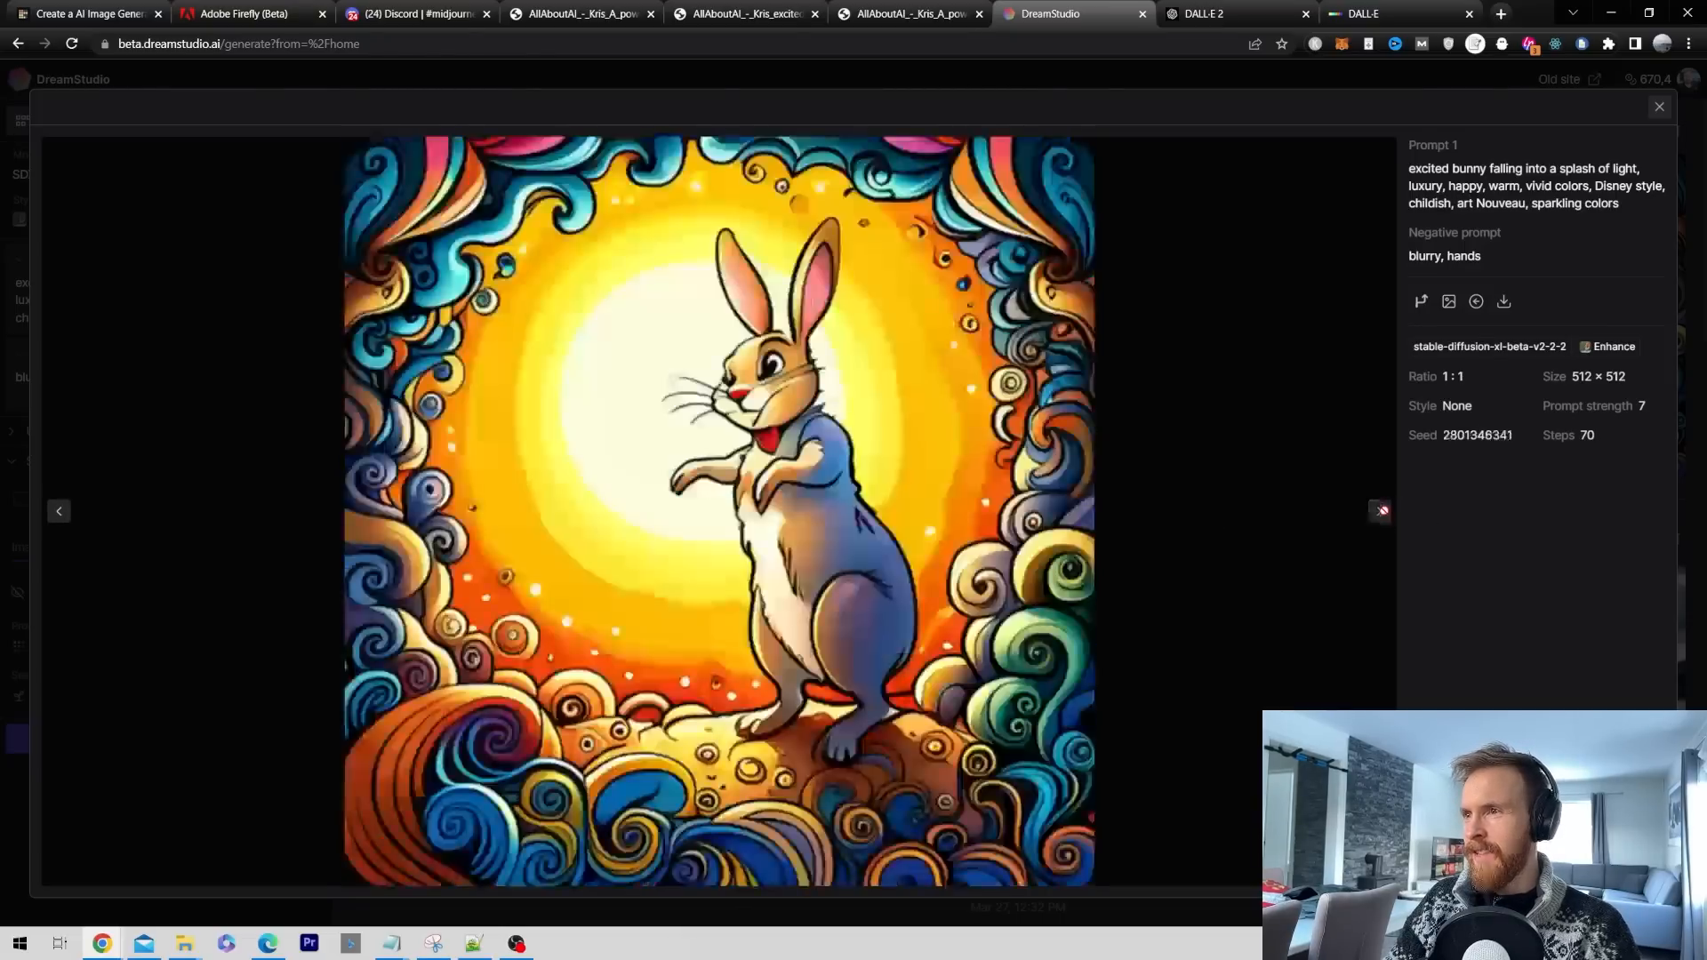
pyautogui.click(1658, 105)
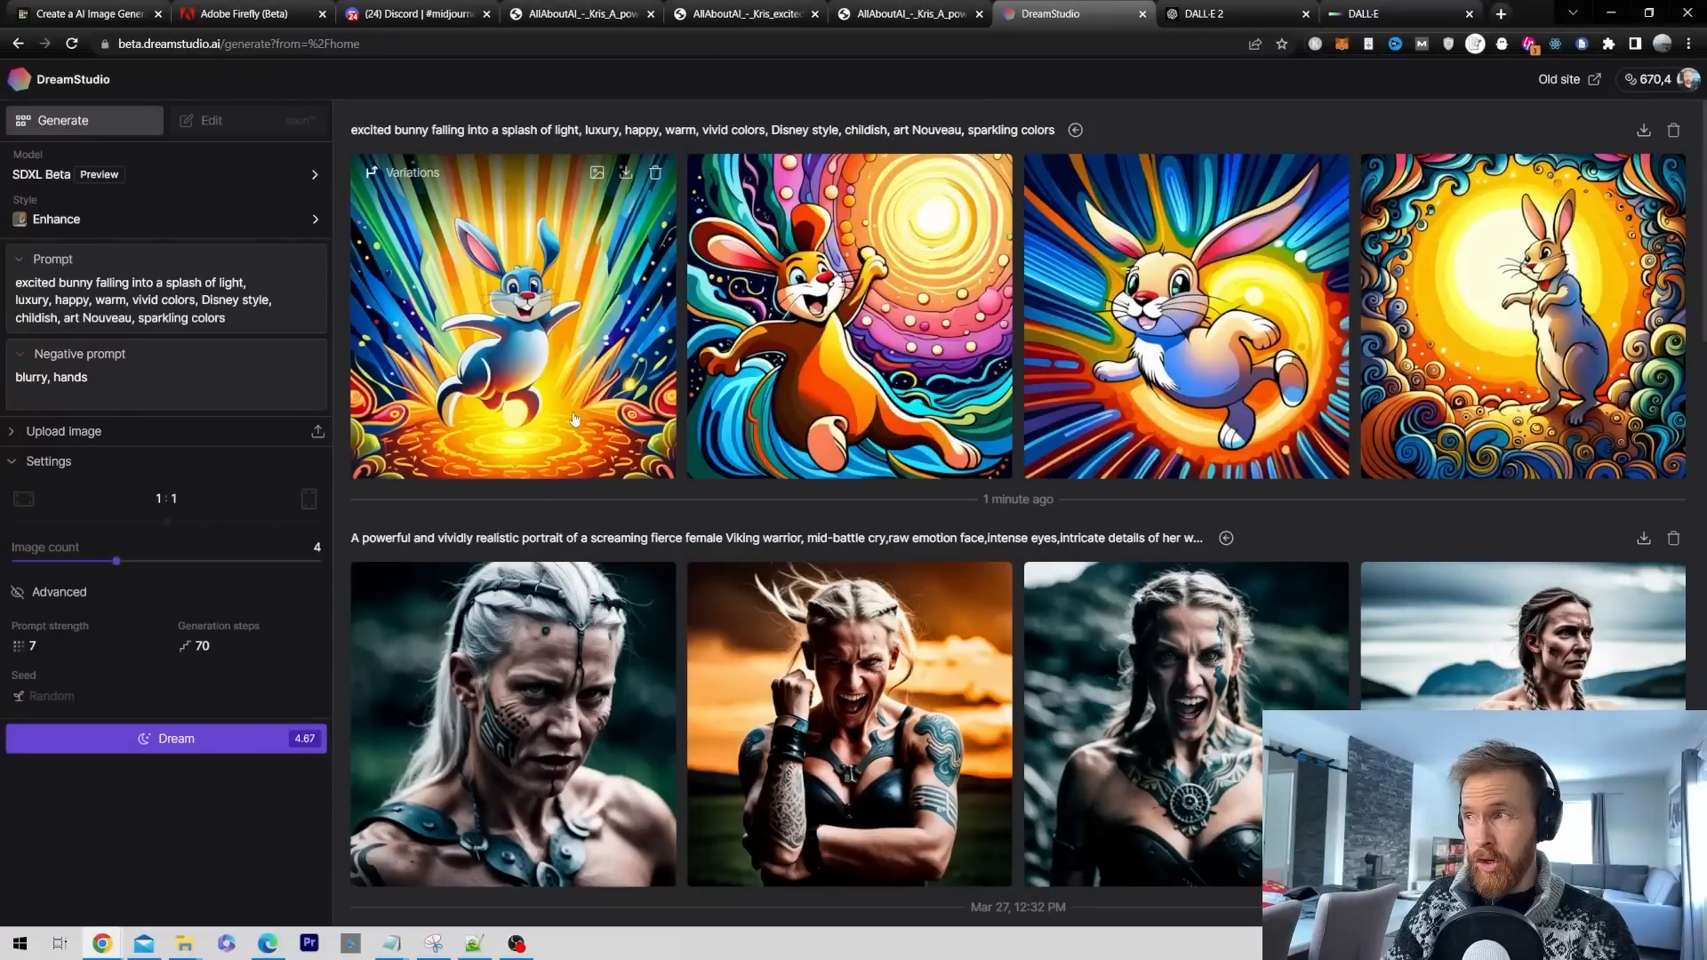
pyautogui.scroll(-3)
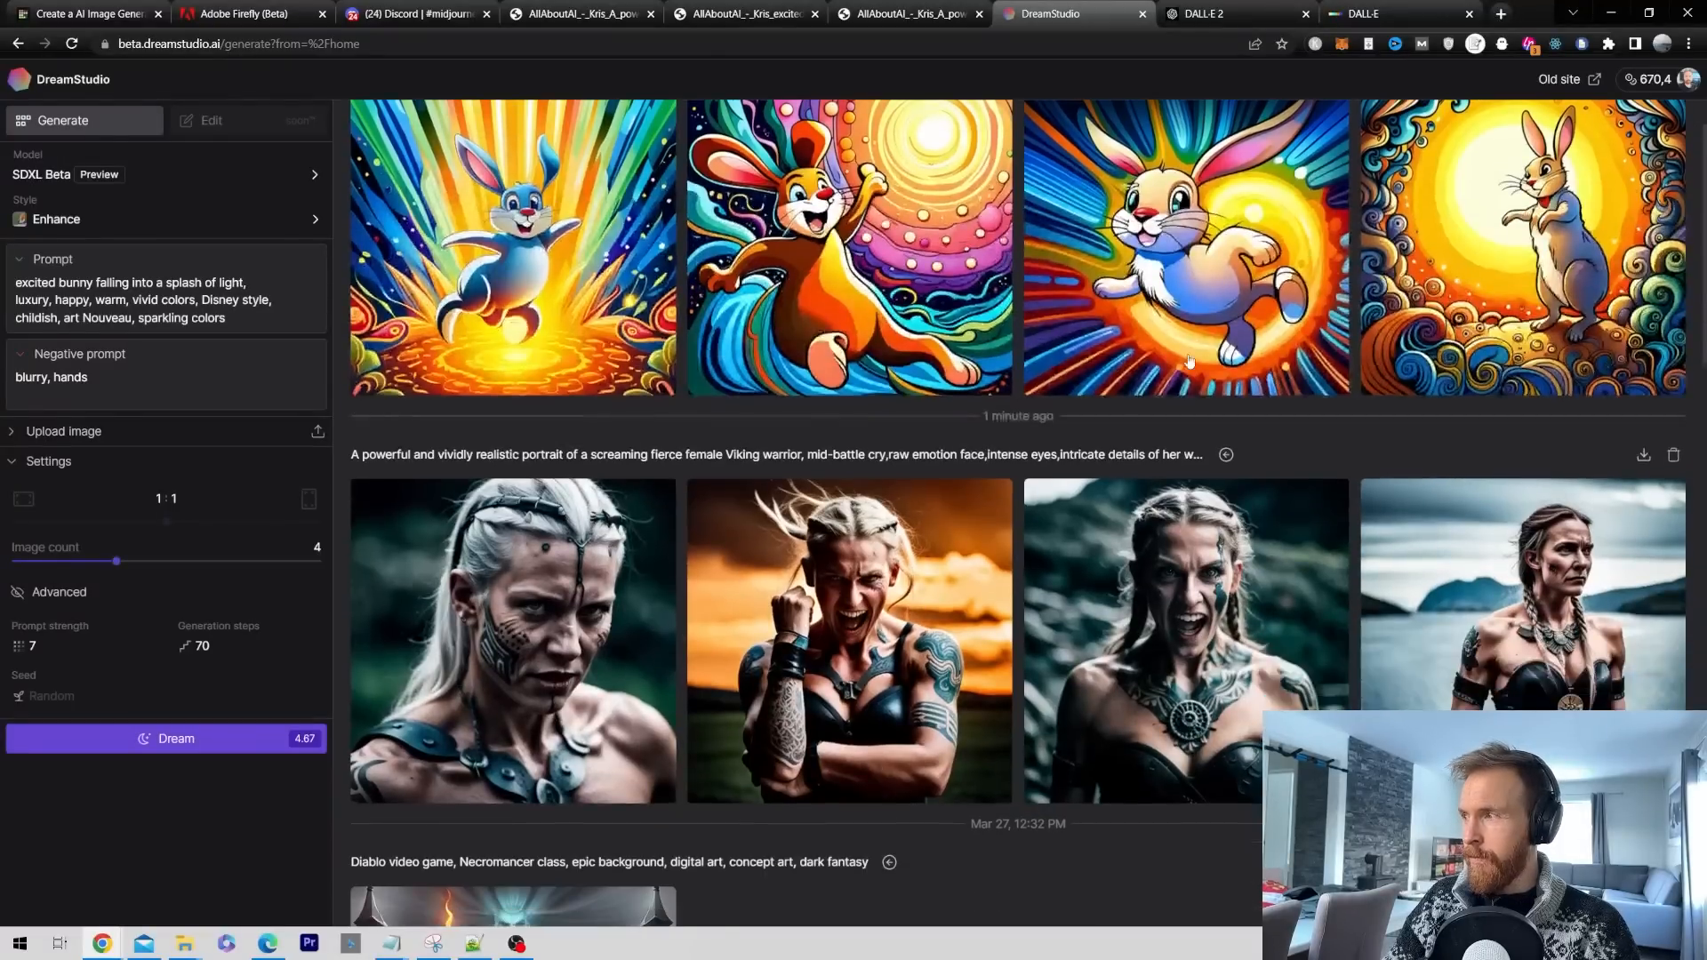
# Step: Drag the Stable Diffusion SDXL logo into the B row above Midjourney V4
pyautogui.click(82, 13)
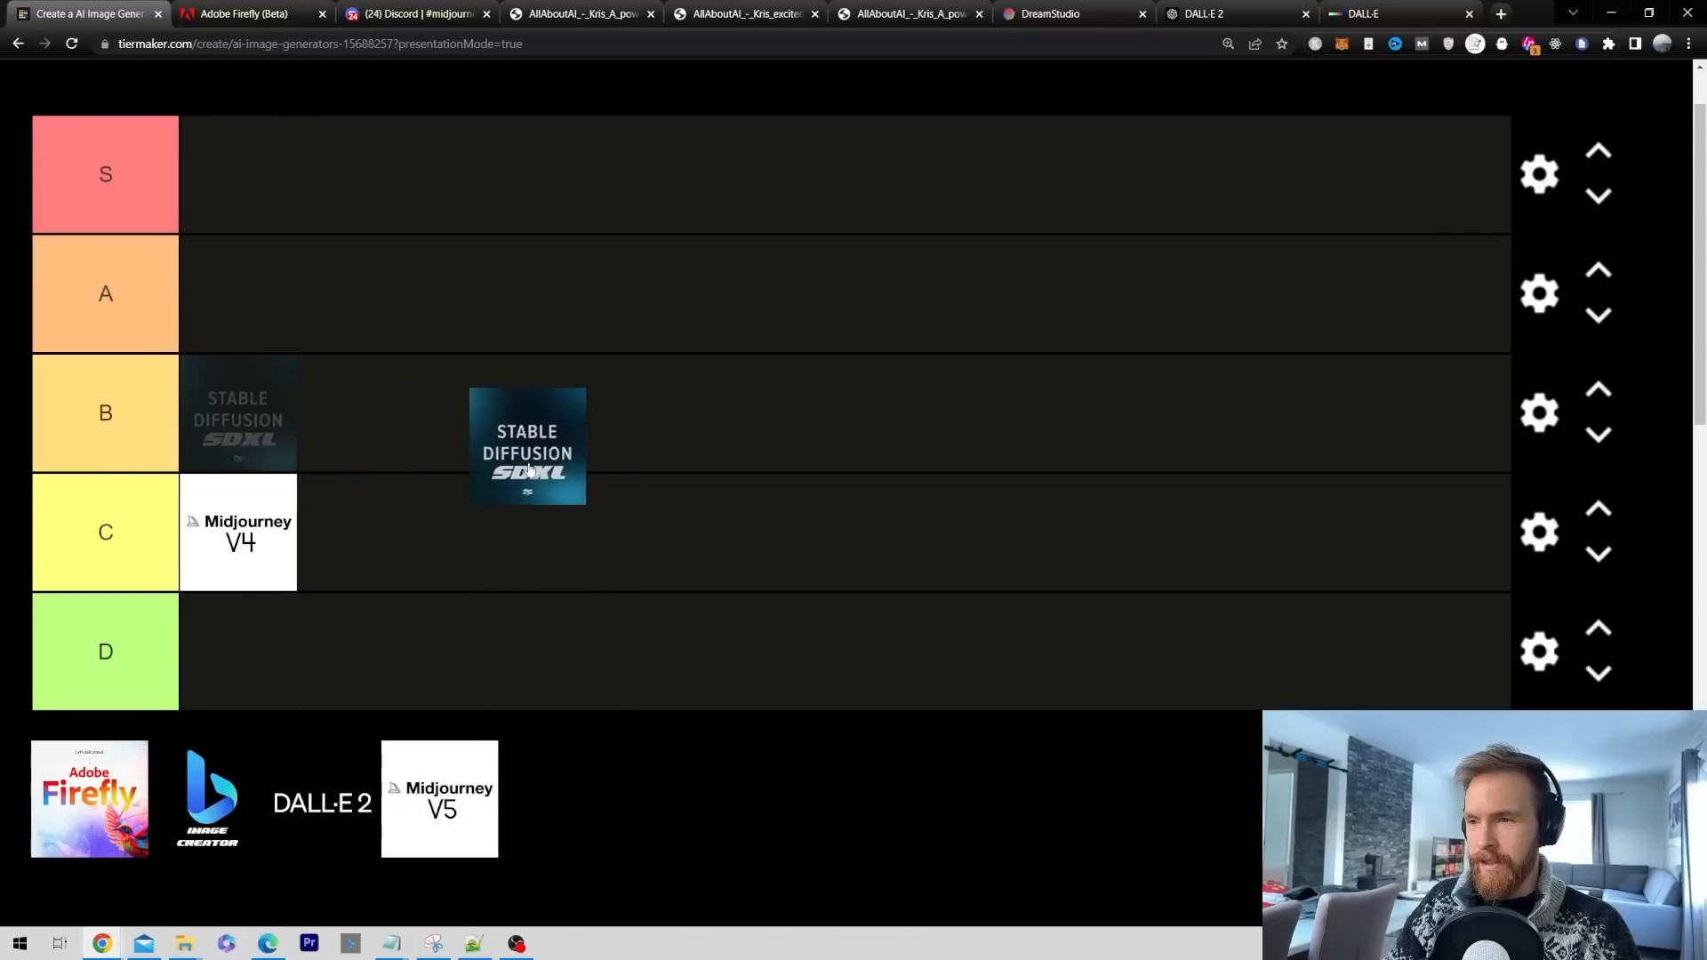
pyautogui.moveTo(528, 446); pyautogui.dragTo(292, 408)
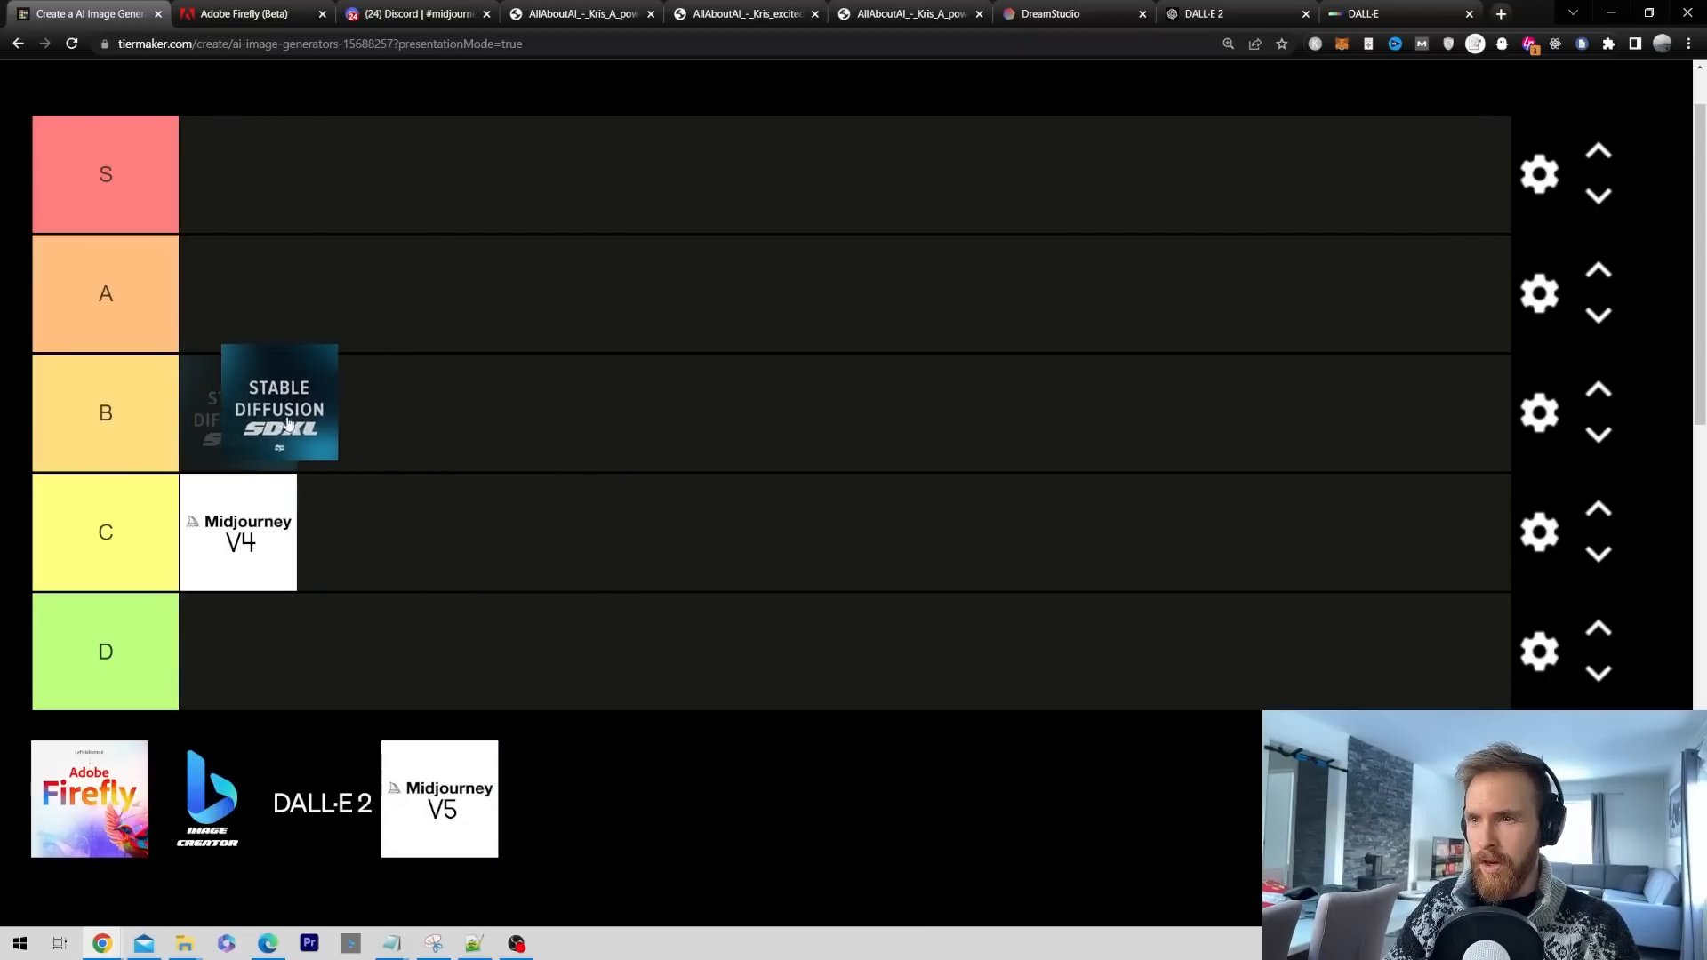
pyautogui.moveTo(280, 402); pyautogui.dragTo(238, 414)
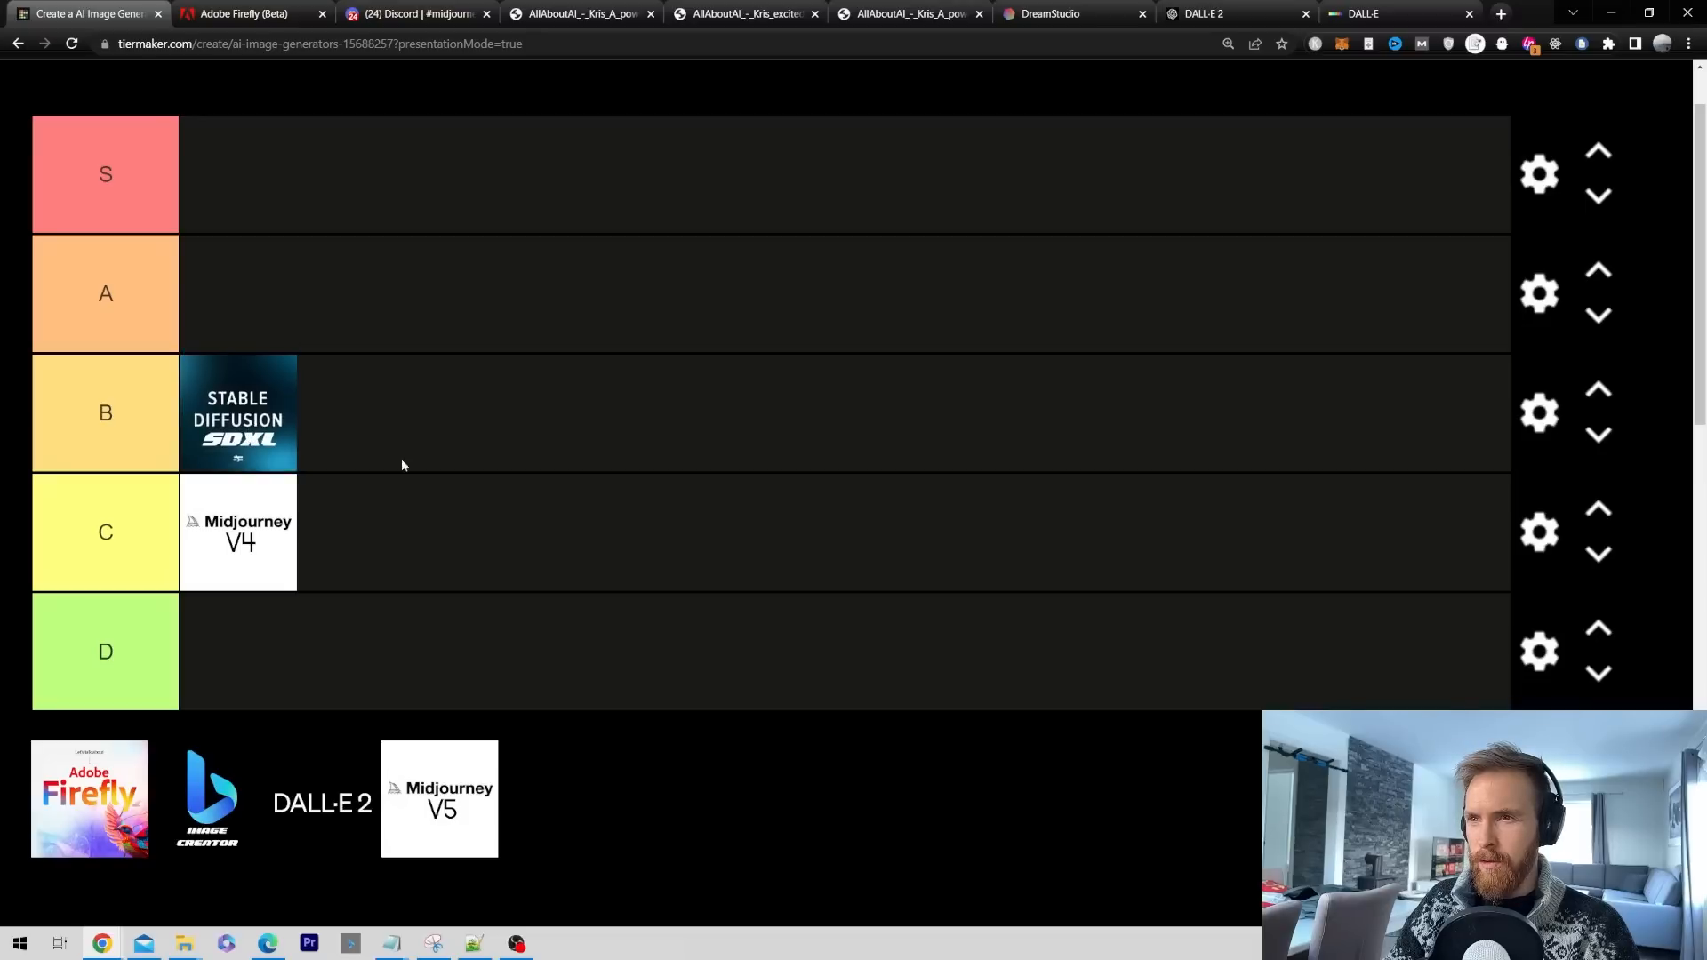
pyautogui.moveTo(481, 498)
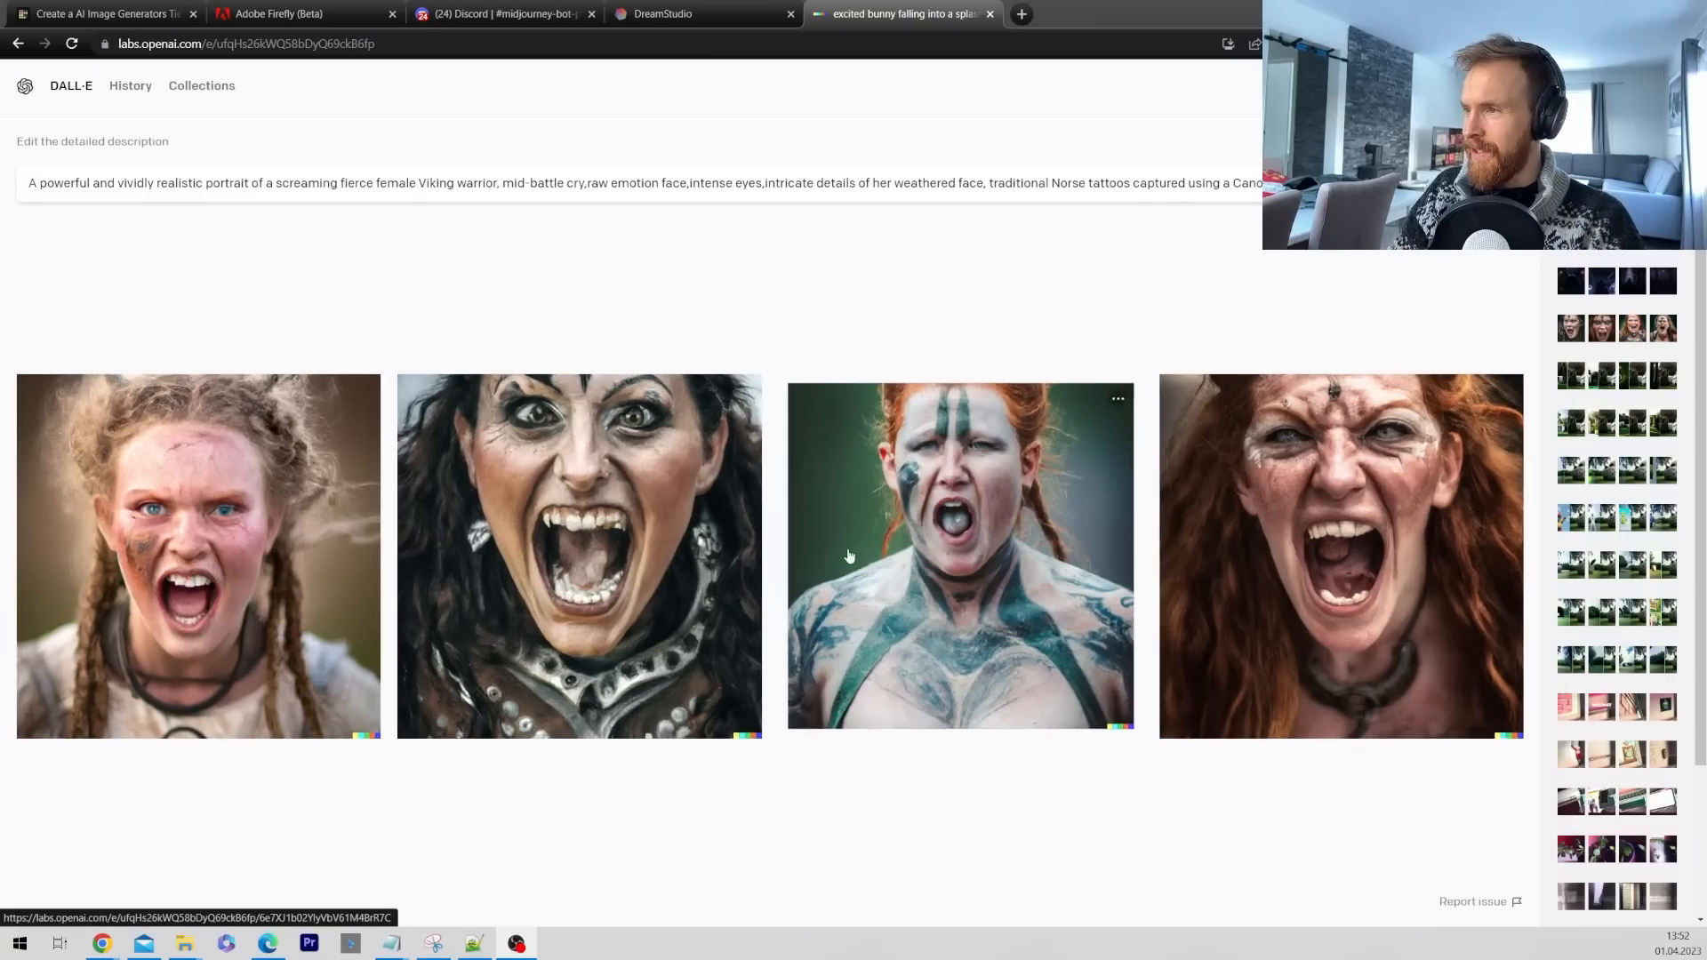
# Step: Browse DALL-E 2's Viking results, open the bunny prompt results, then move on
pyautogui.click(198, 555)
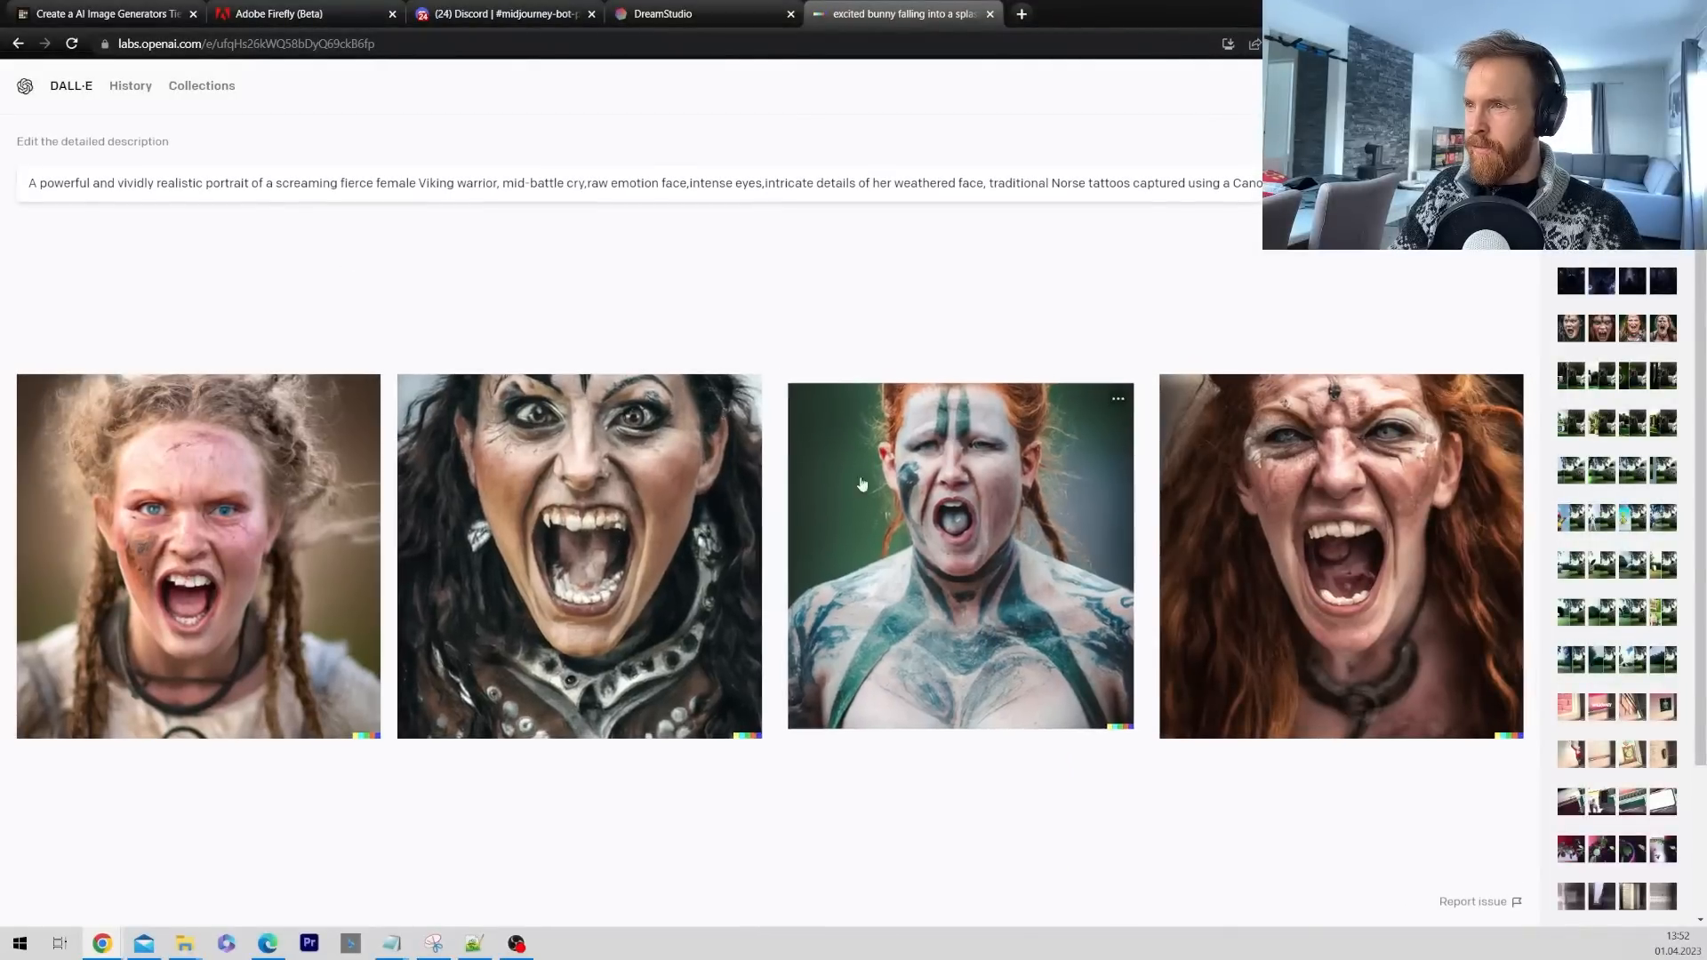
pyautogui.click(577, 555)
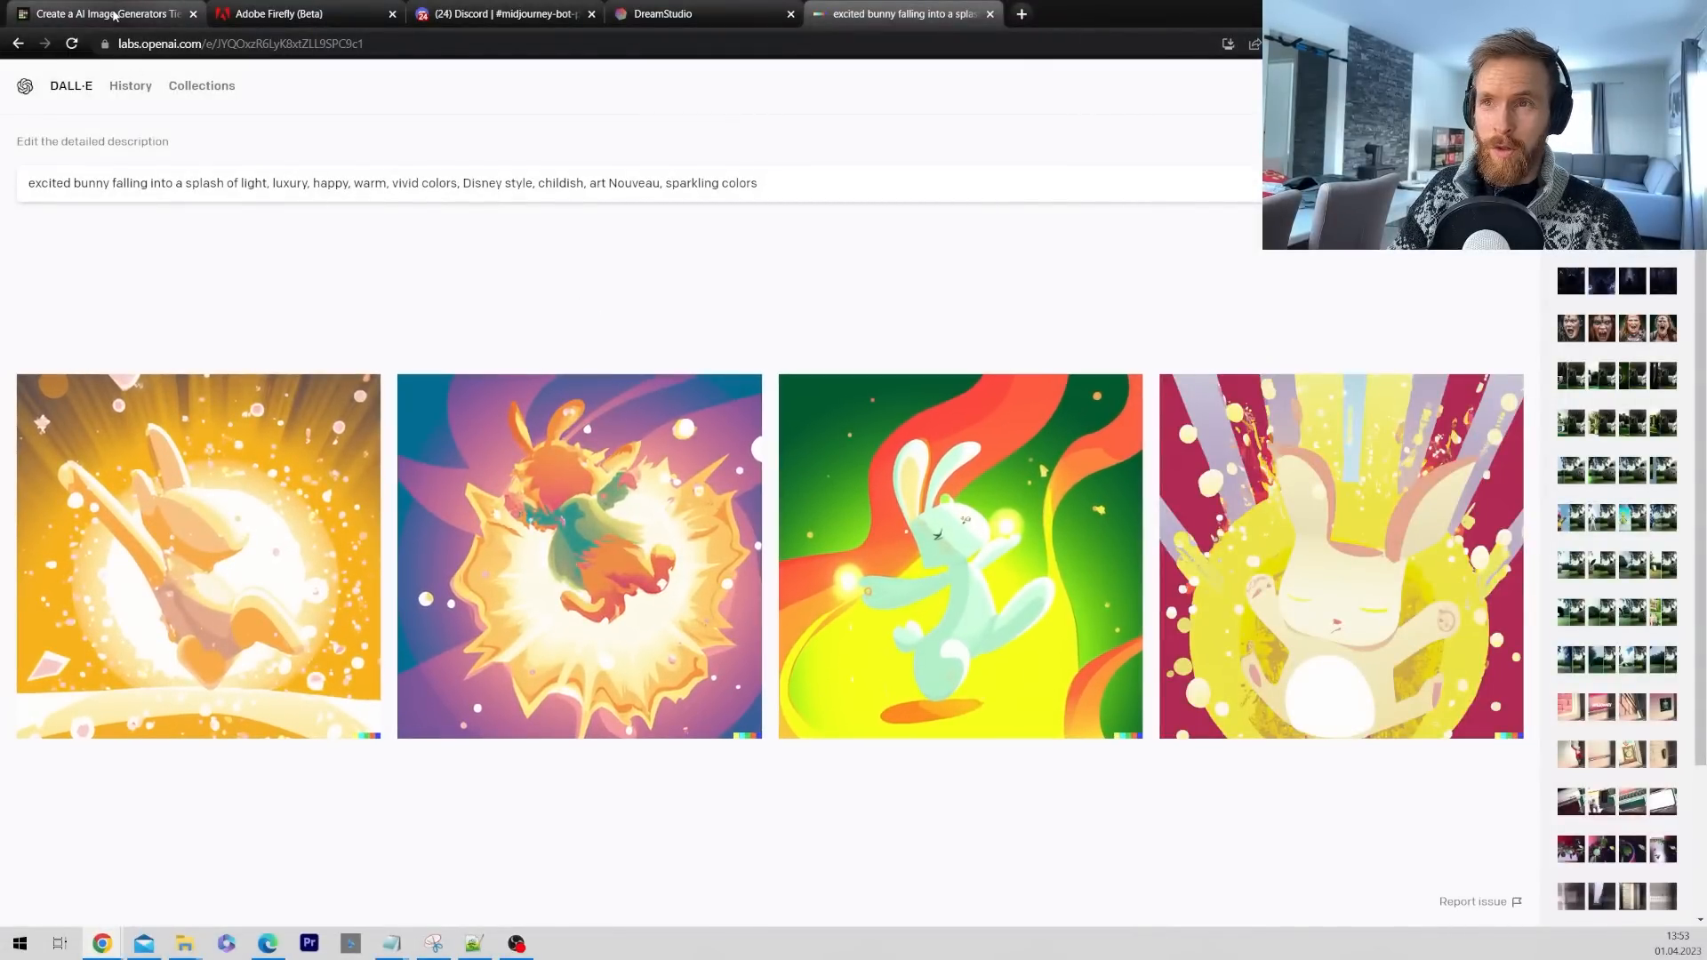
pyautogui.click(103, 14)
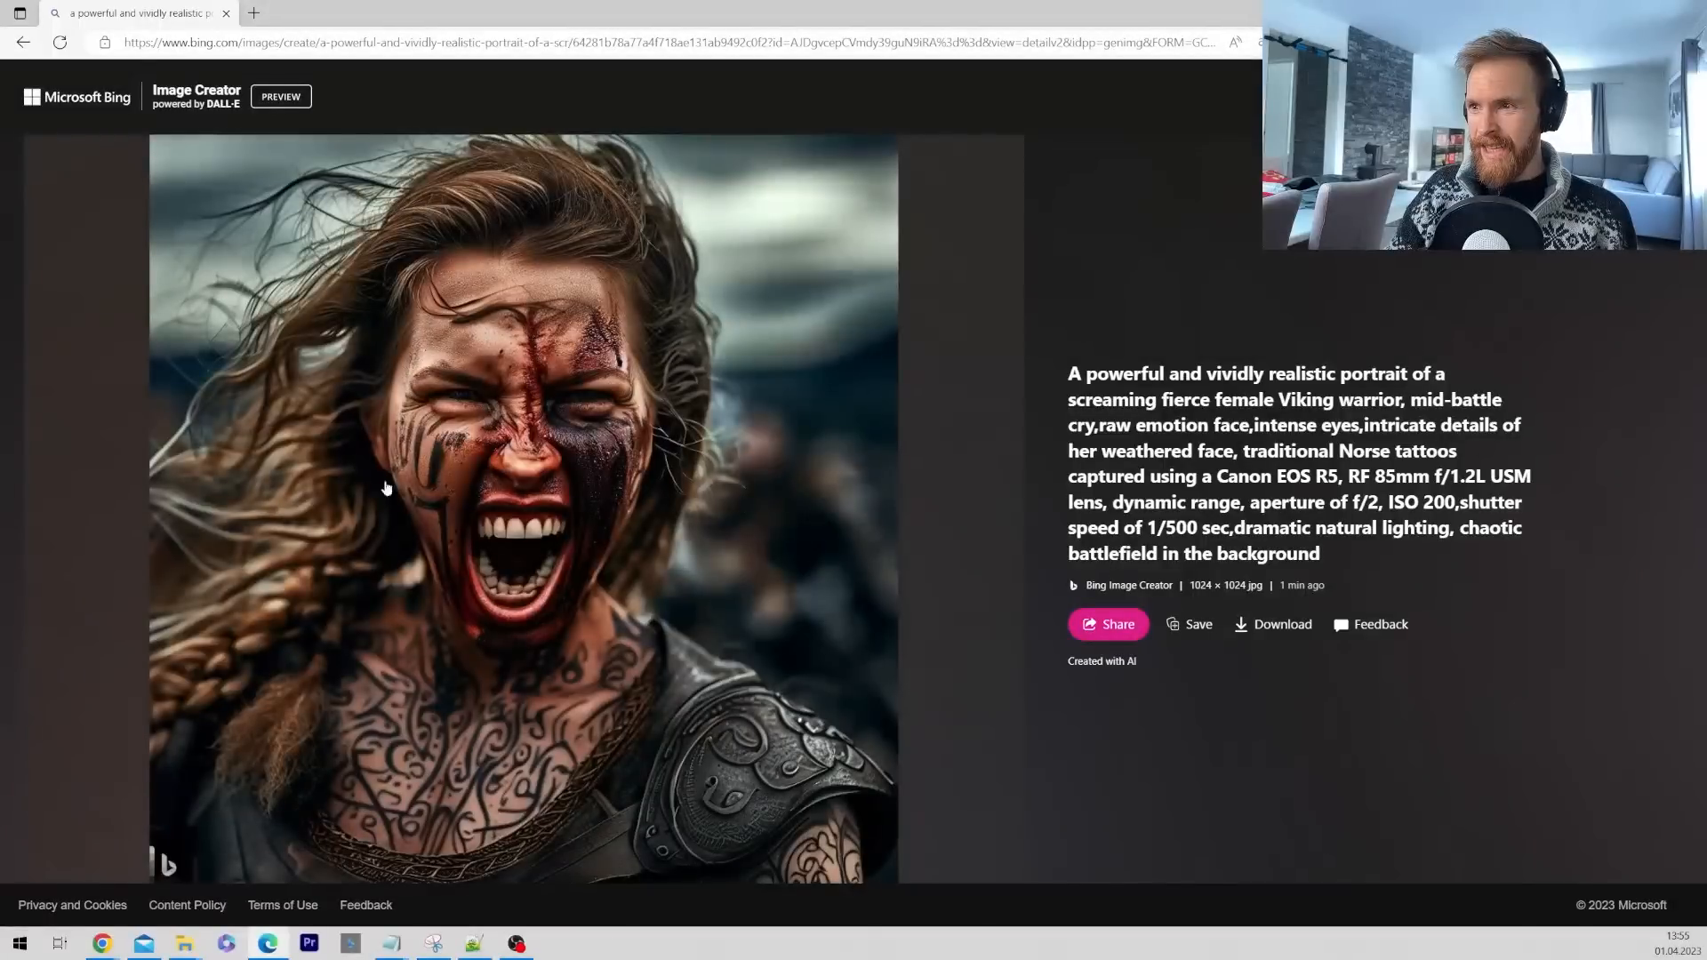
pyautogui.moveTo(499, 533)
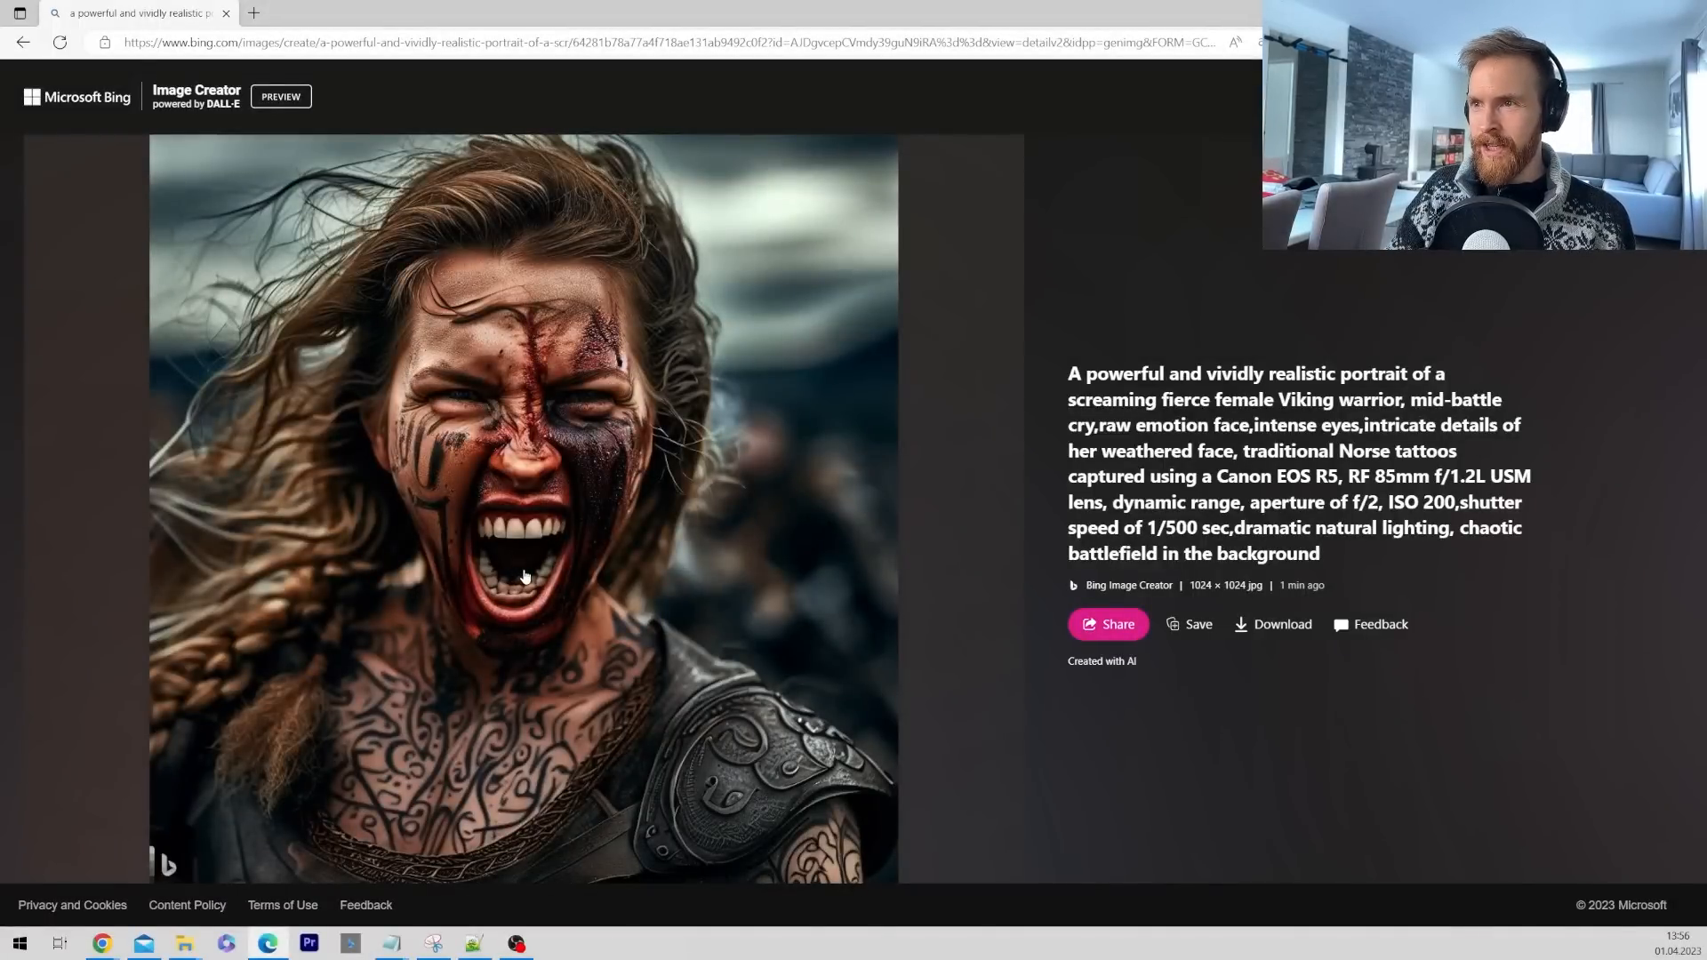
pyautogui.moveTo(552, 340)
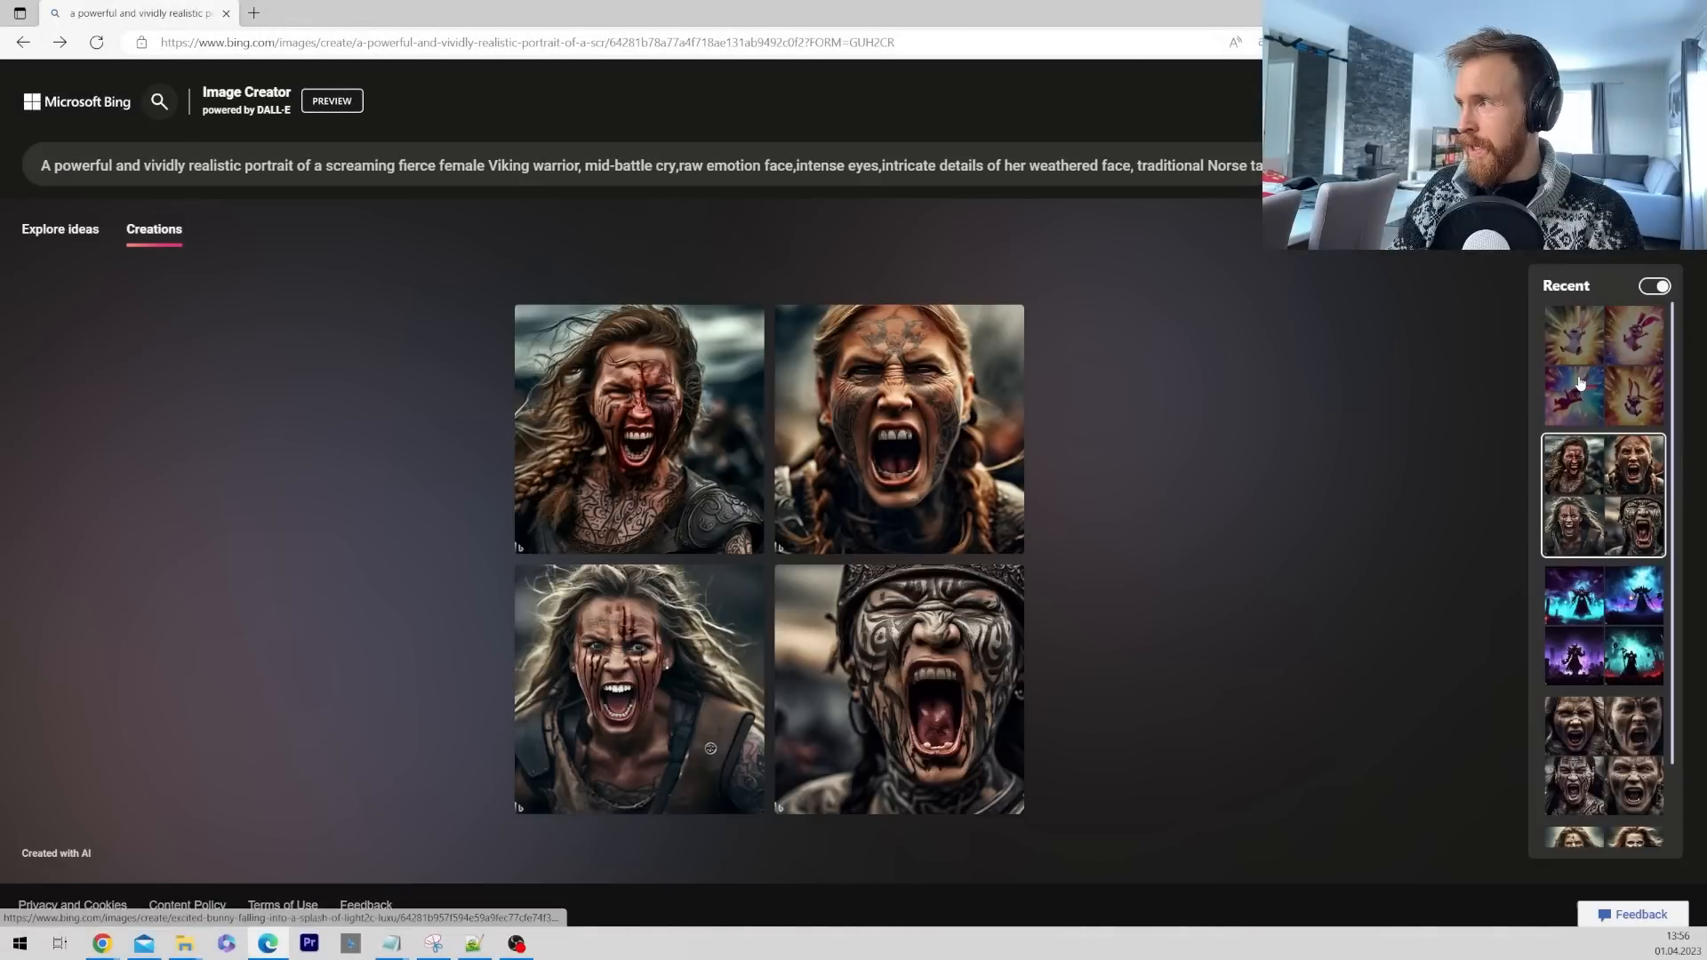
# Step: Open Bing Image Creator's bunny set from Recent creations and view an image
pyautogui.click(1602, 366)
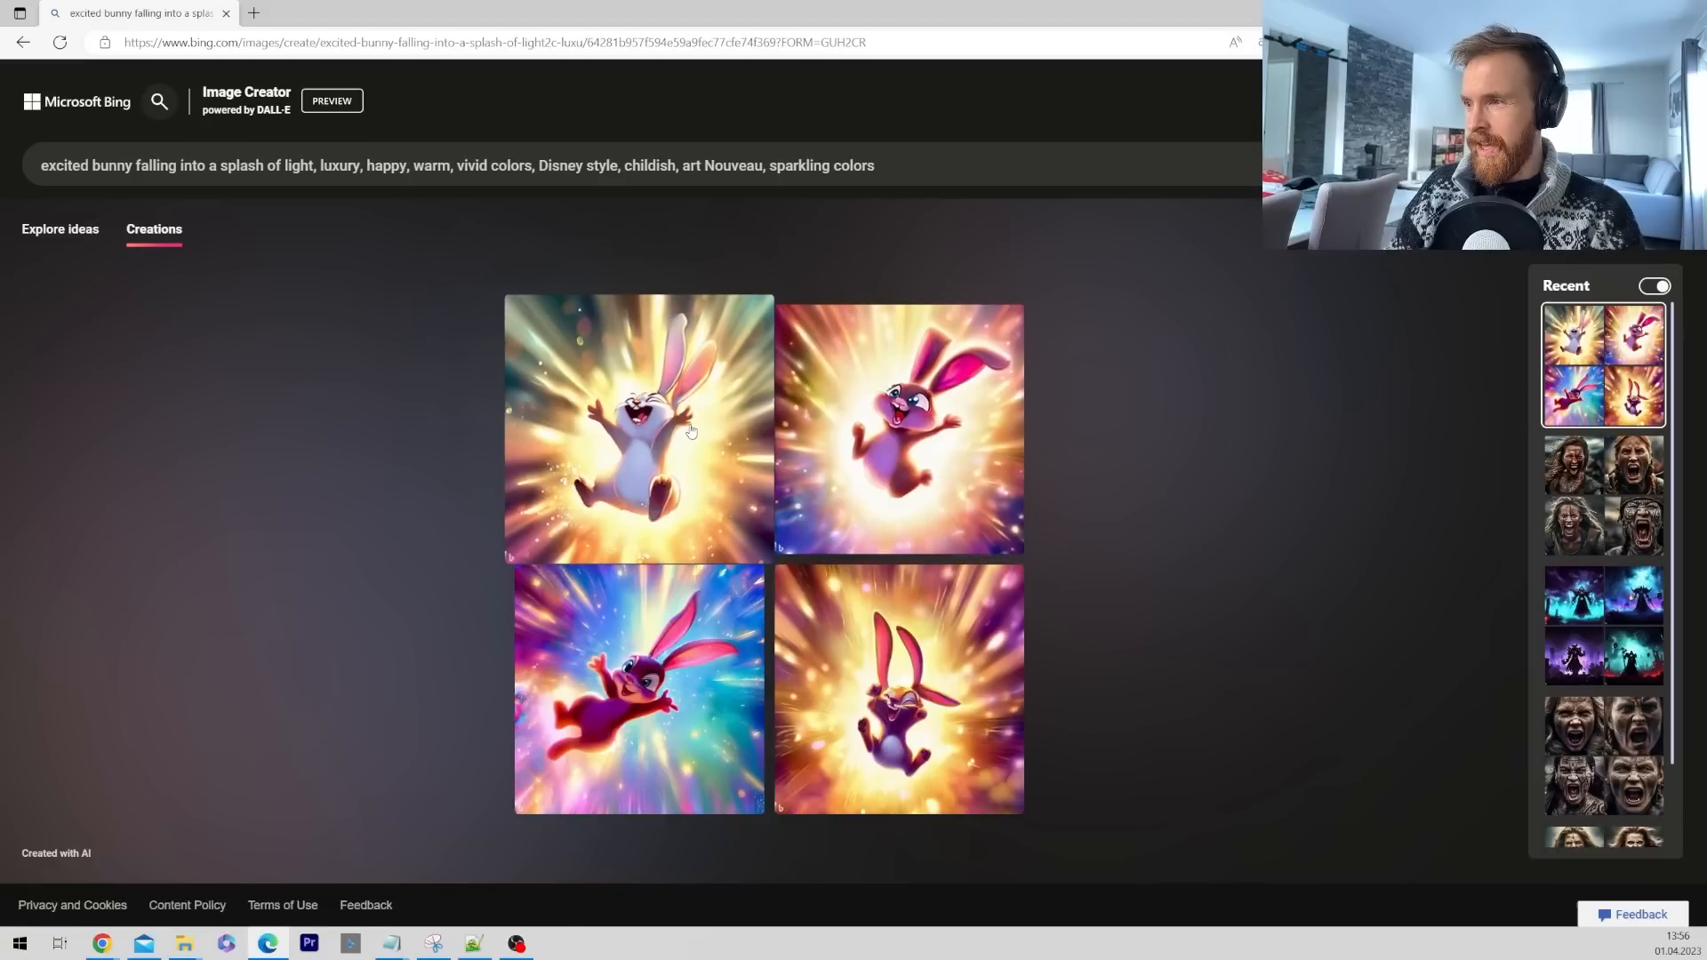
pyautogui.click(639, 427)
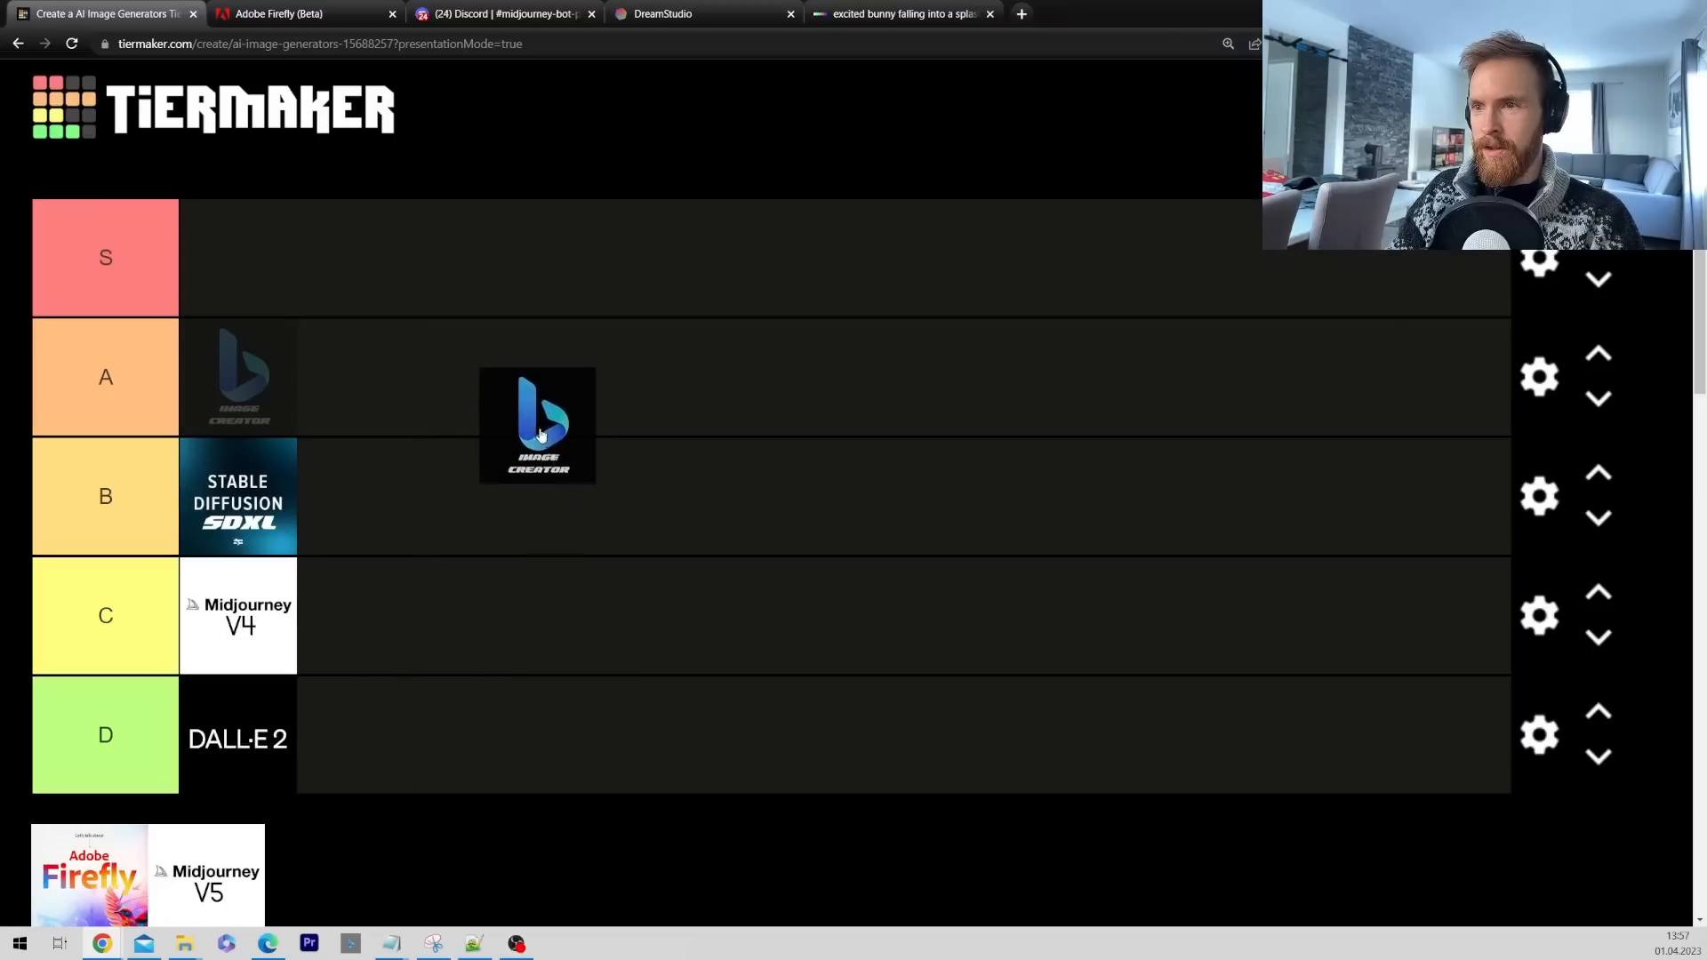
# Step: Rank Bing Image Creator in the A tier, glance at DreamStudio, and return to TierMaker
pyautogui.moveTo(537, 425); pyautogui.dragTo(375, 499)
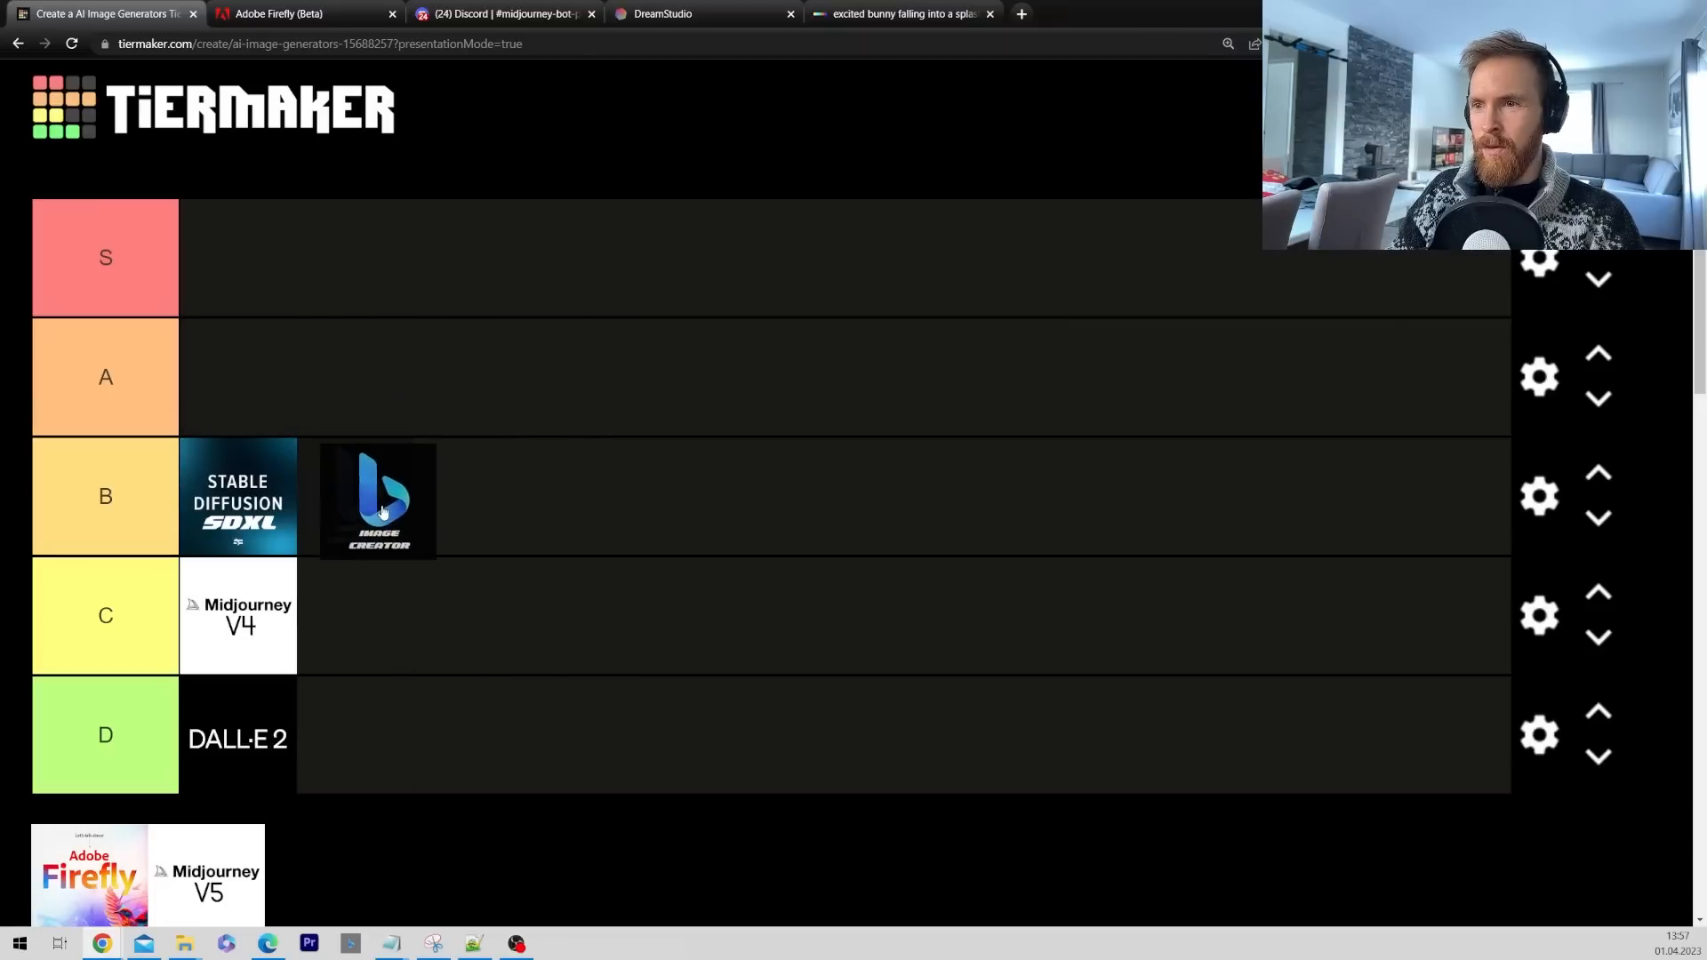
pyautogui.moveTo(375, 499); pyautogui.dragTo(238, 376)
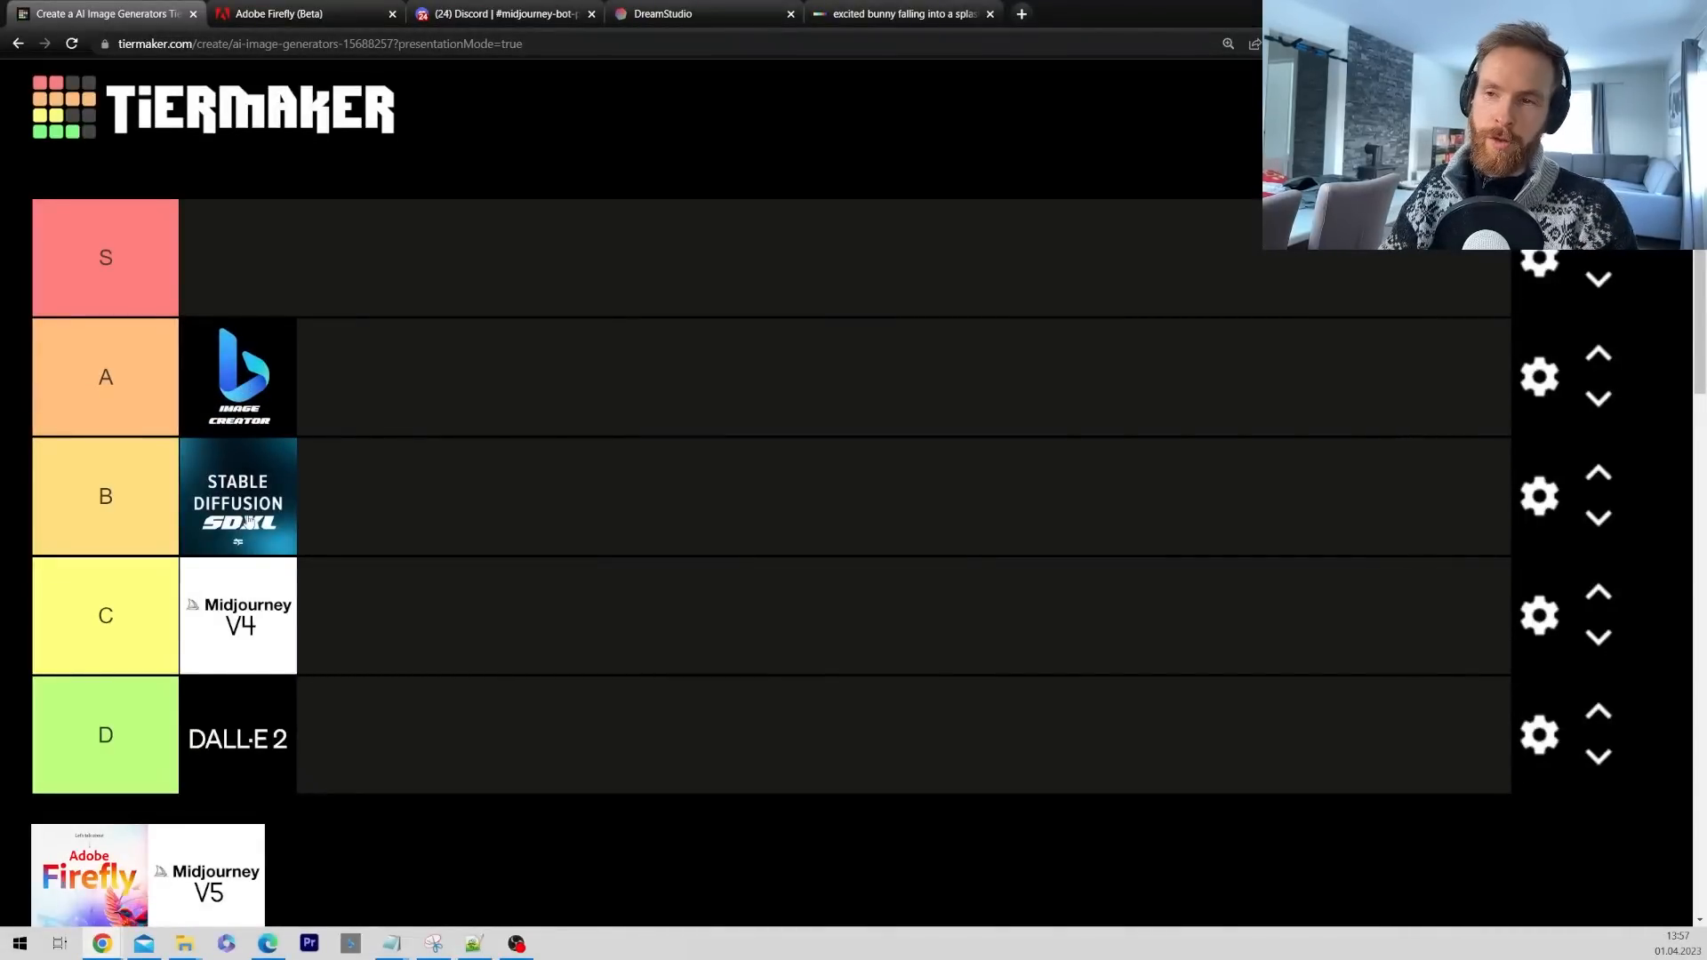
pyautogui.moveTo(442, 491)
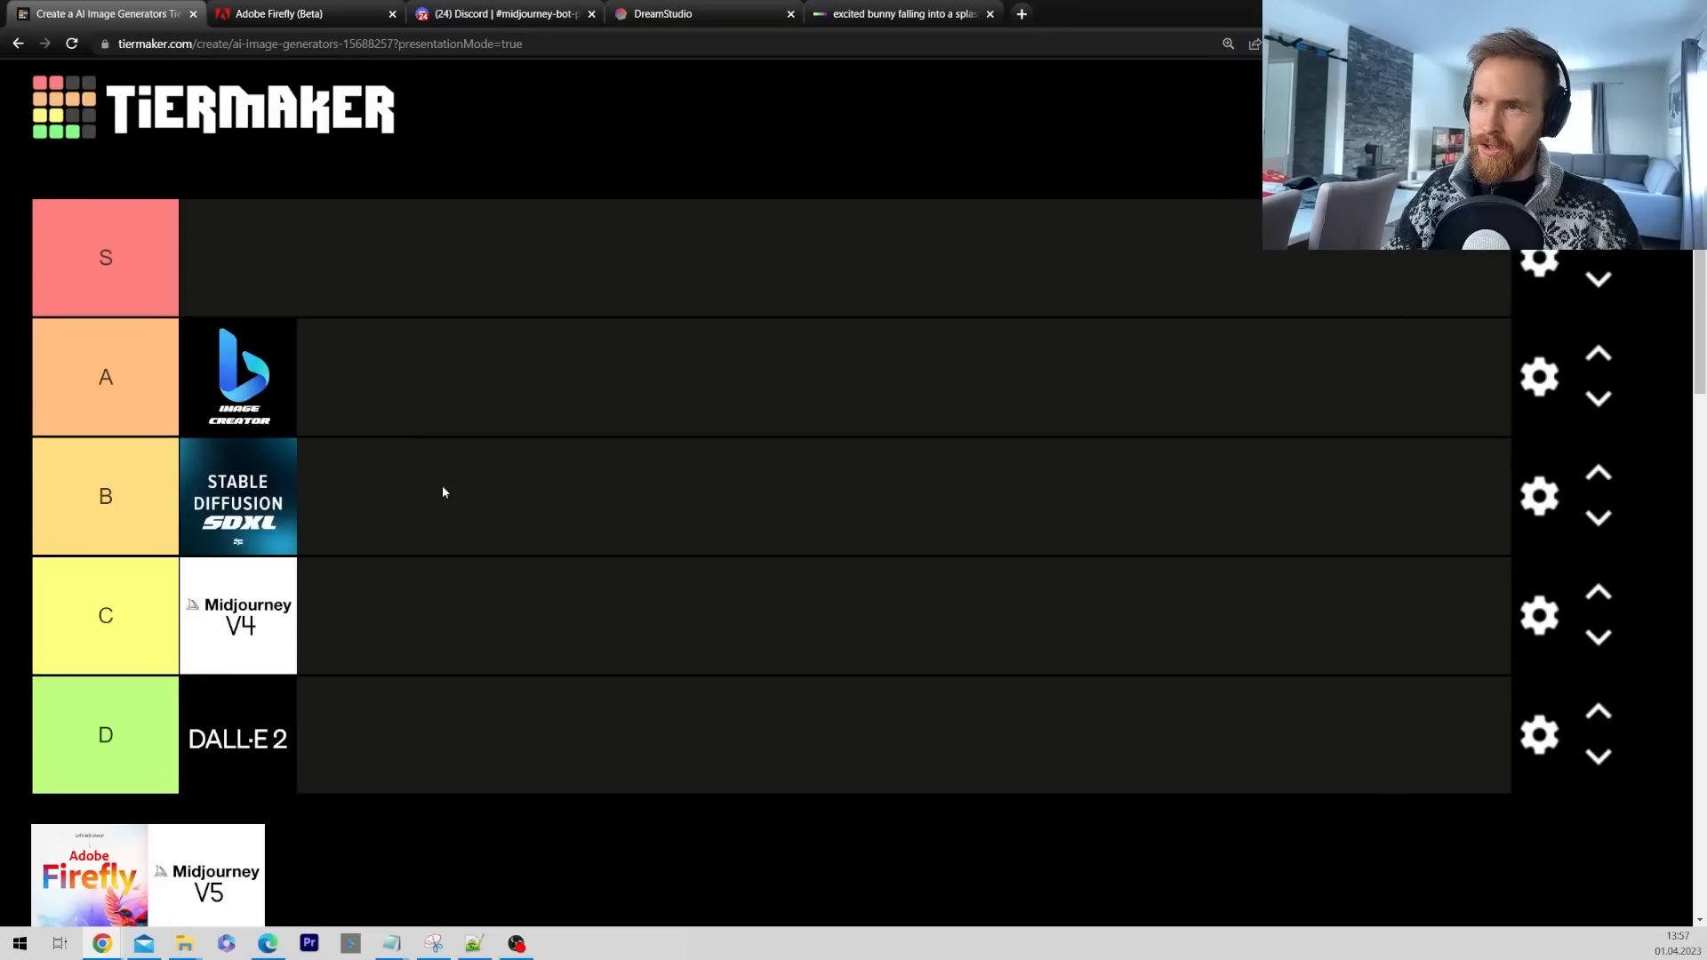
pyautogui.click(703, 13)
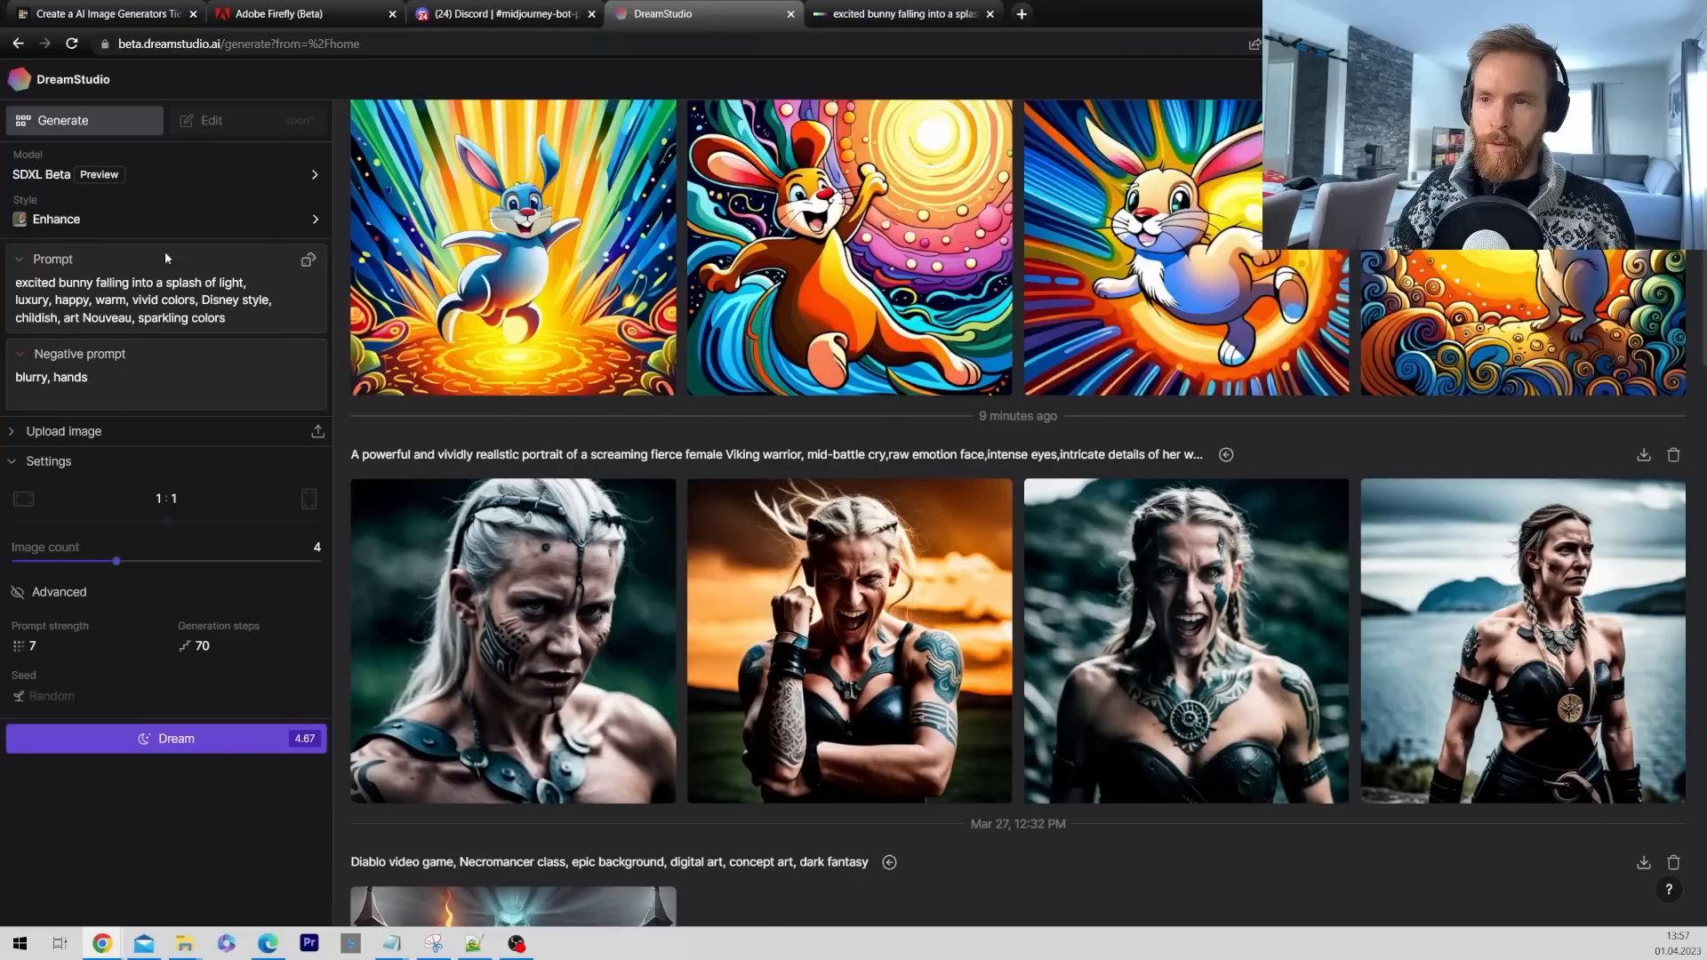
pyautogui.moveTo(362, 75)
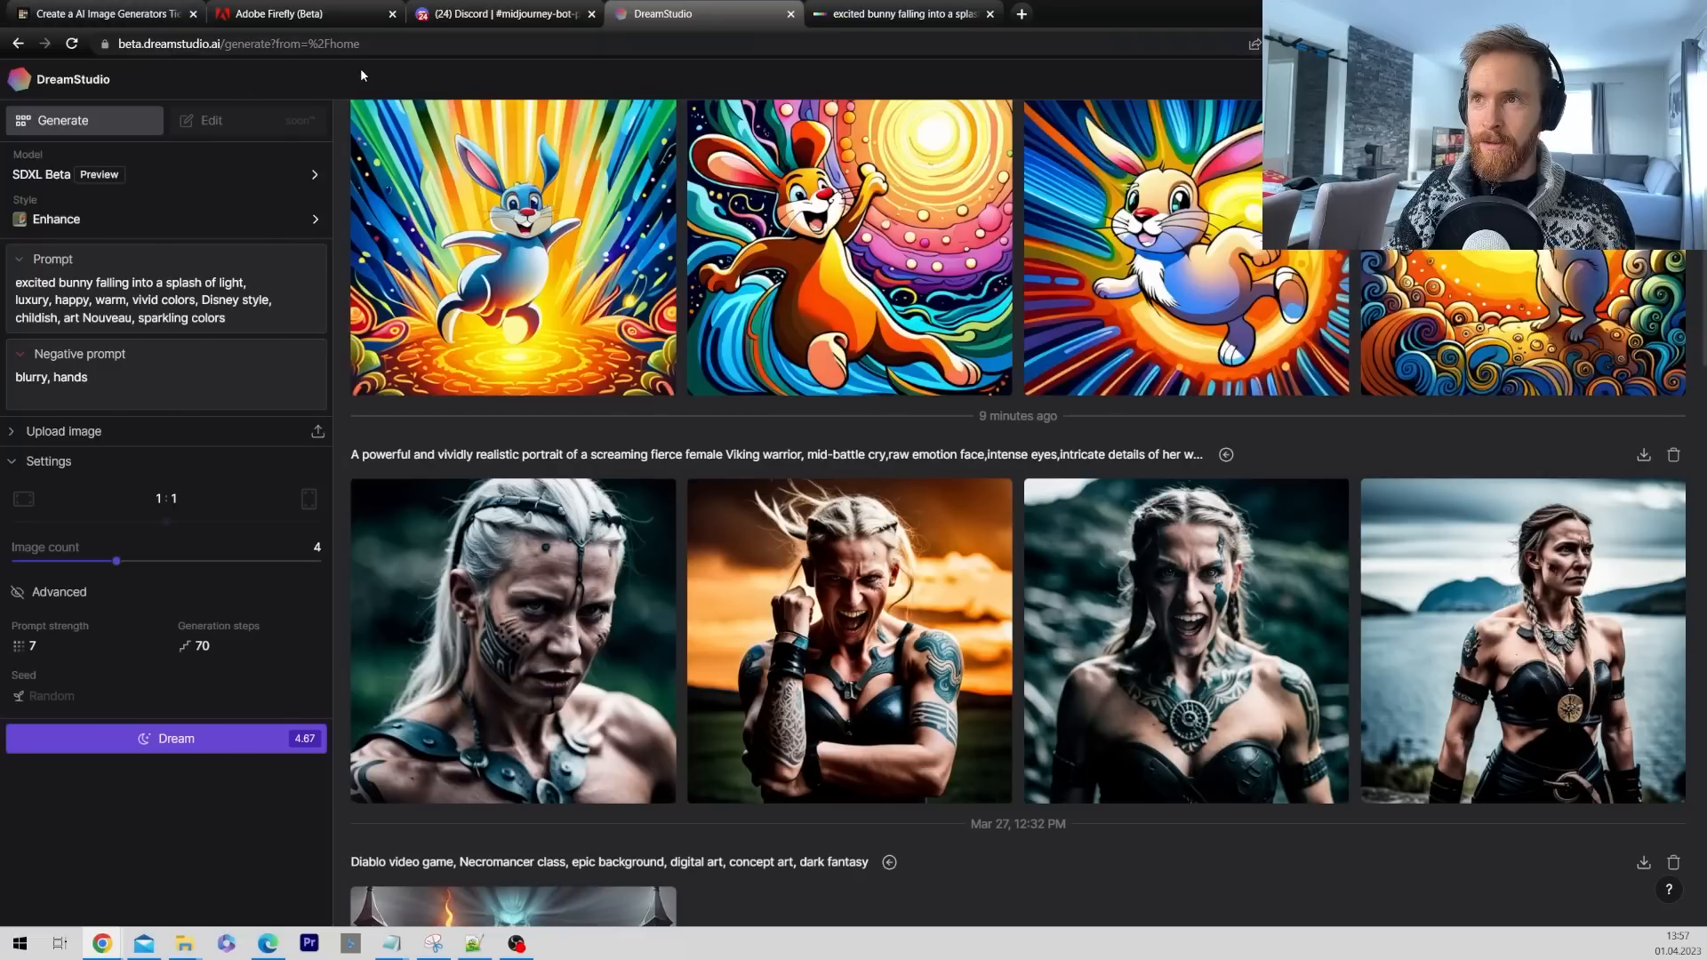
pyautogui.click(103, 14)
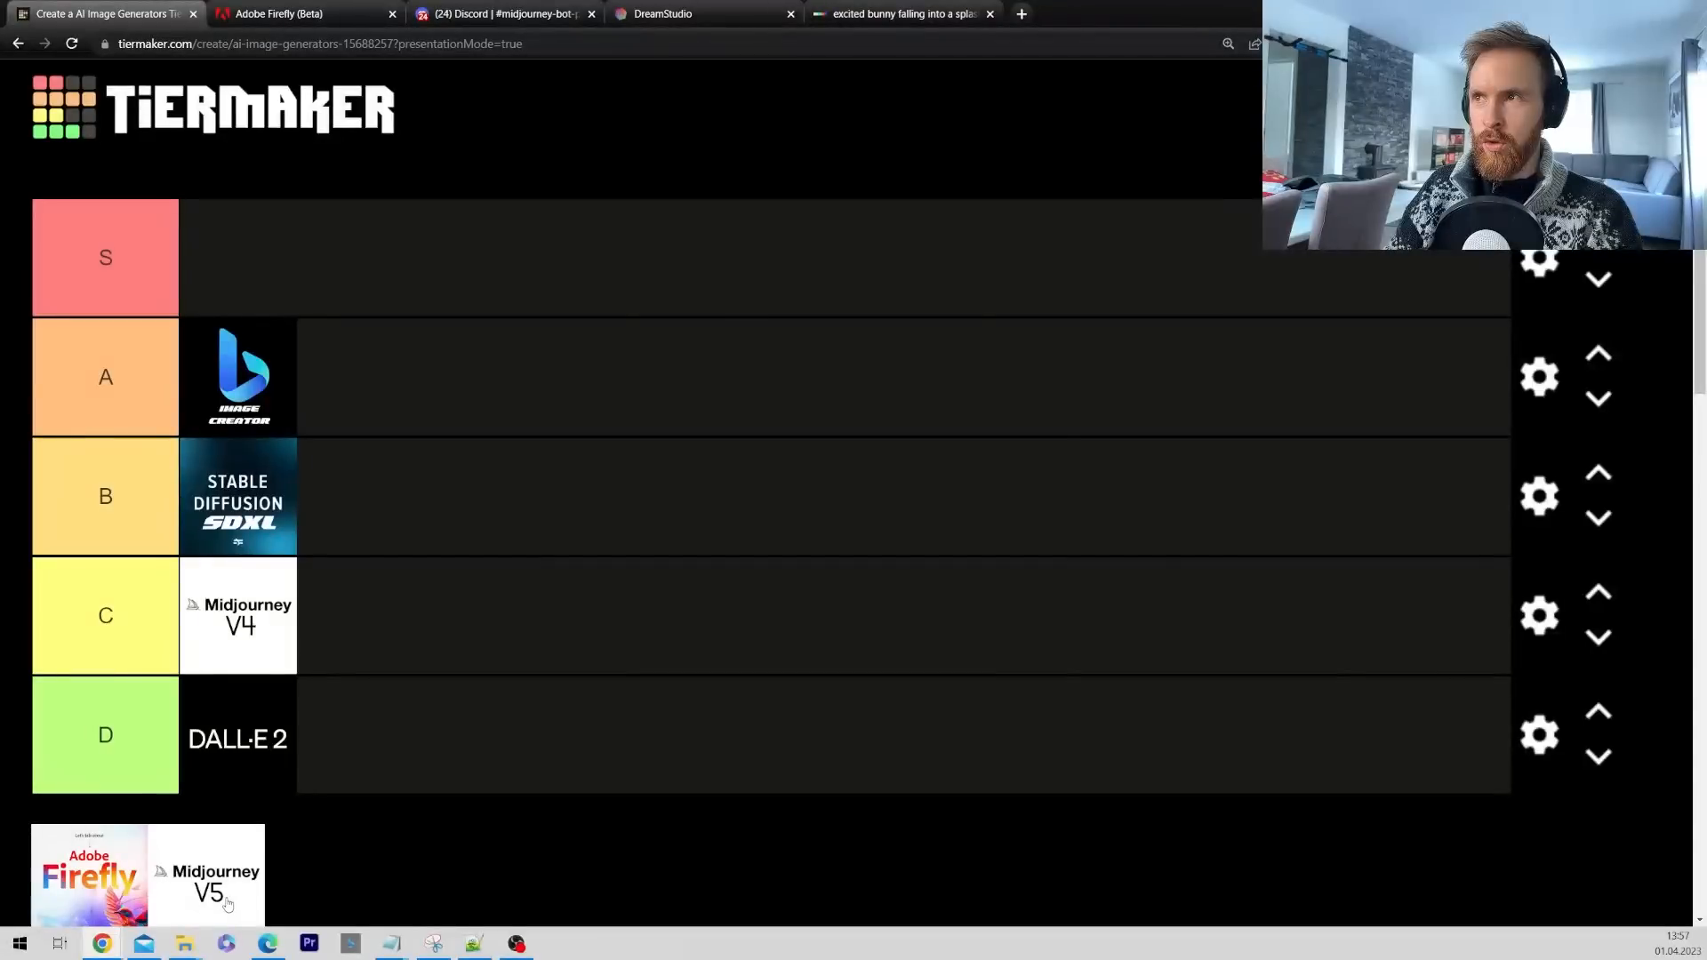
# Step: View Midjourney V5's Viking and bunny images full size, then return to the tier list
pyautogui.click(500, 13)
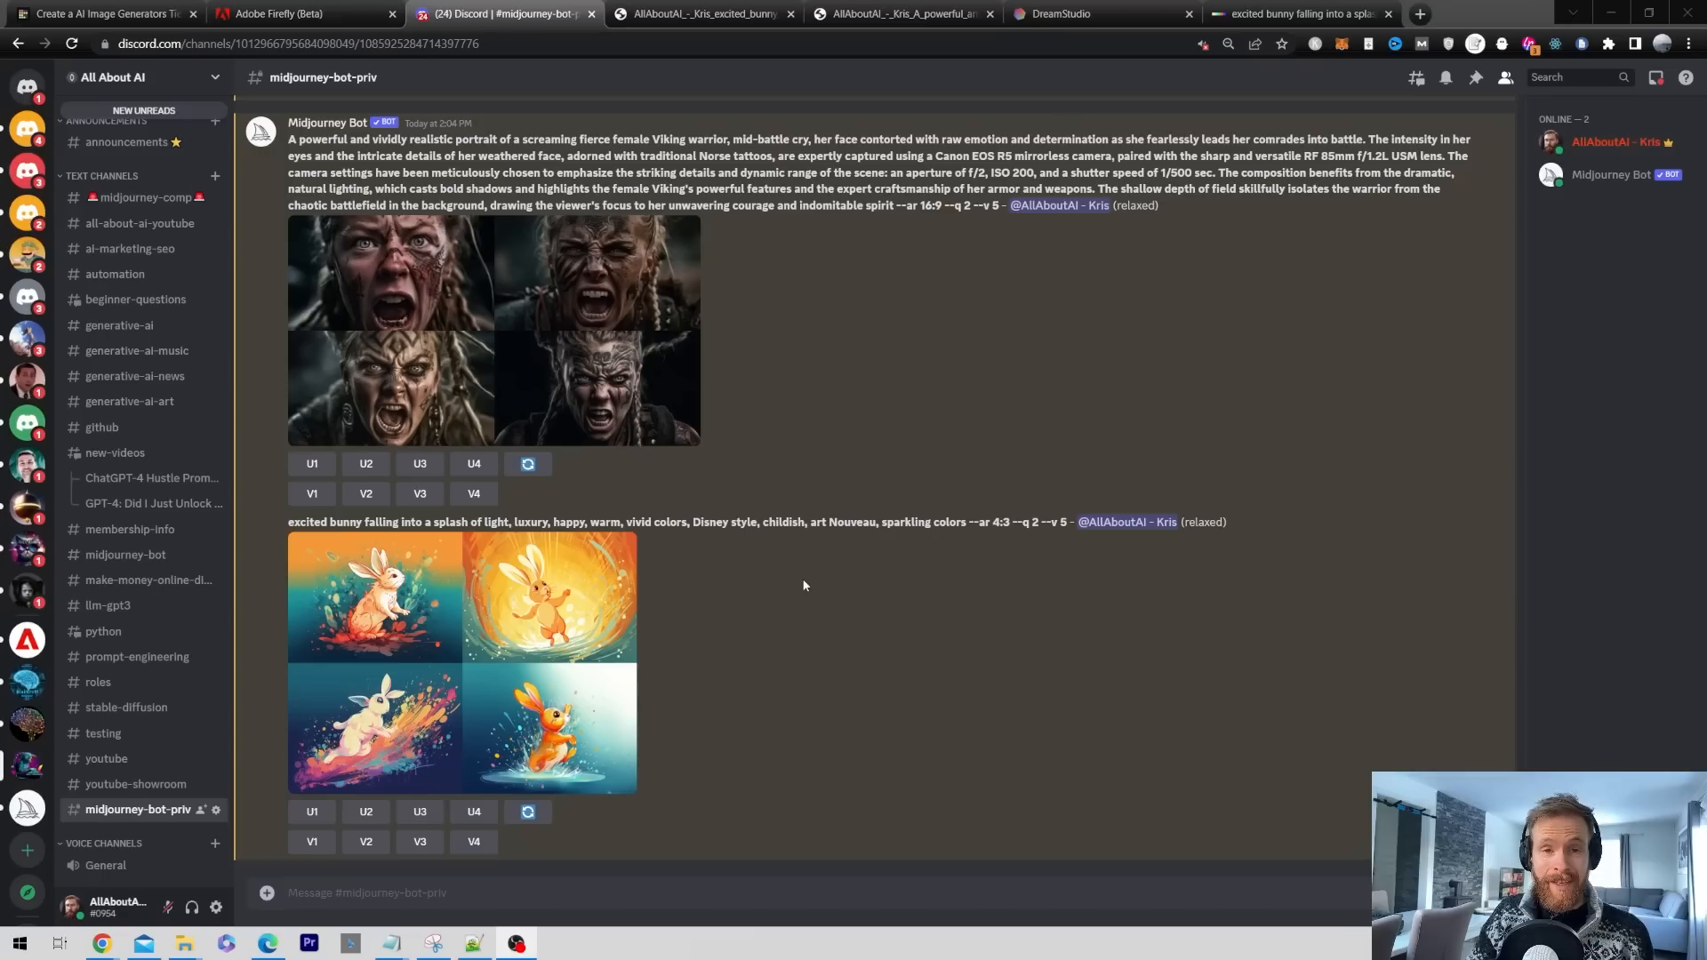
pyautogui.moveTo(811, 585)
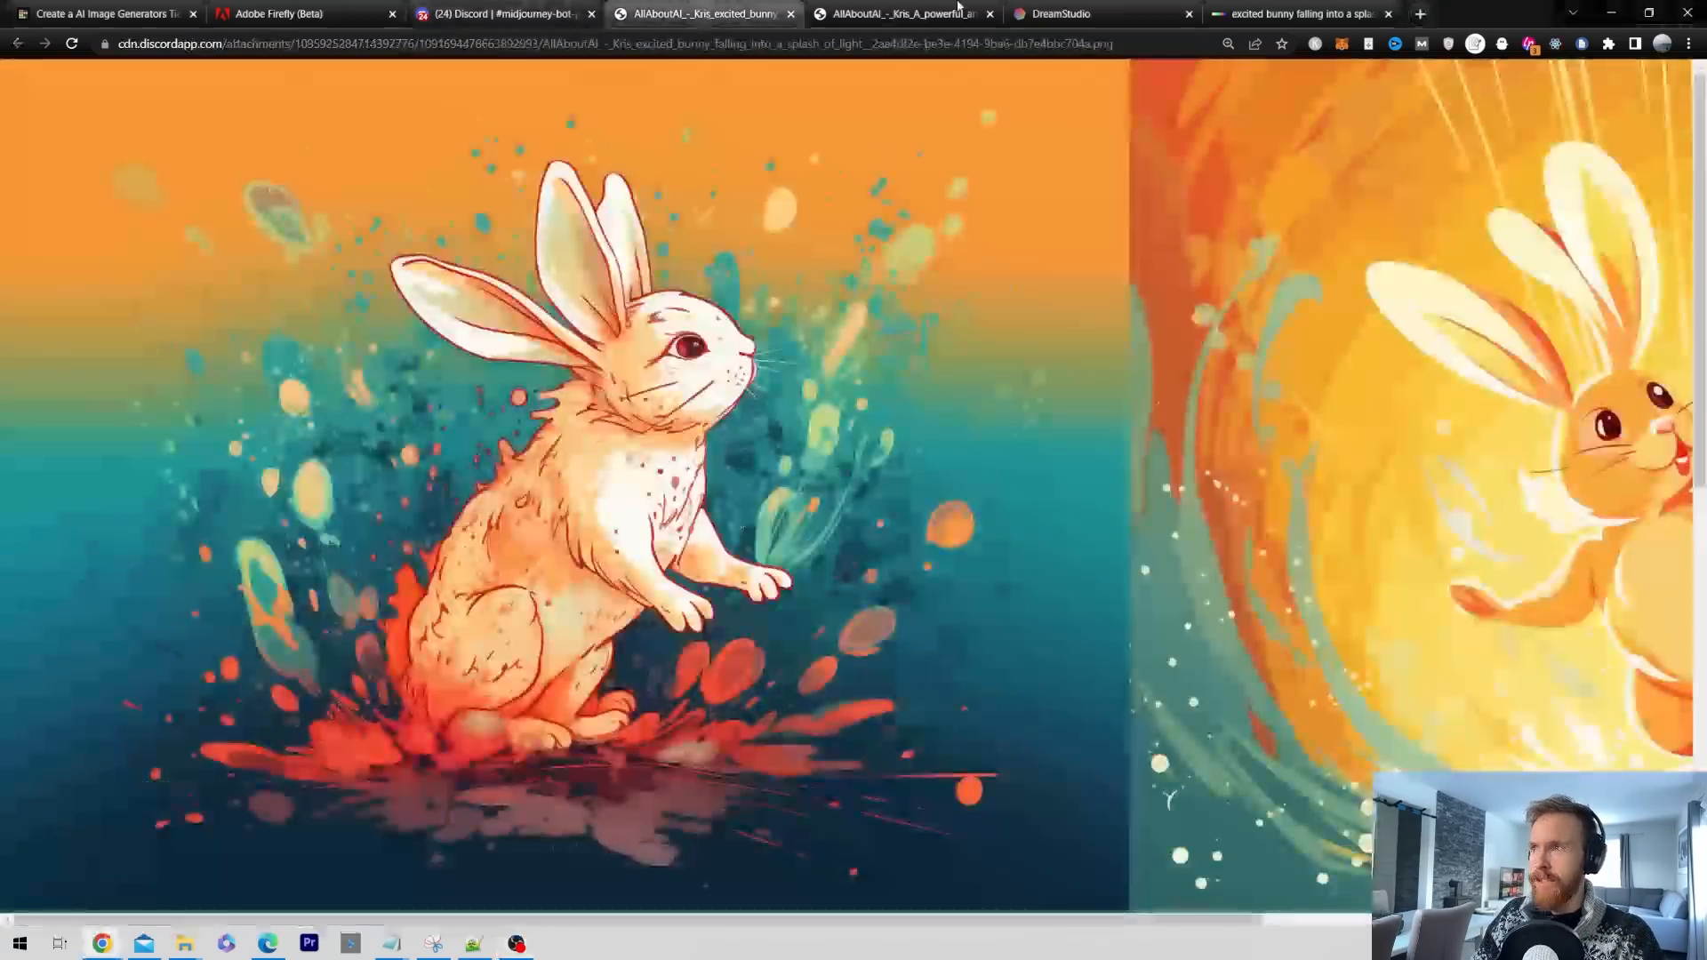
pyautogui.click(902, 14)
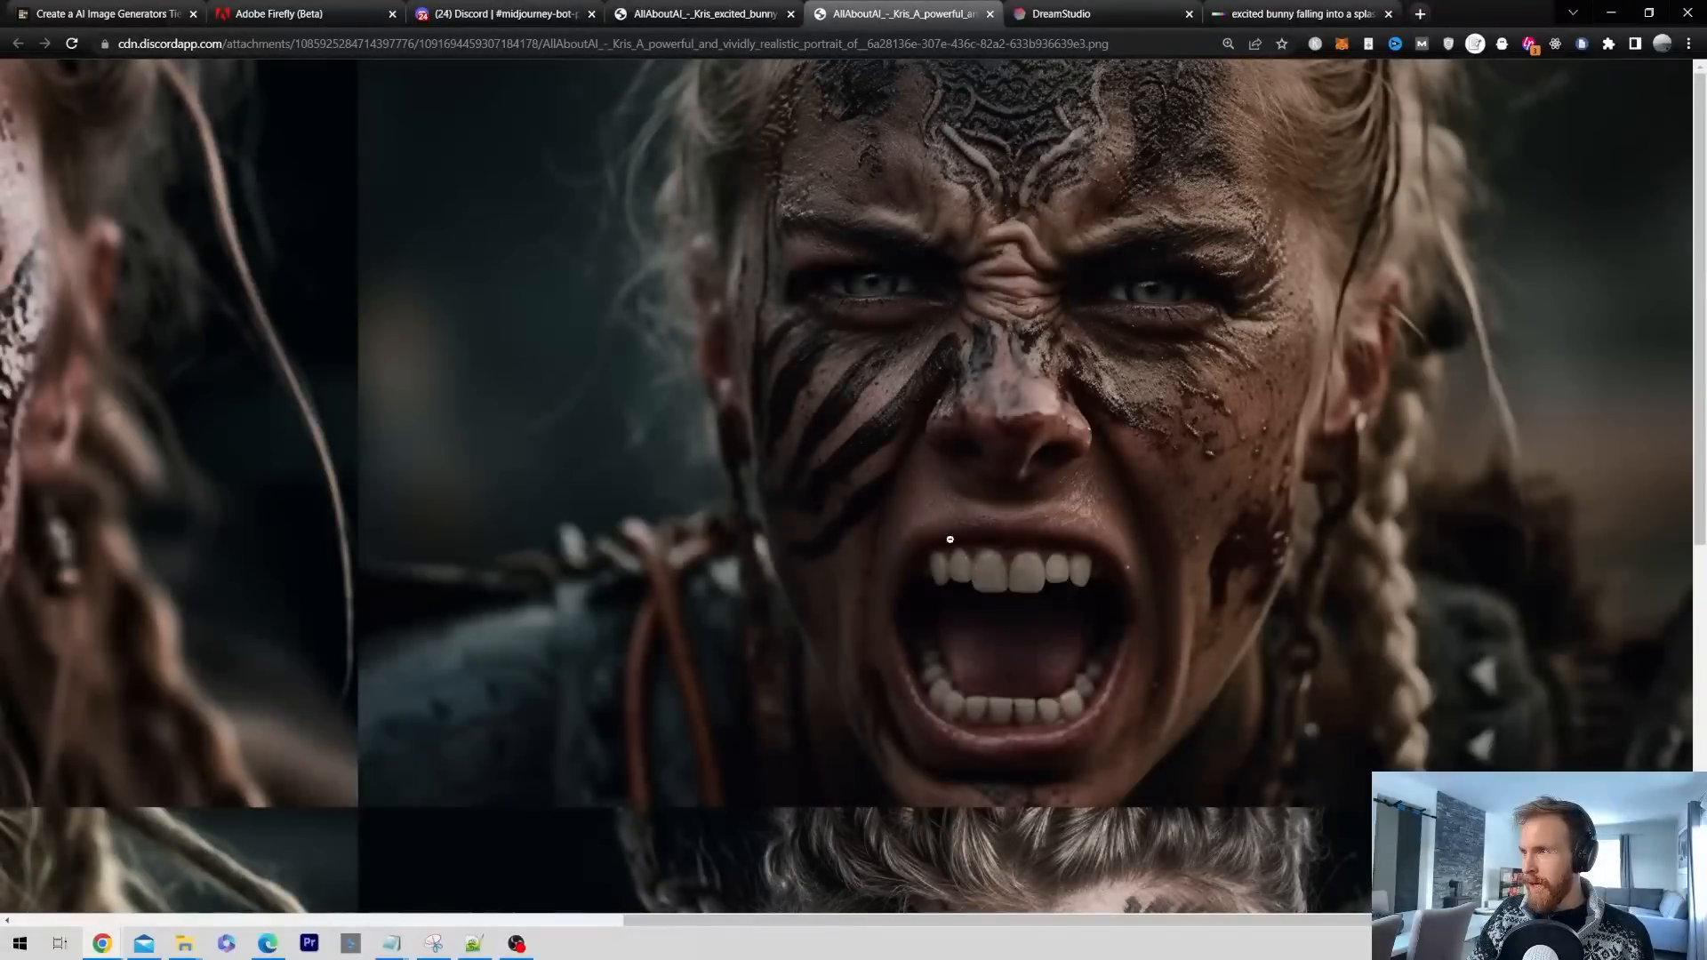
pyautogui.click(702, 13)
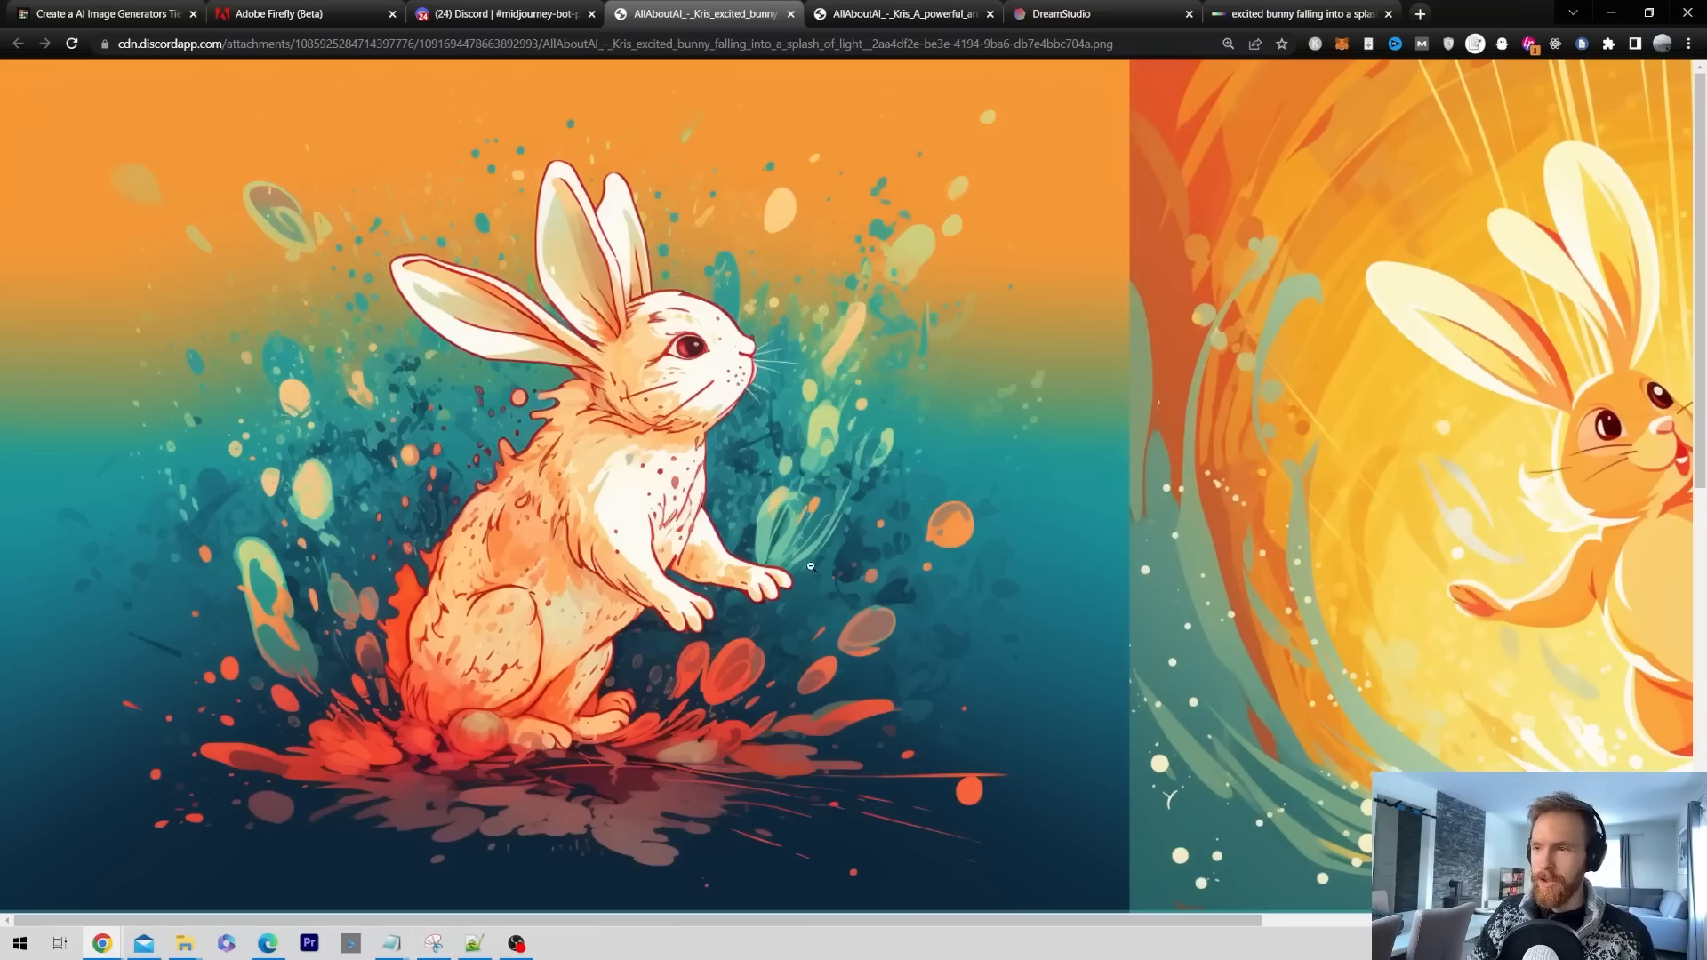
pyautogui.click(98, 13)
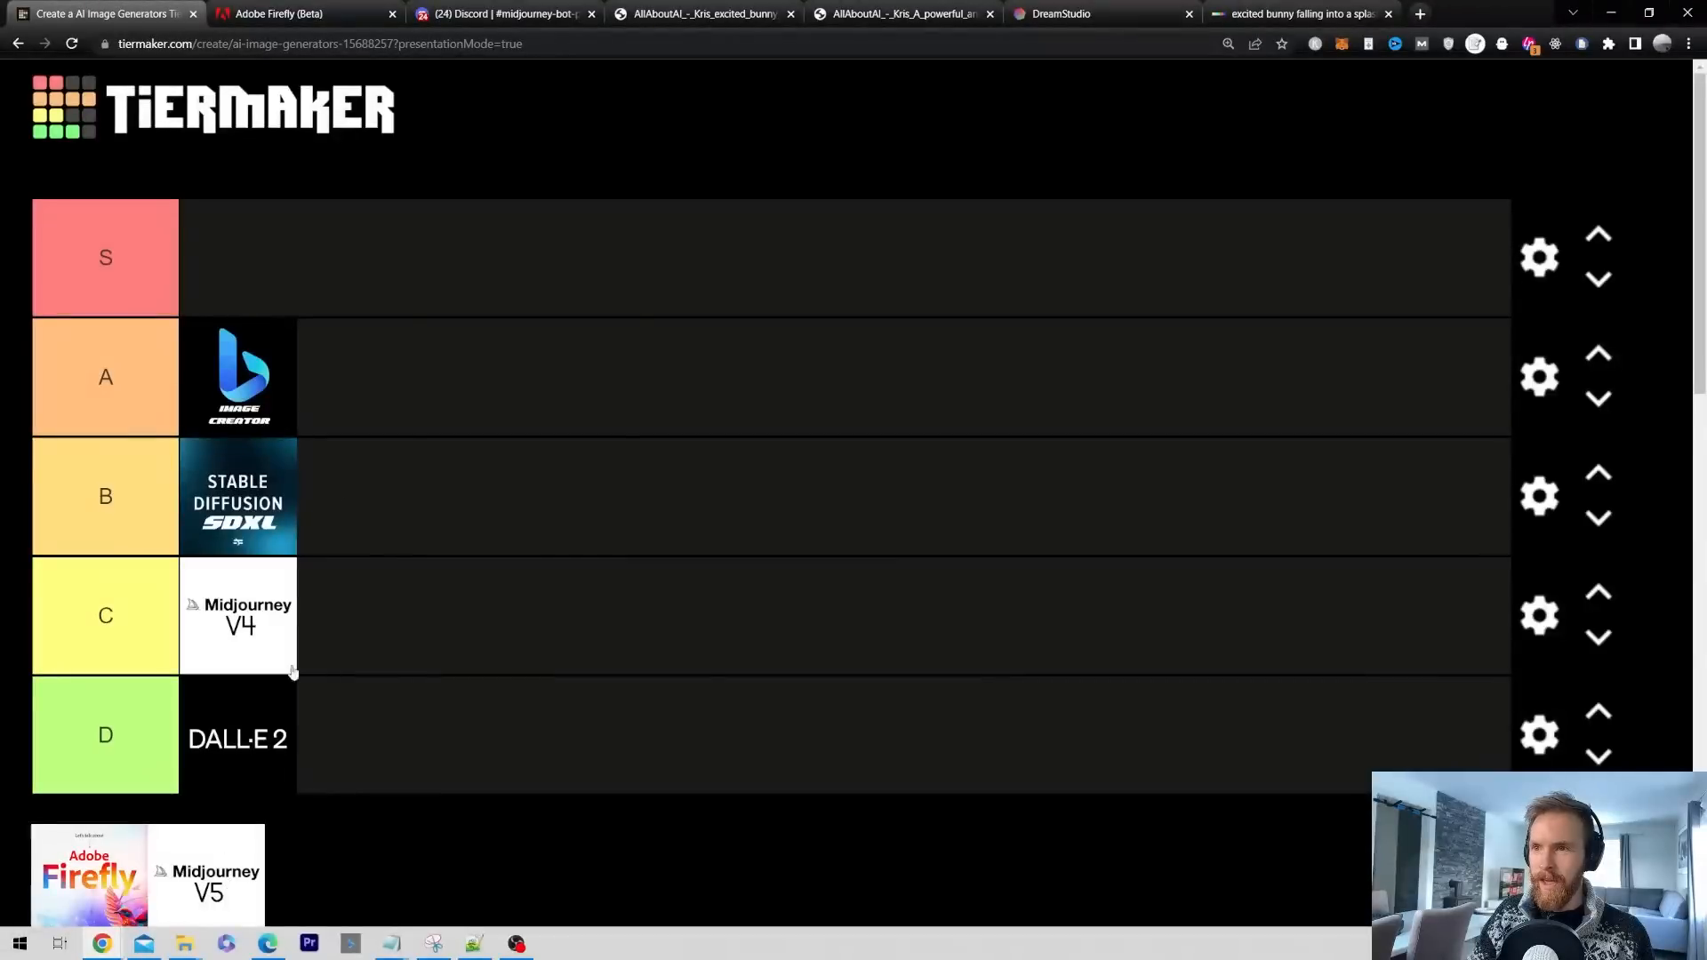
# Step: Place Midjourney V5 in the S tier, then bring up Adobe Firefly's results
pyautogui.moveTo(207, 871); pyautogui.dragTo(237, 258)
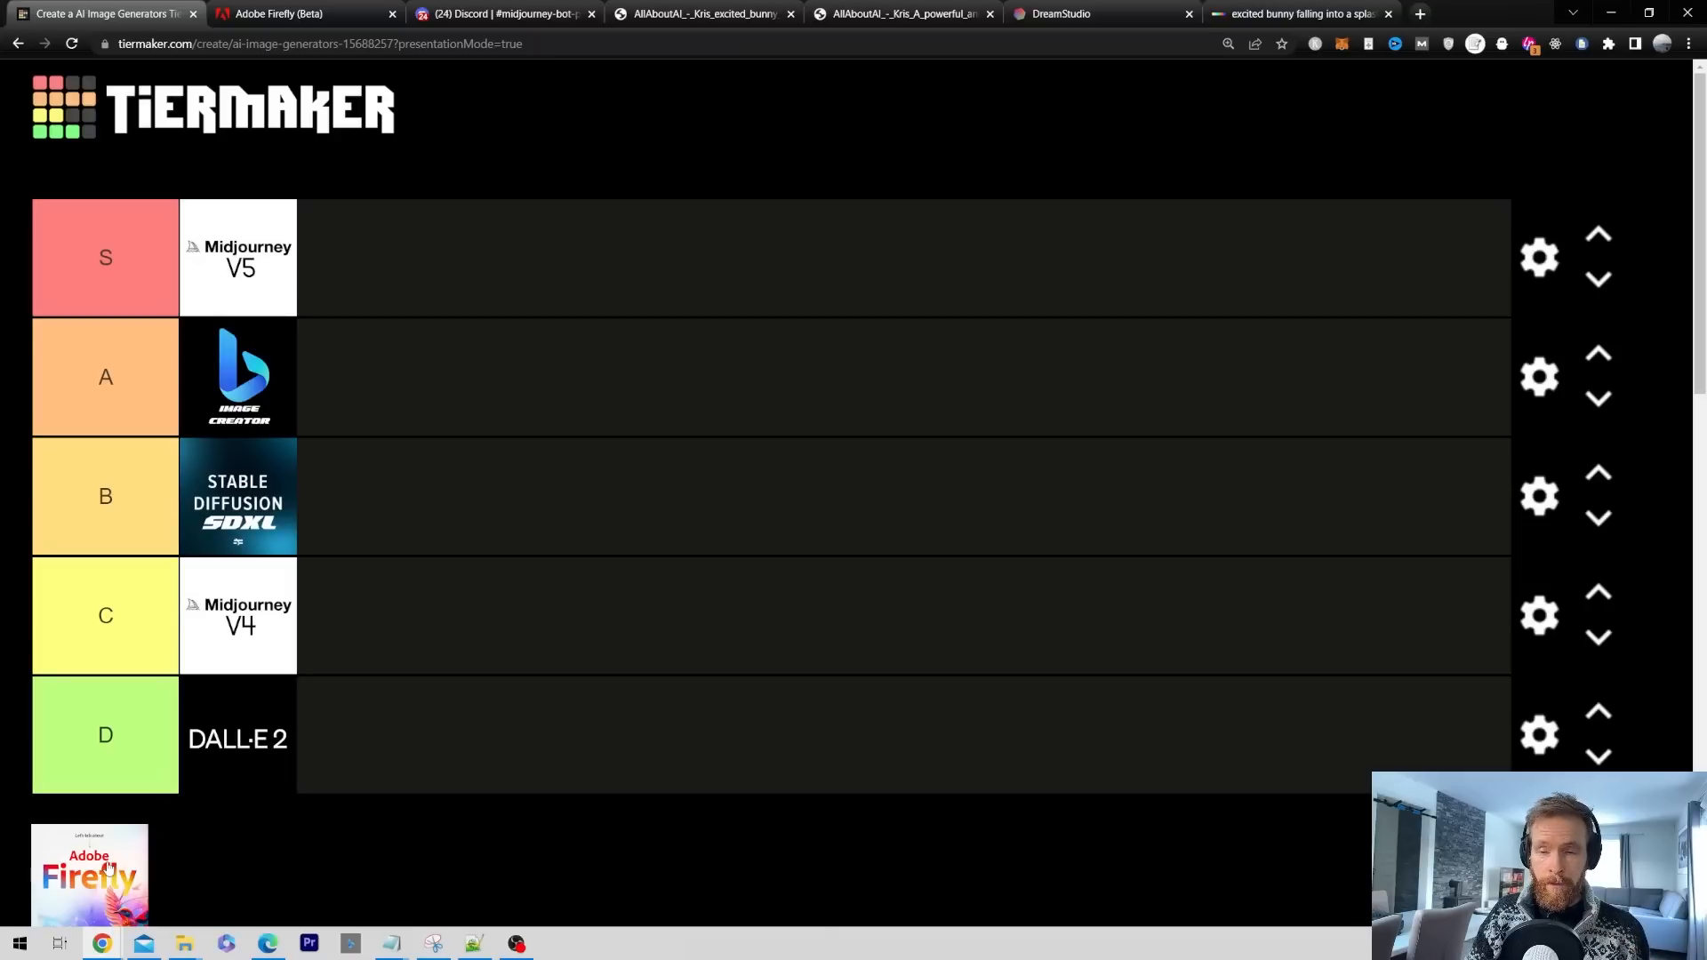
pyautogui.click(302, 13)
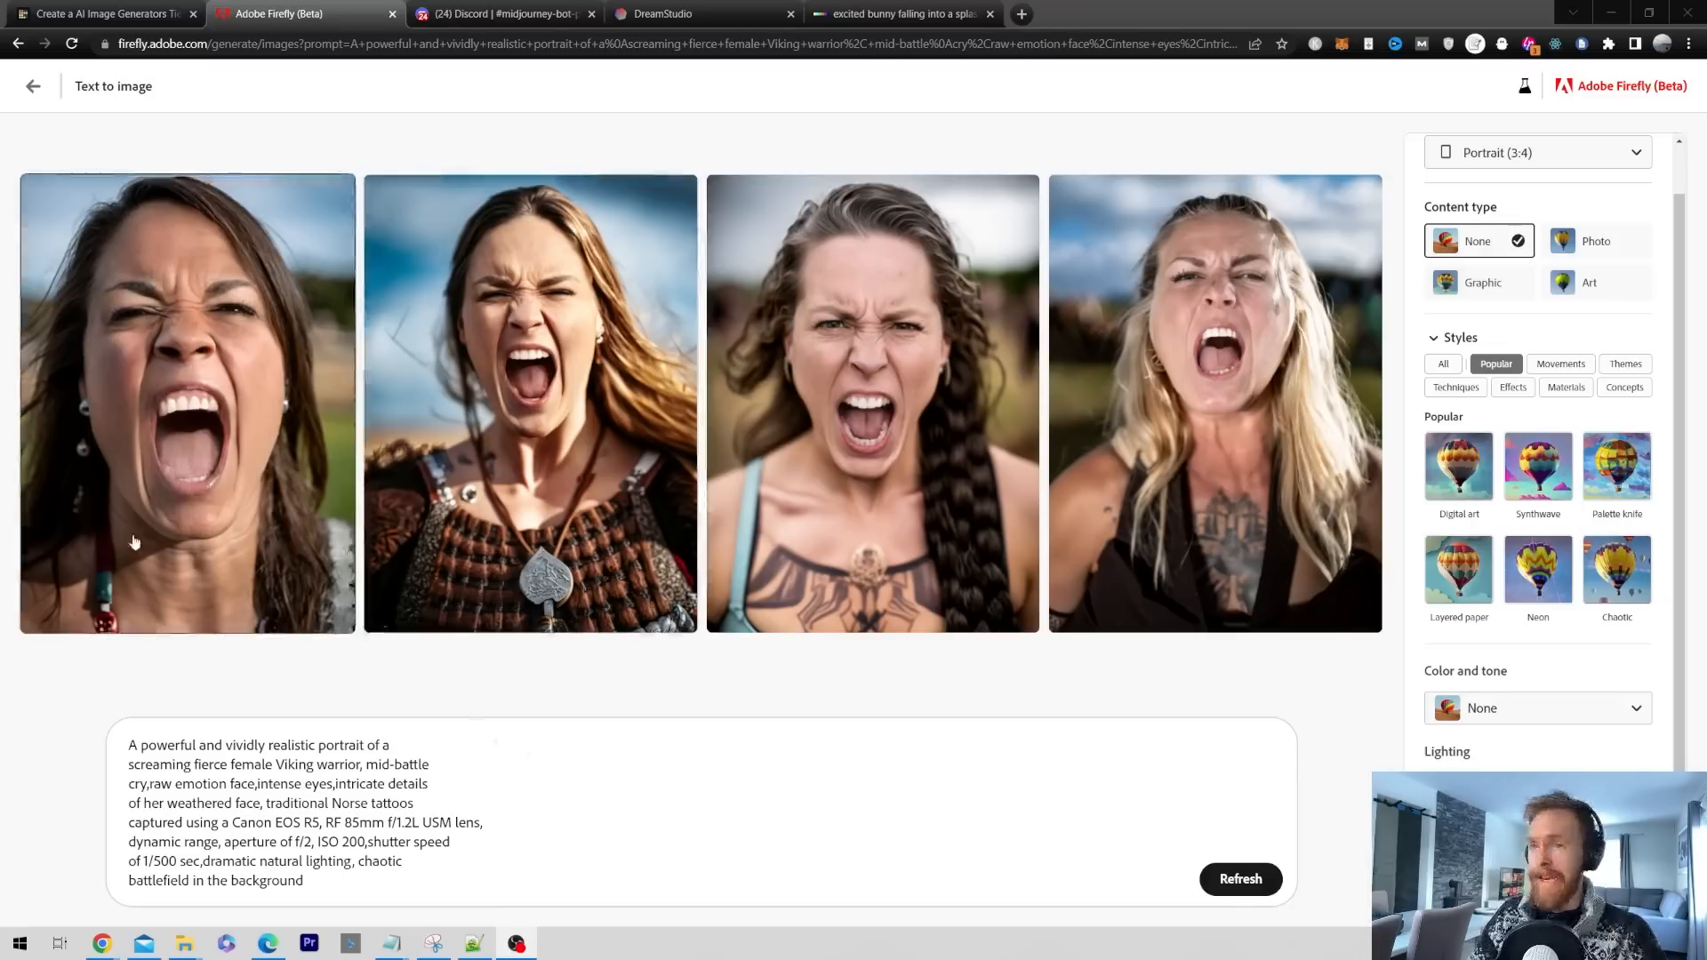
# Step: View each of Firefly's four Viking warrior portraits at full size
pyautogui.click(186, 403)
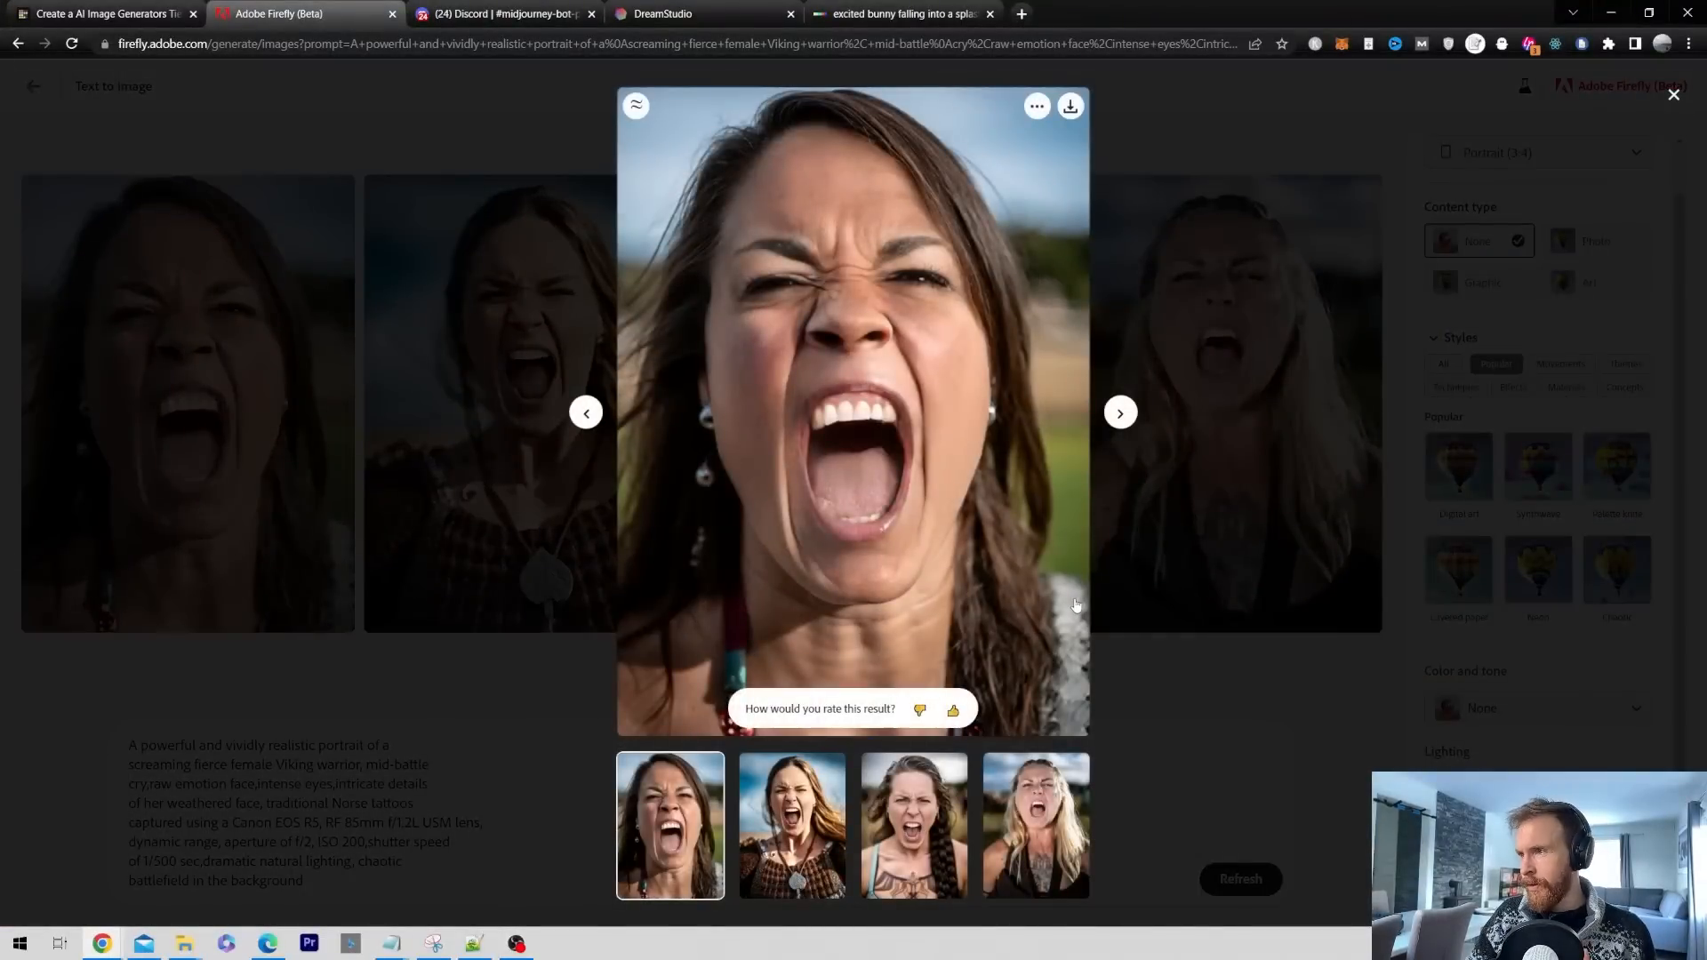
pyautogui.moveTo(849, 471)
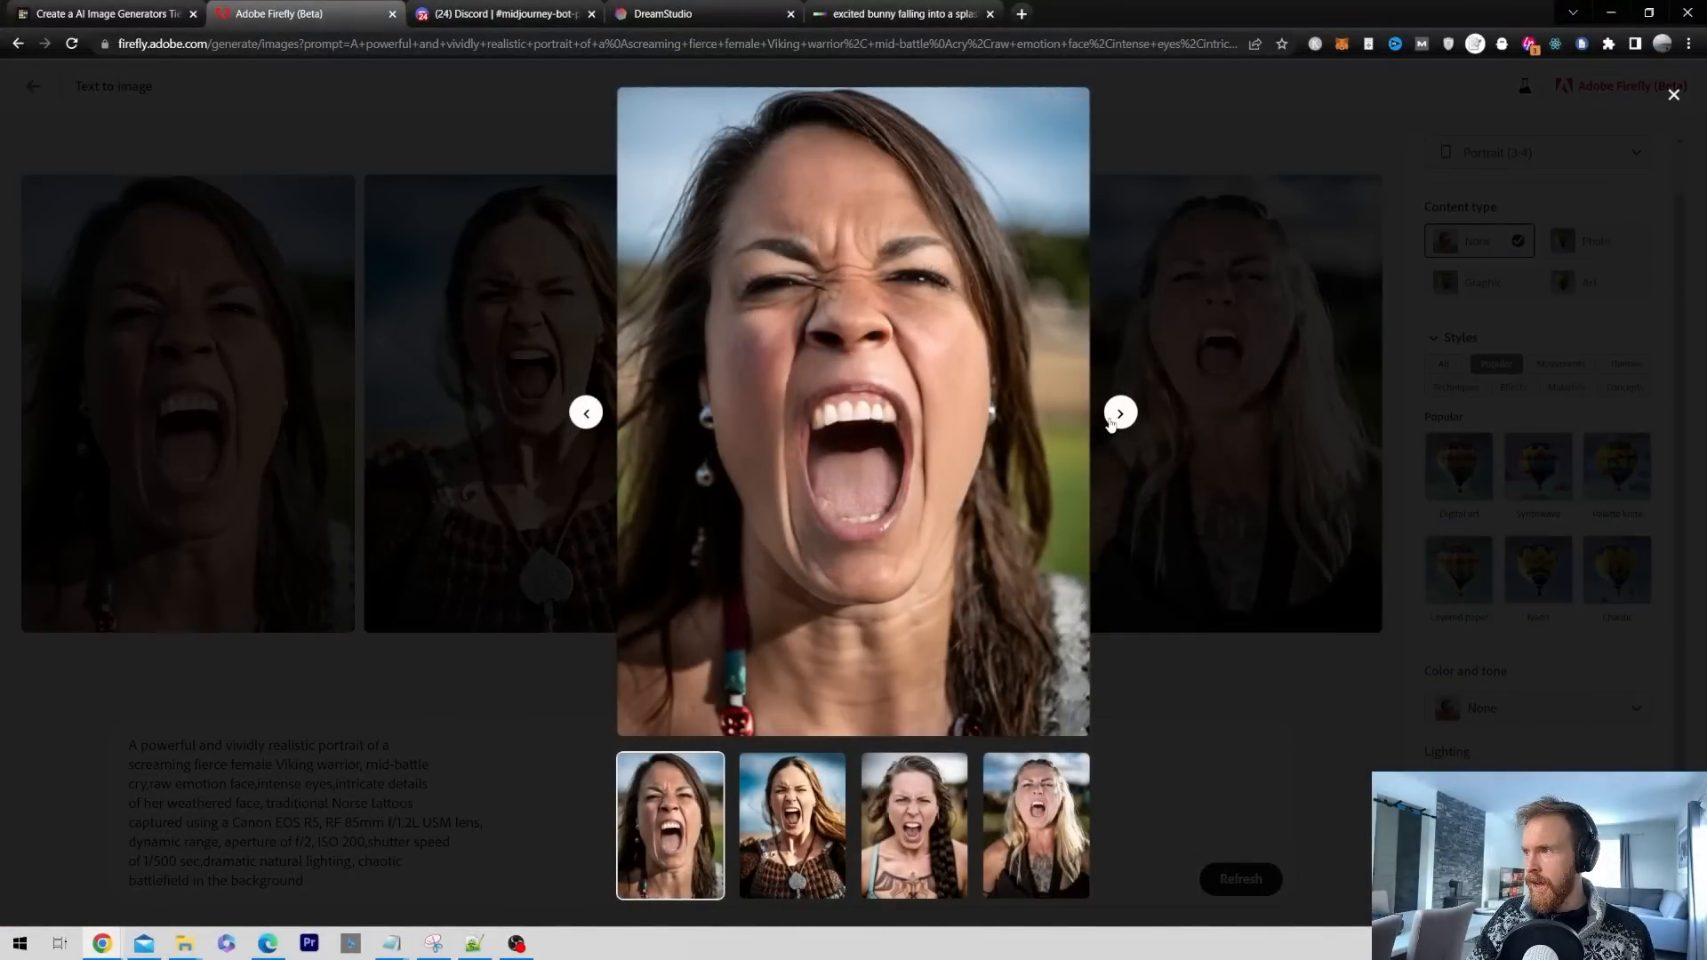
pyautogui.click(1119, 412)
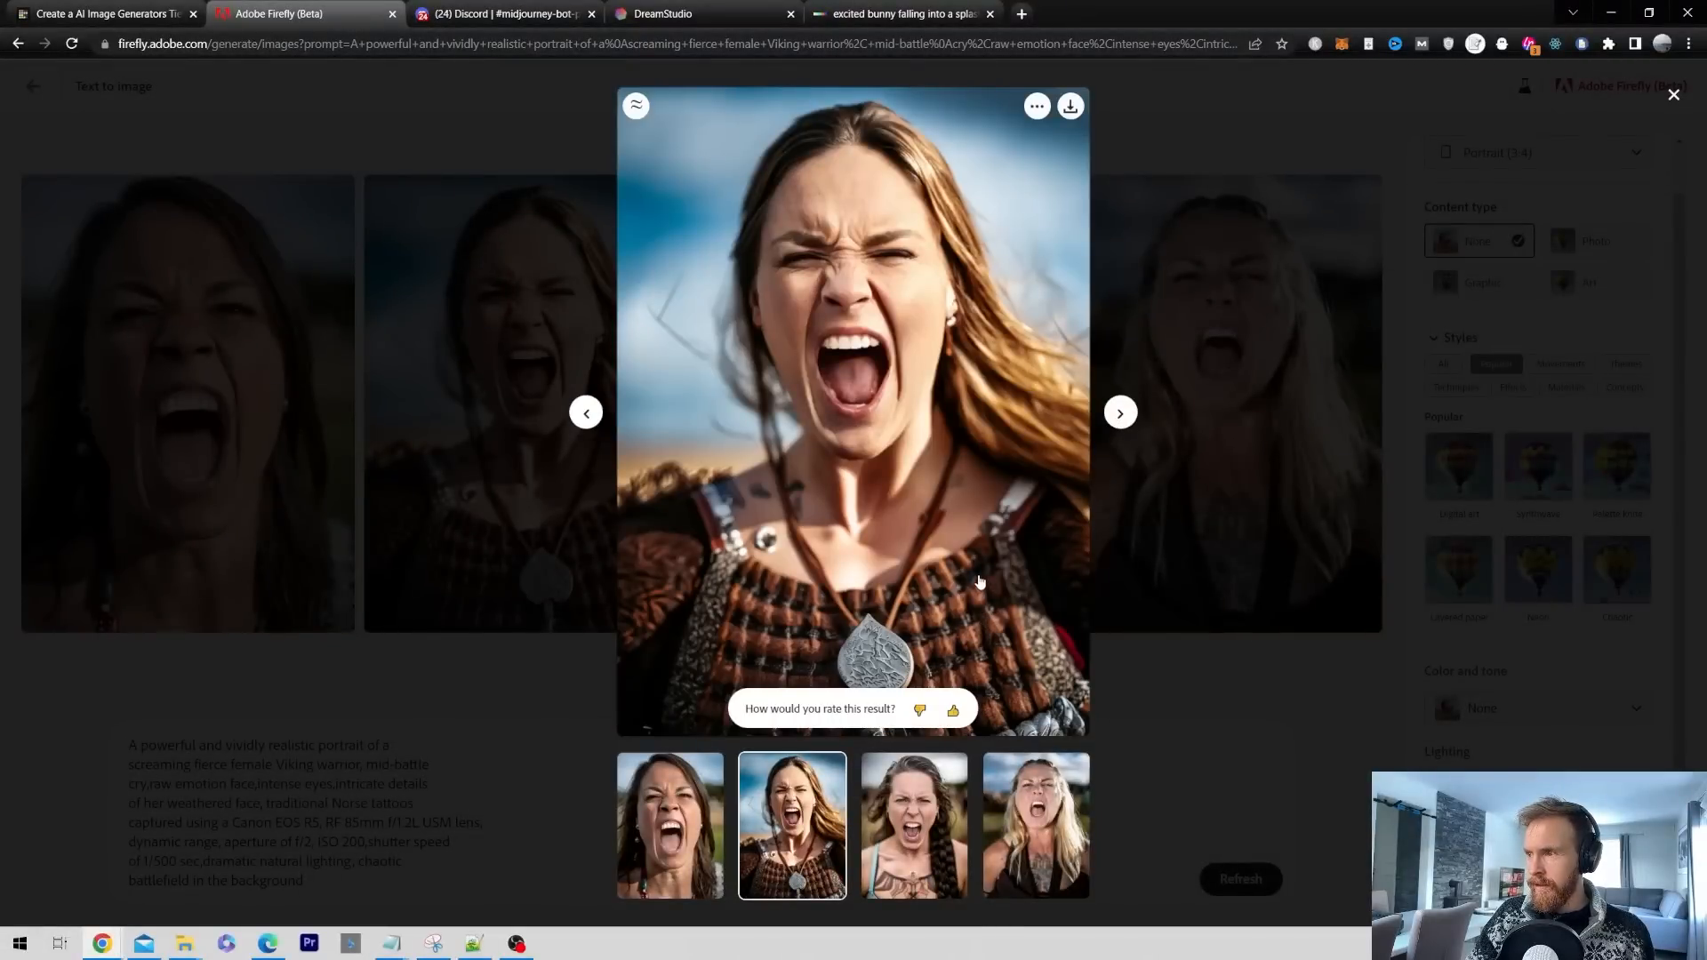
pyautogui.click(913, 824)
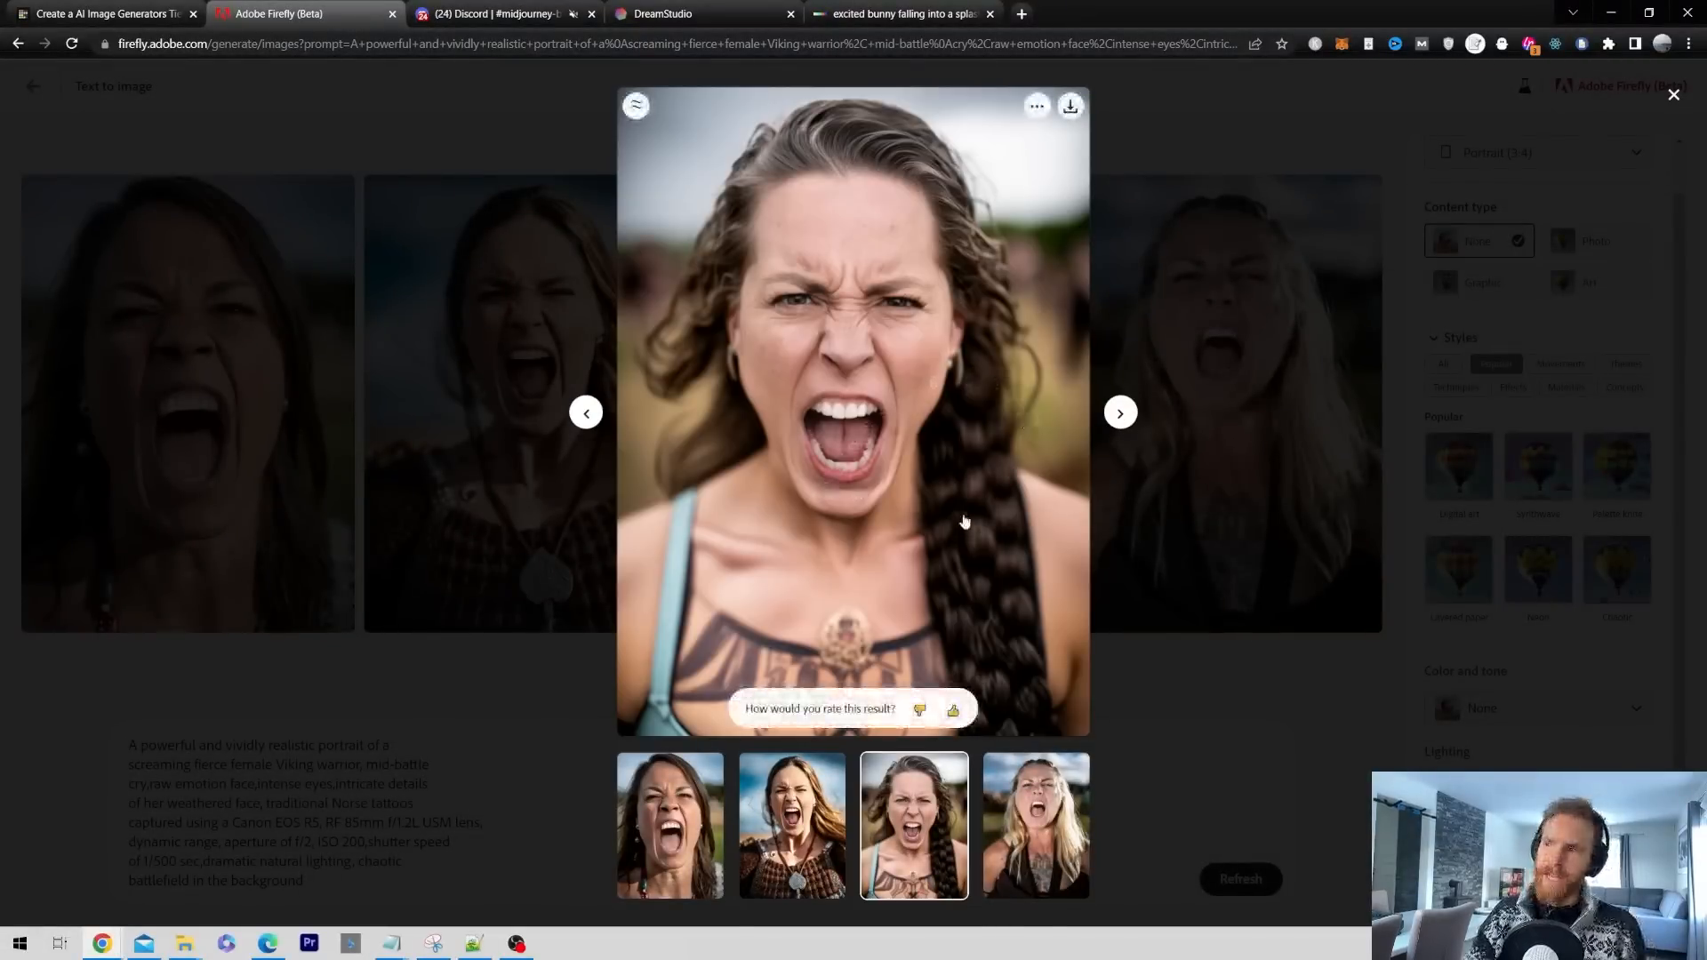
pyautogui.moveTo(704, 644)
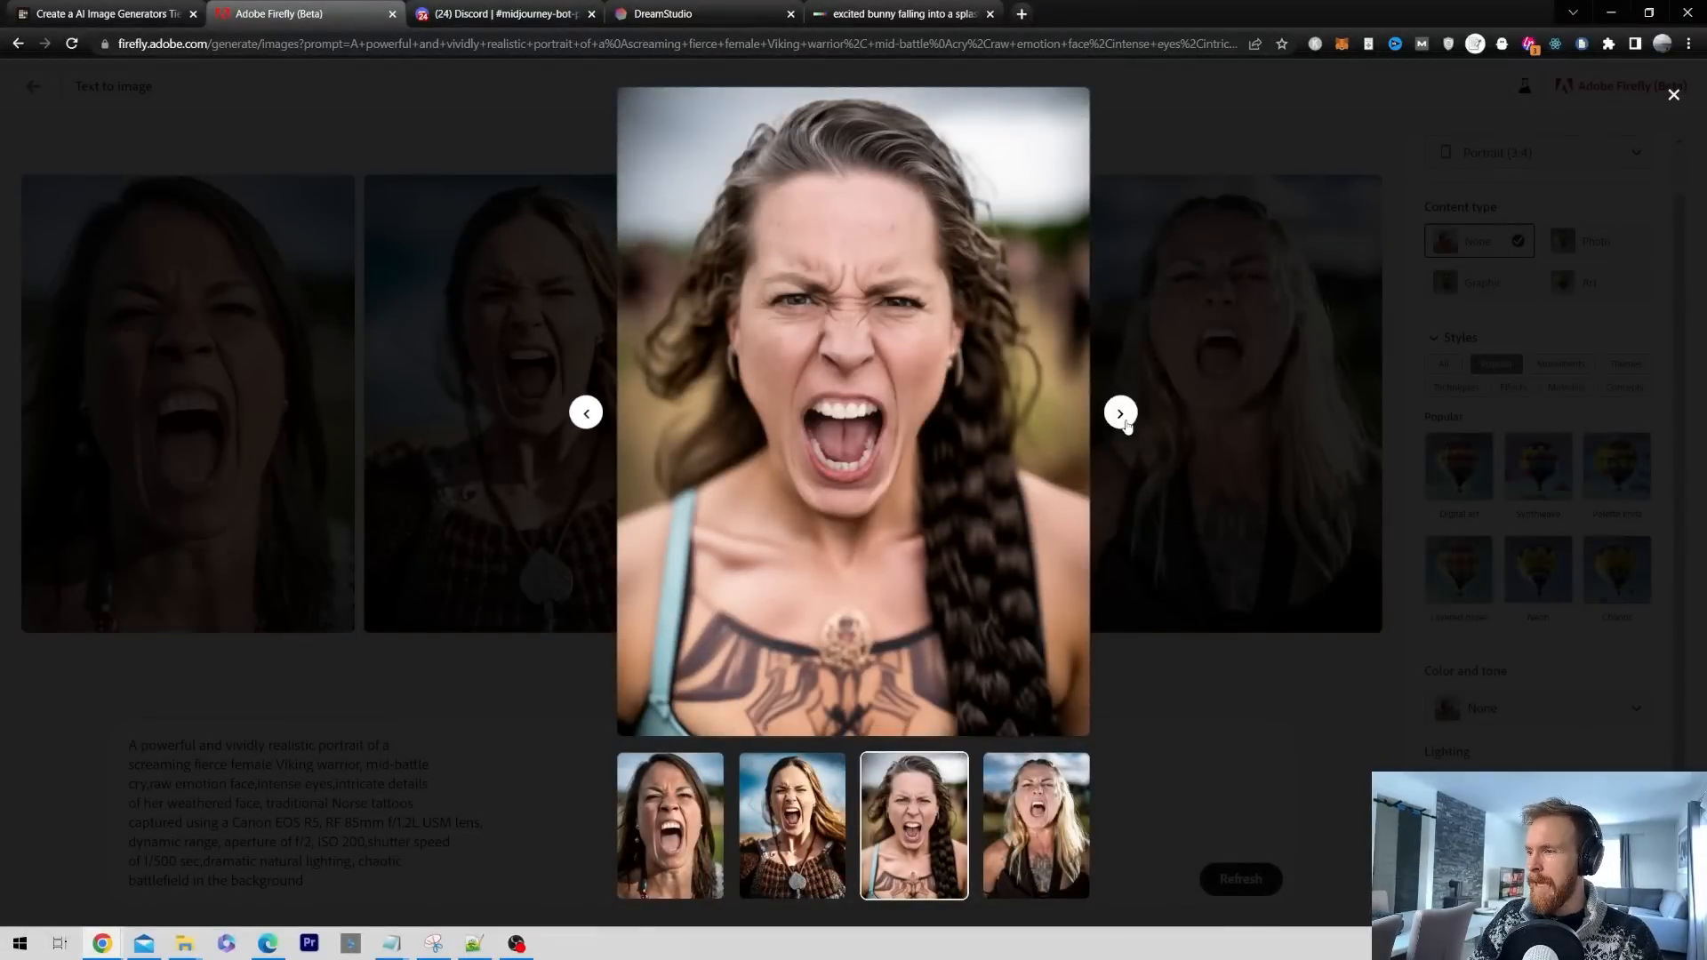
pyautogui.click(1120, 412)
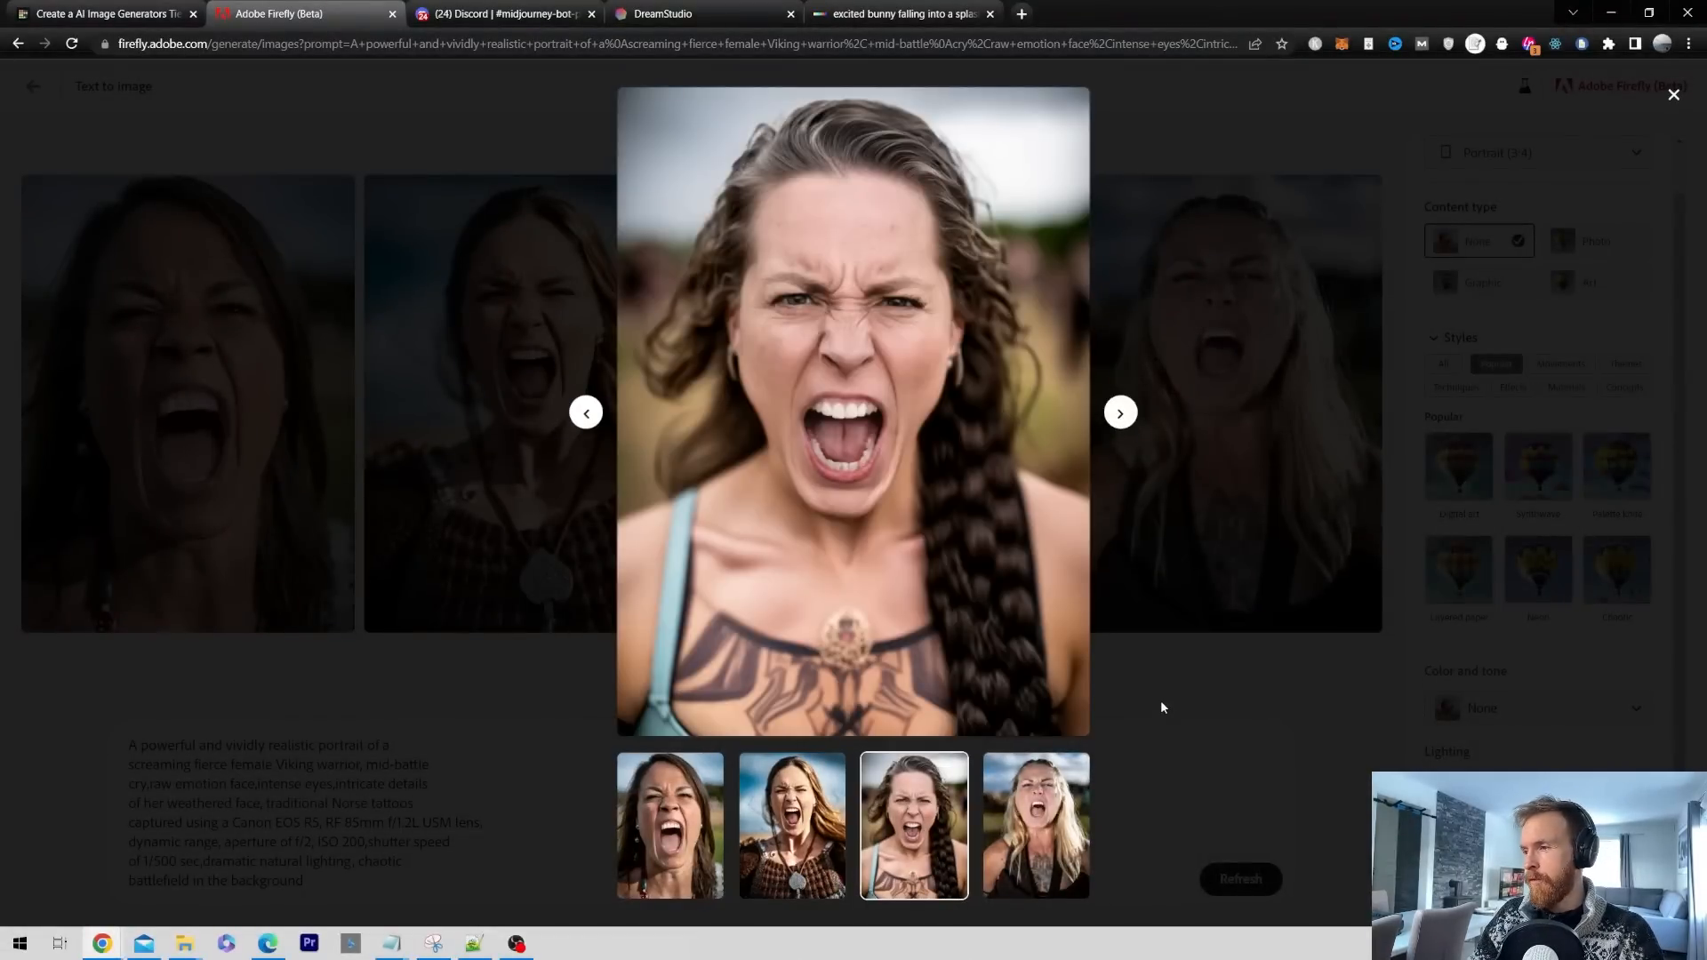
pyautogui.click(1672, 95)
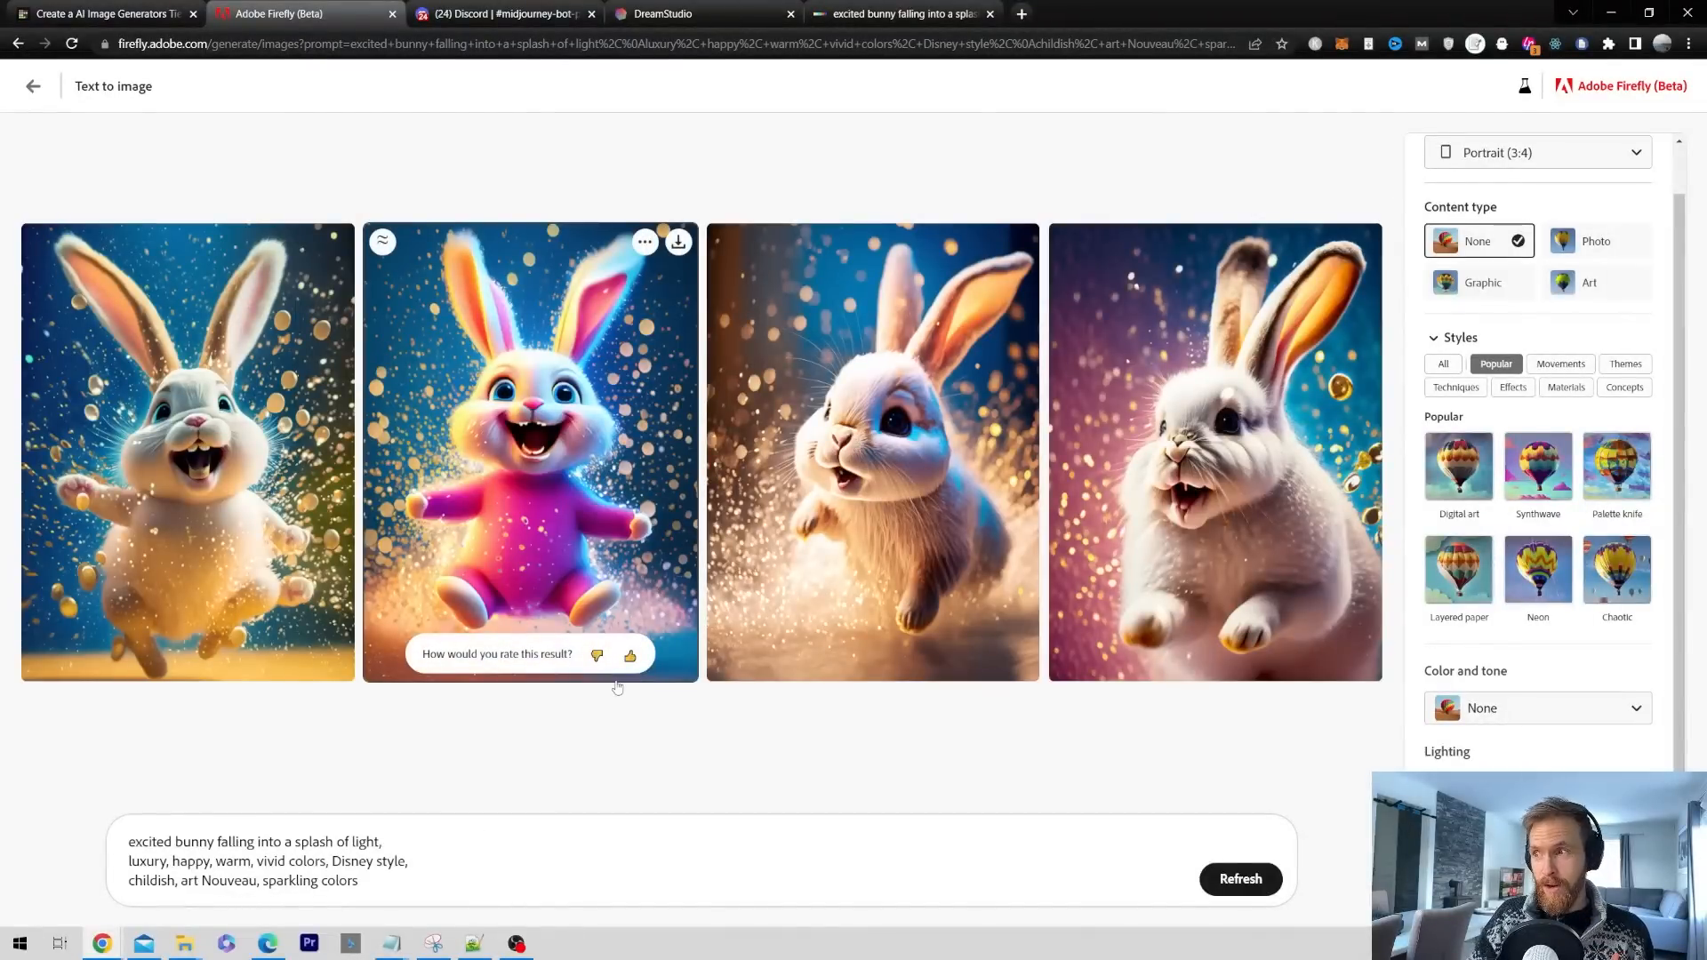
pyautogui.moveTo(911, 751)
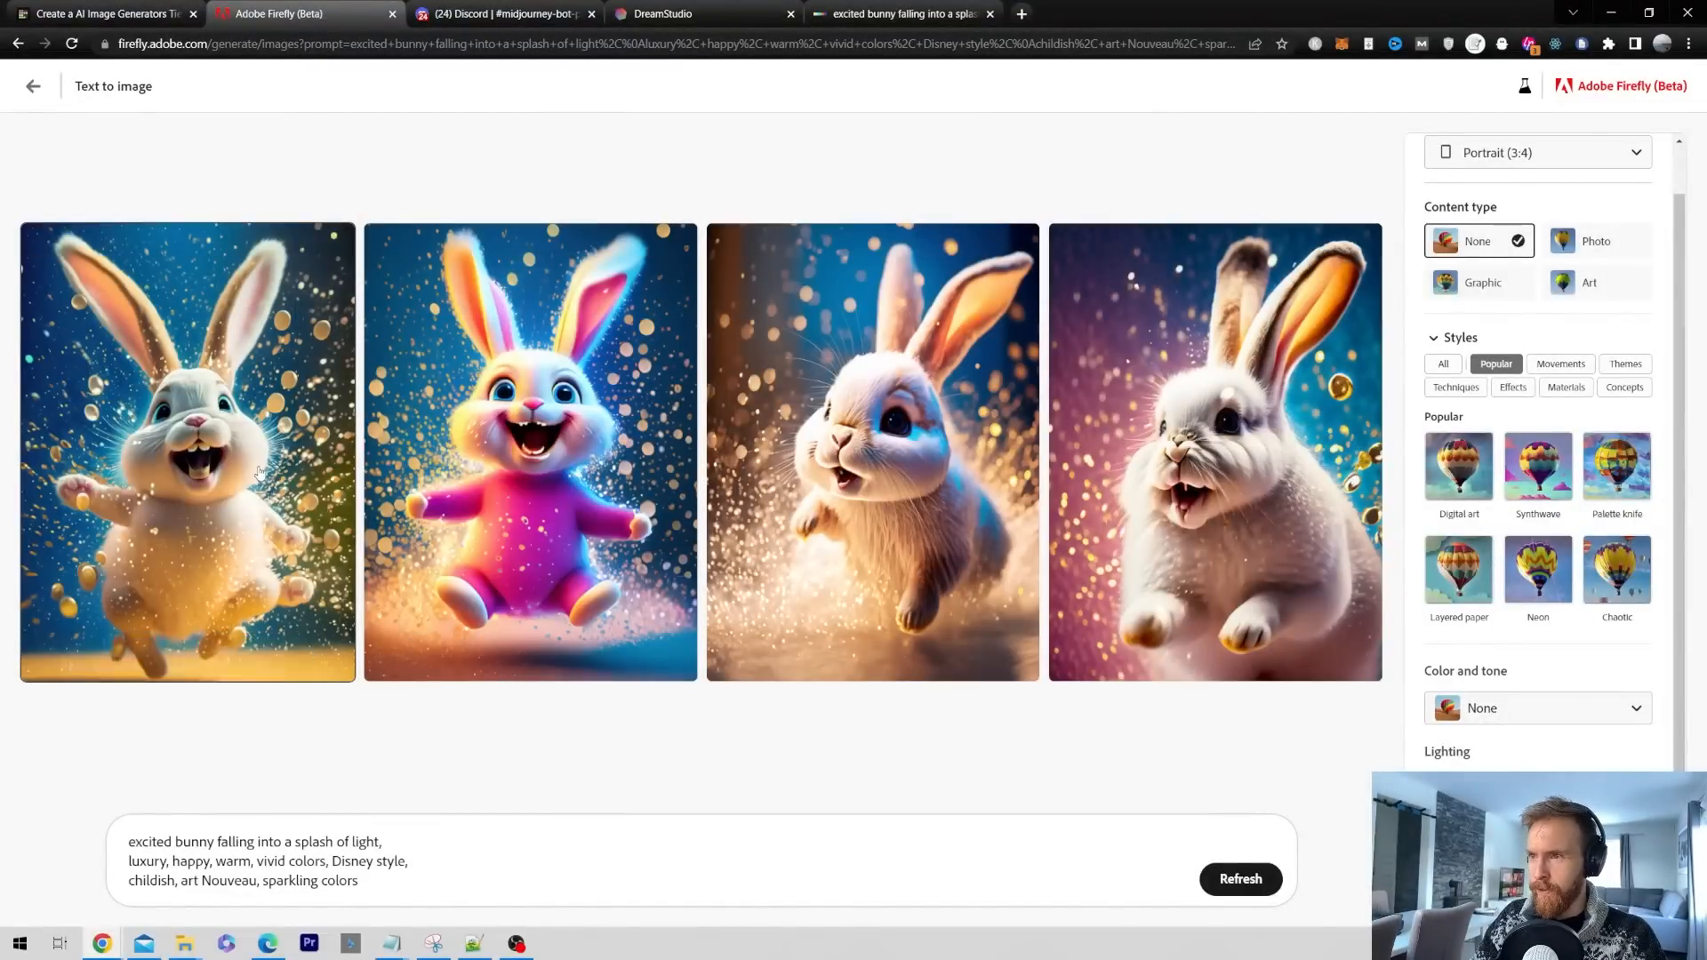
# Step: Browse the excited bunny variations at full size
pyautogui.click(530, 451)
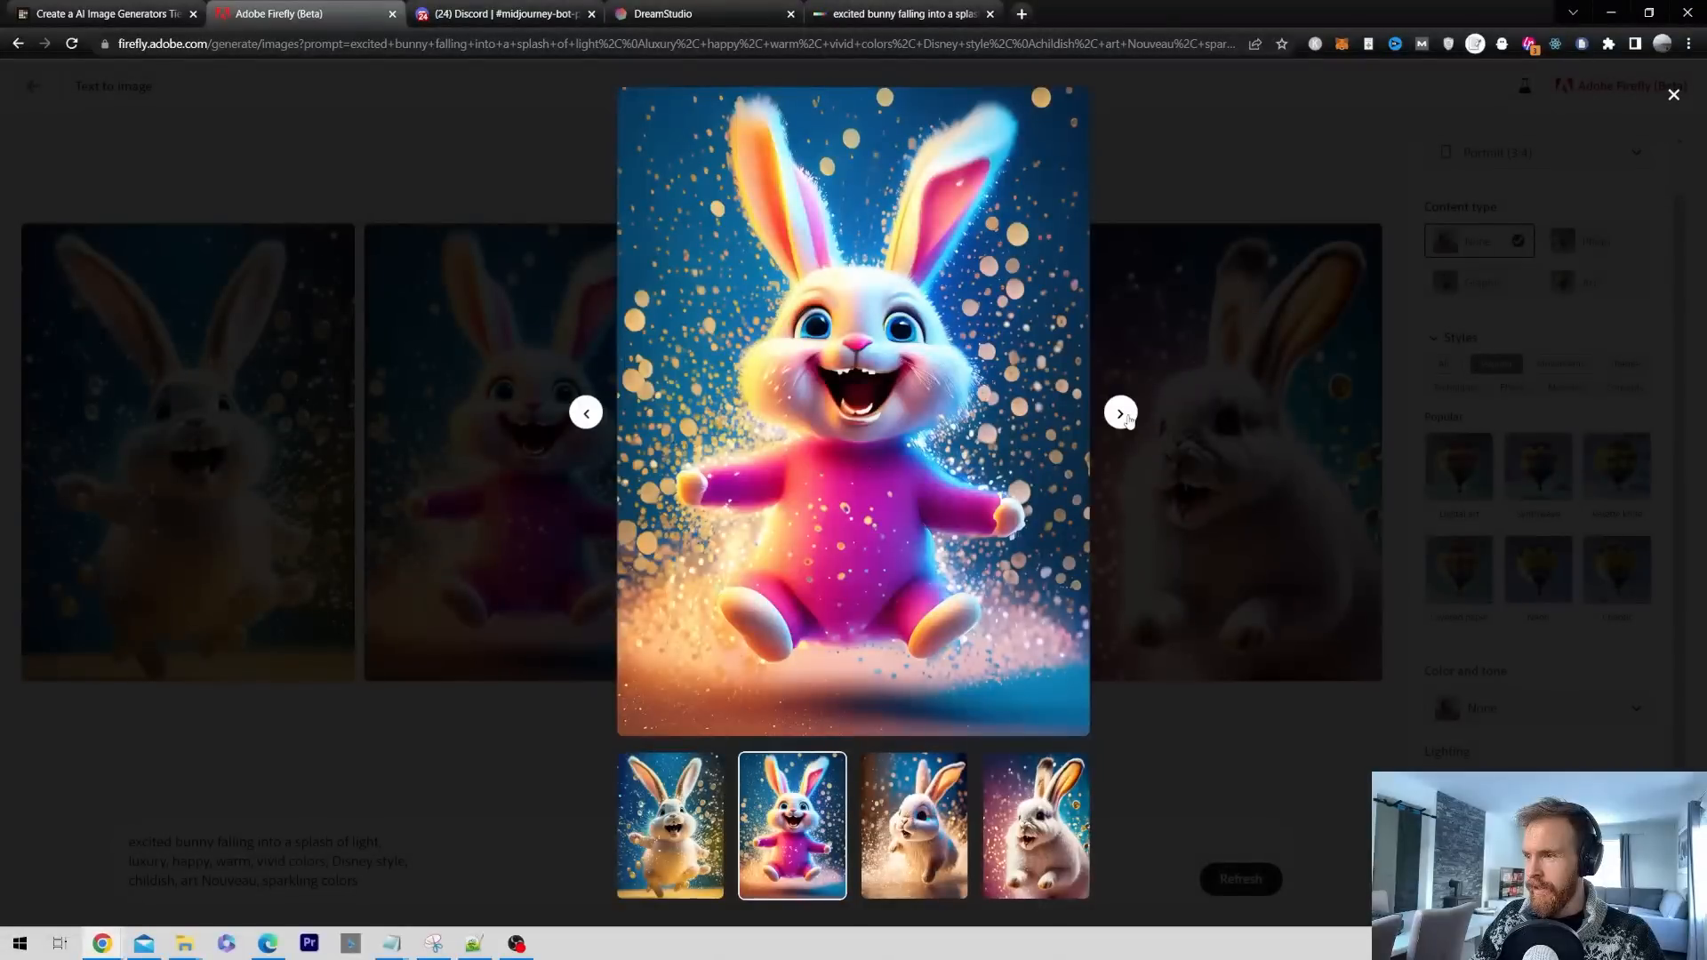
pyautogui.click(1120, 412)
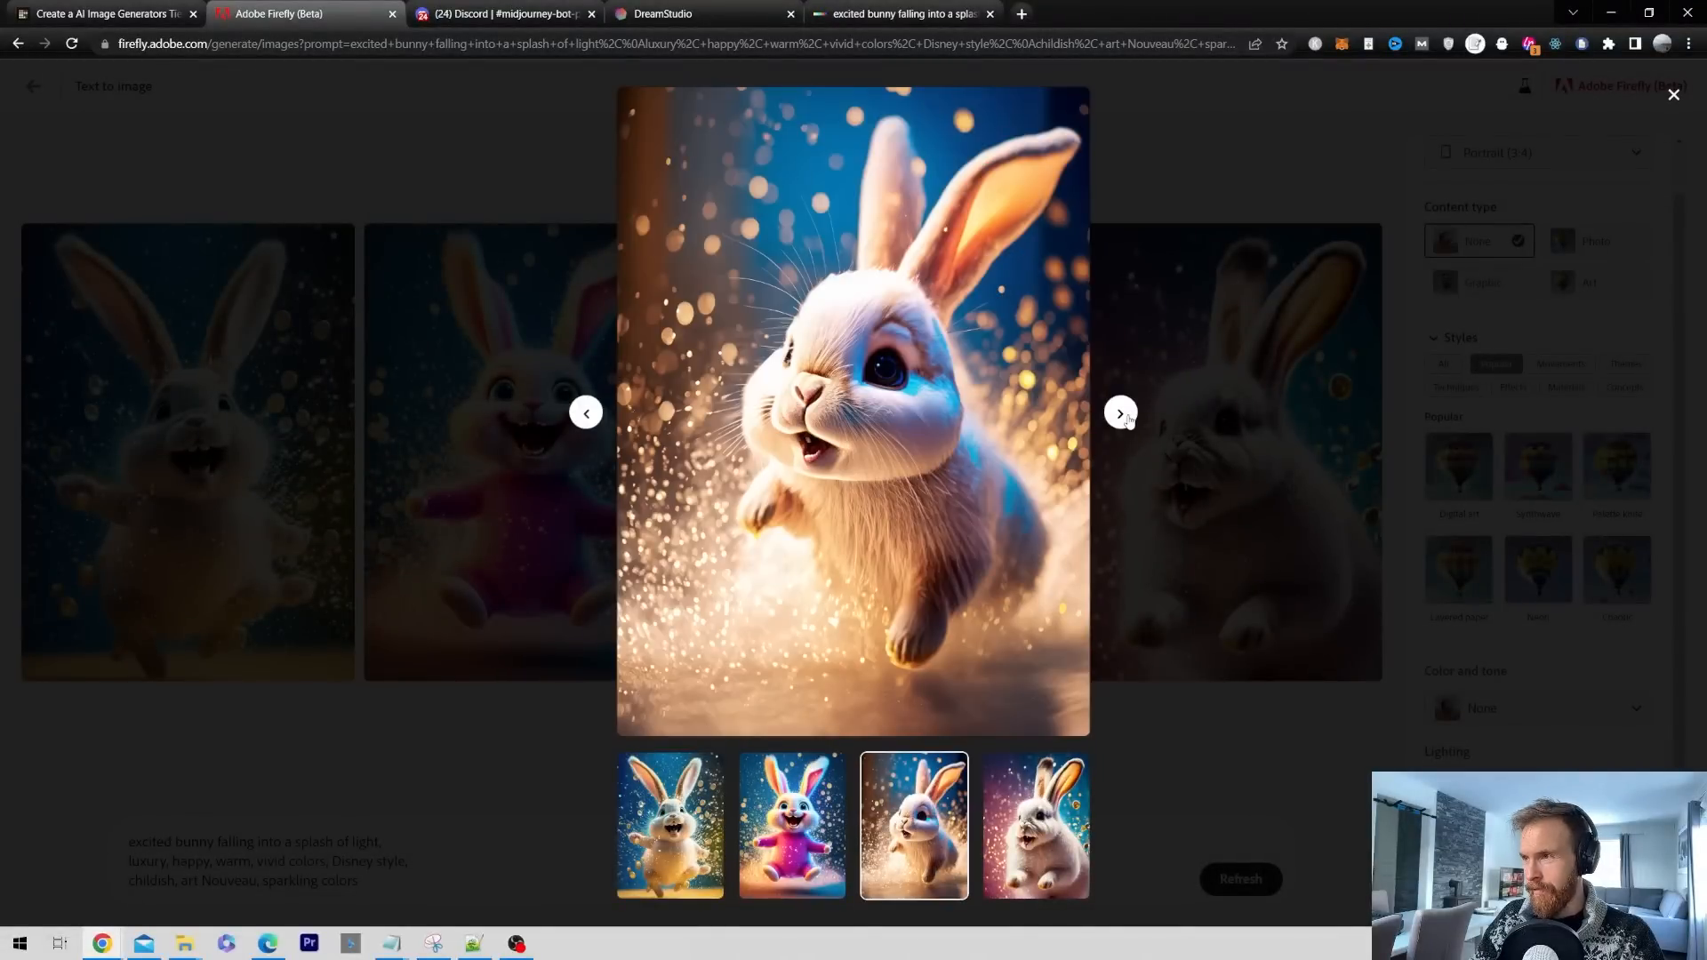
pyautogui.click(1120, 412)
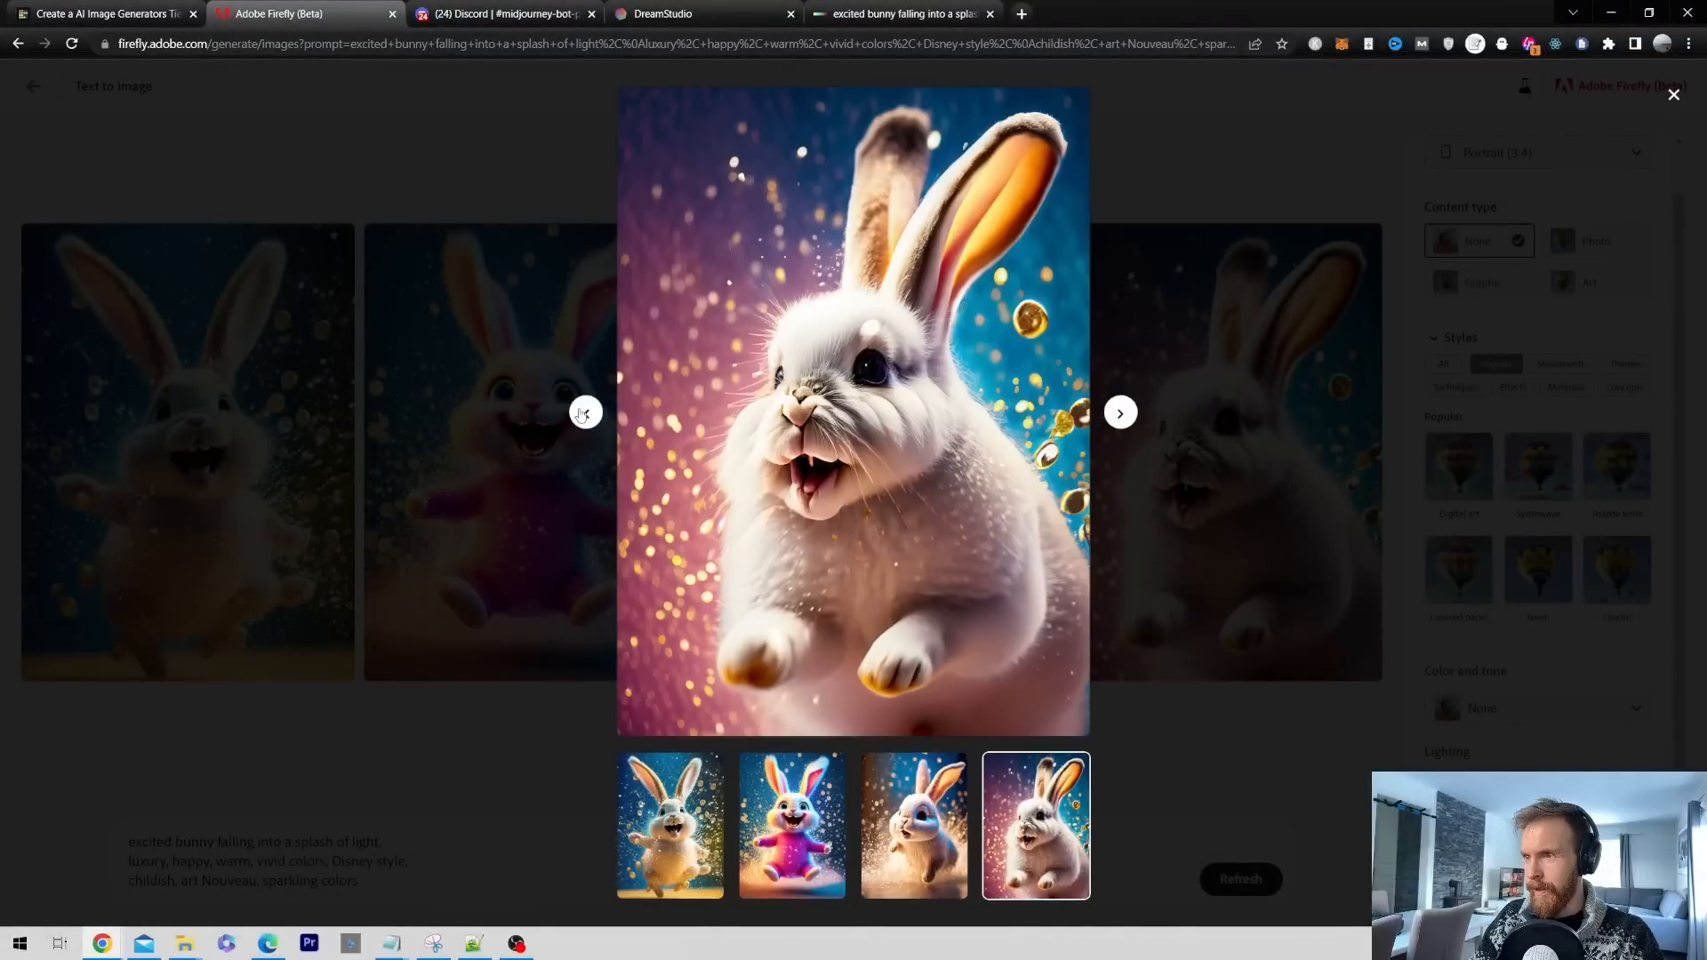
pyautogui.click(1673, 95)
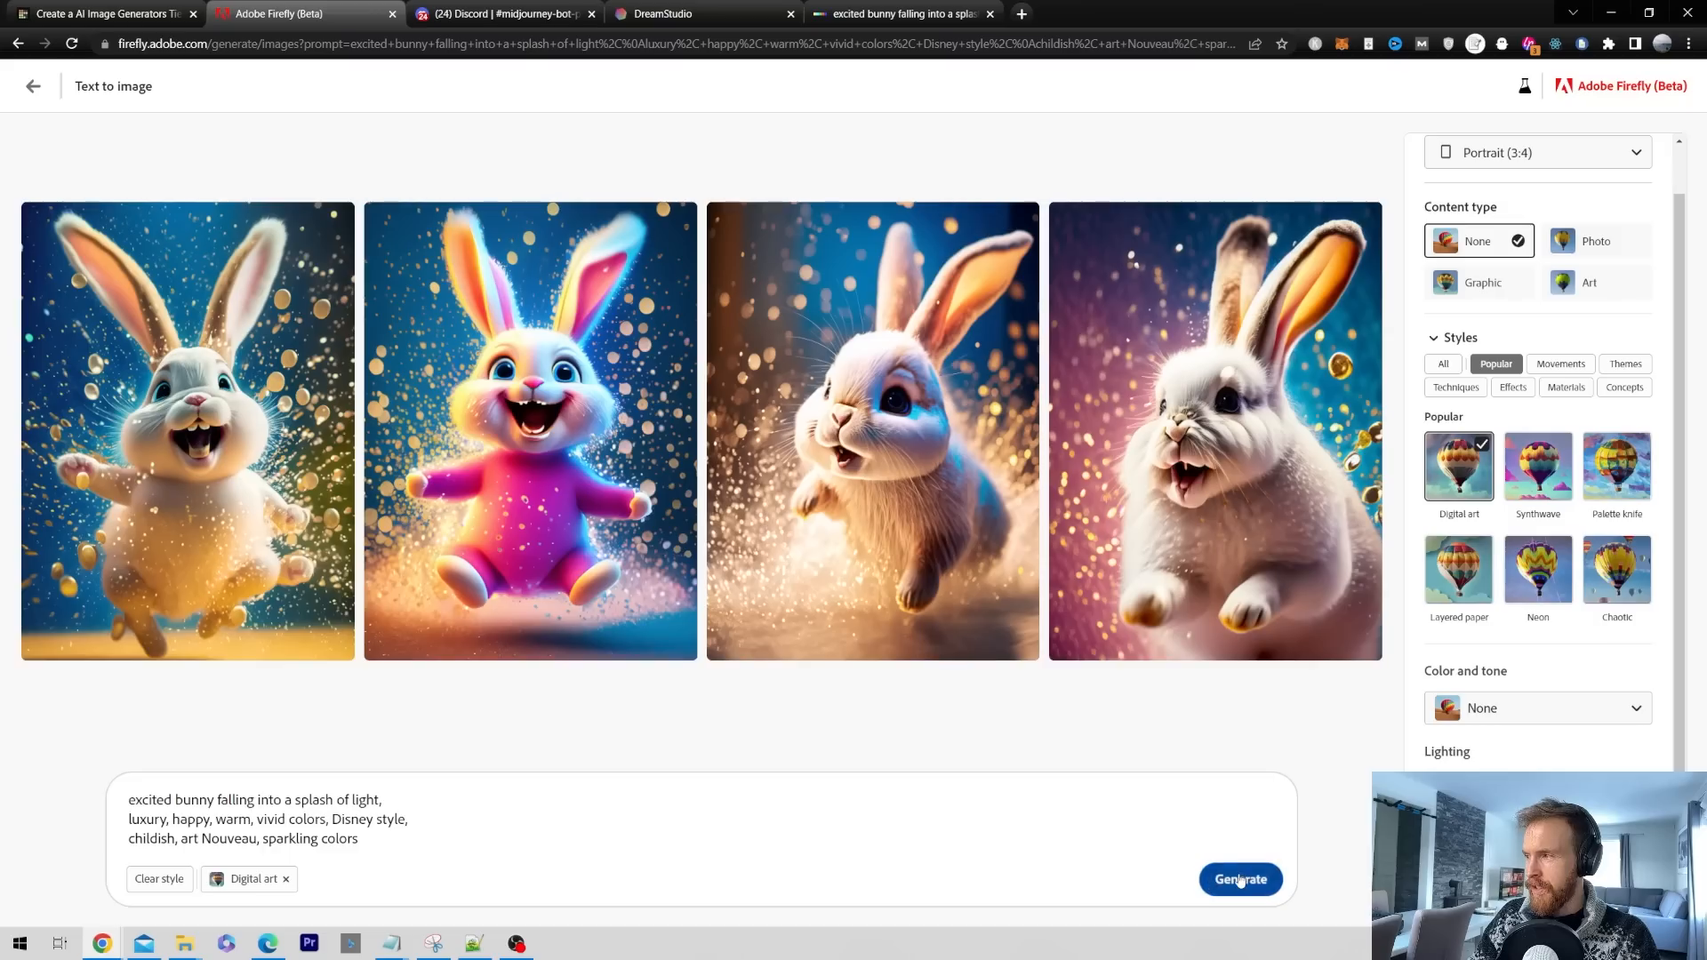
# Step: Regenerate the bunnies with the Digital art and Pixel art style presets
pyautogui.click(1238, 878)
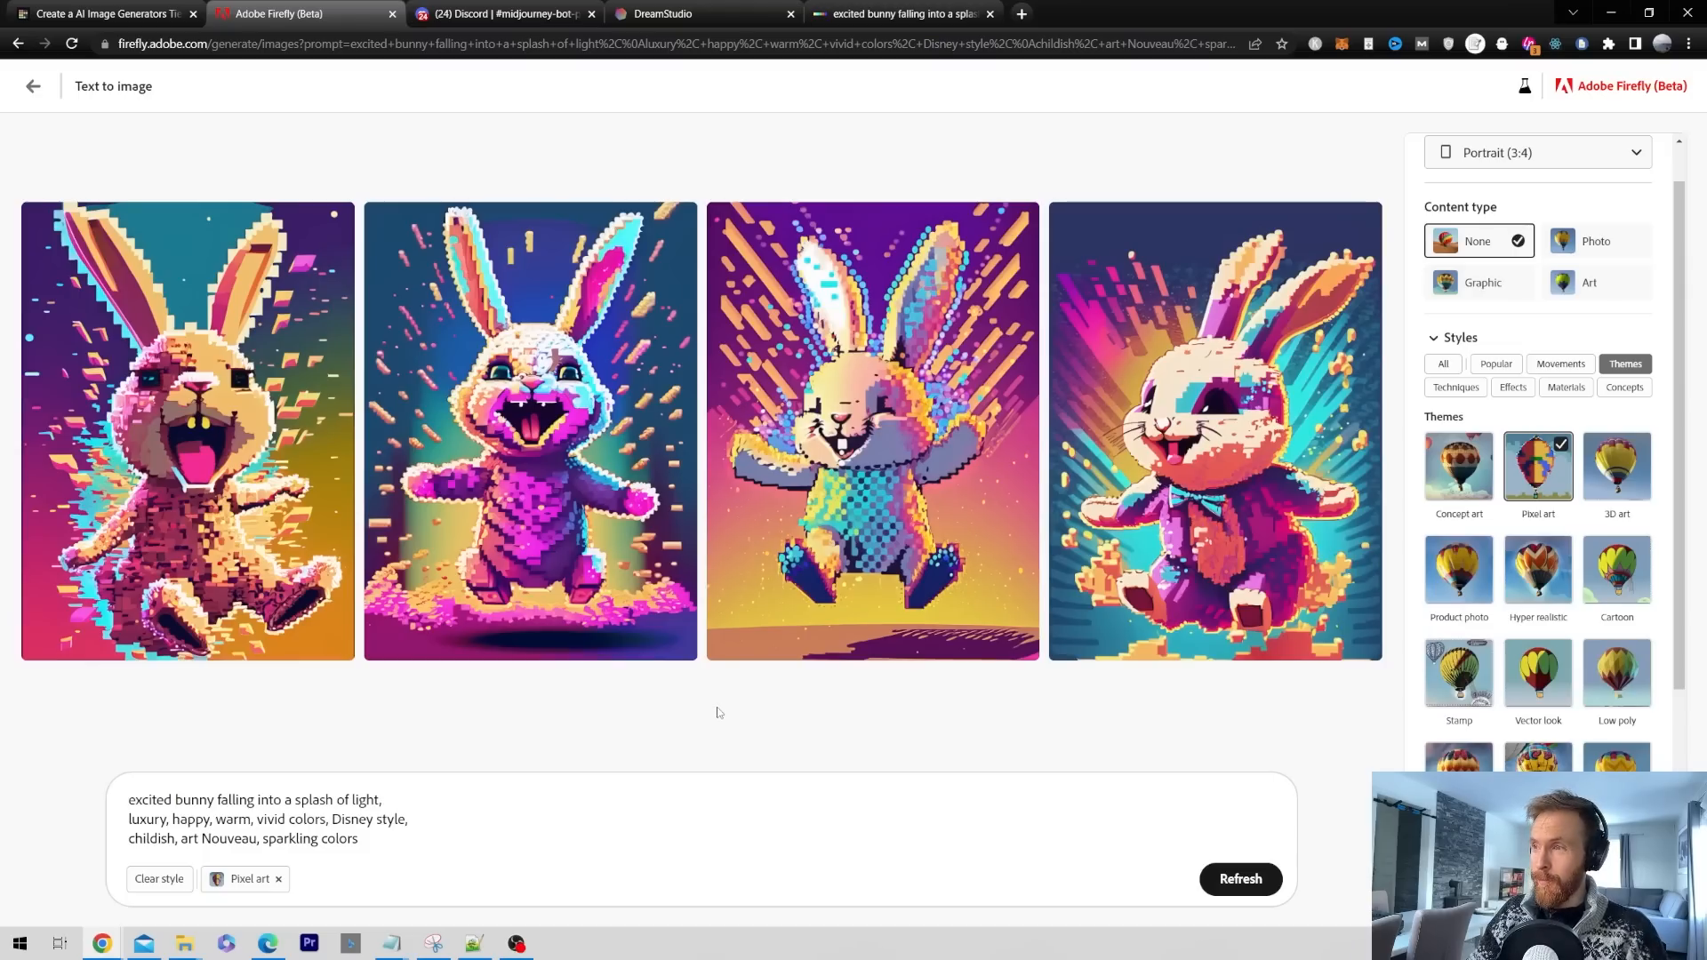
pyautogui.click(1239, 879)
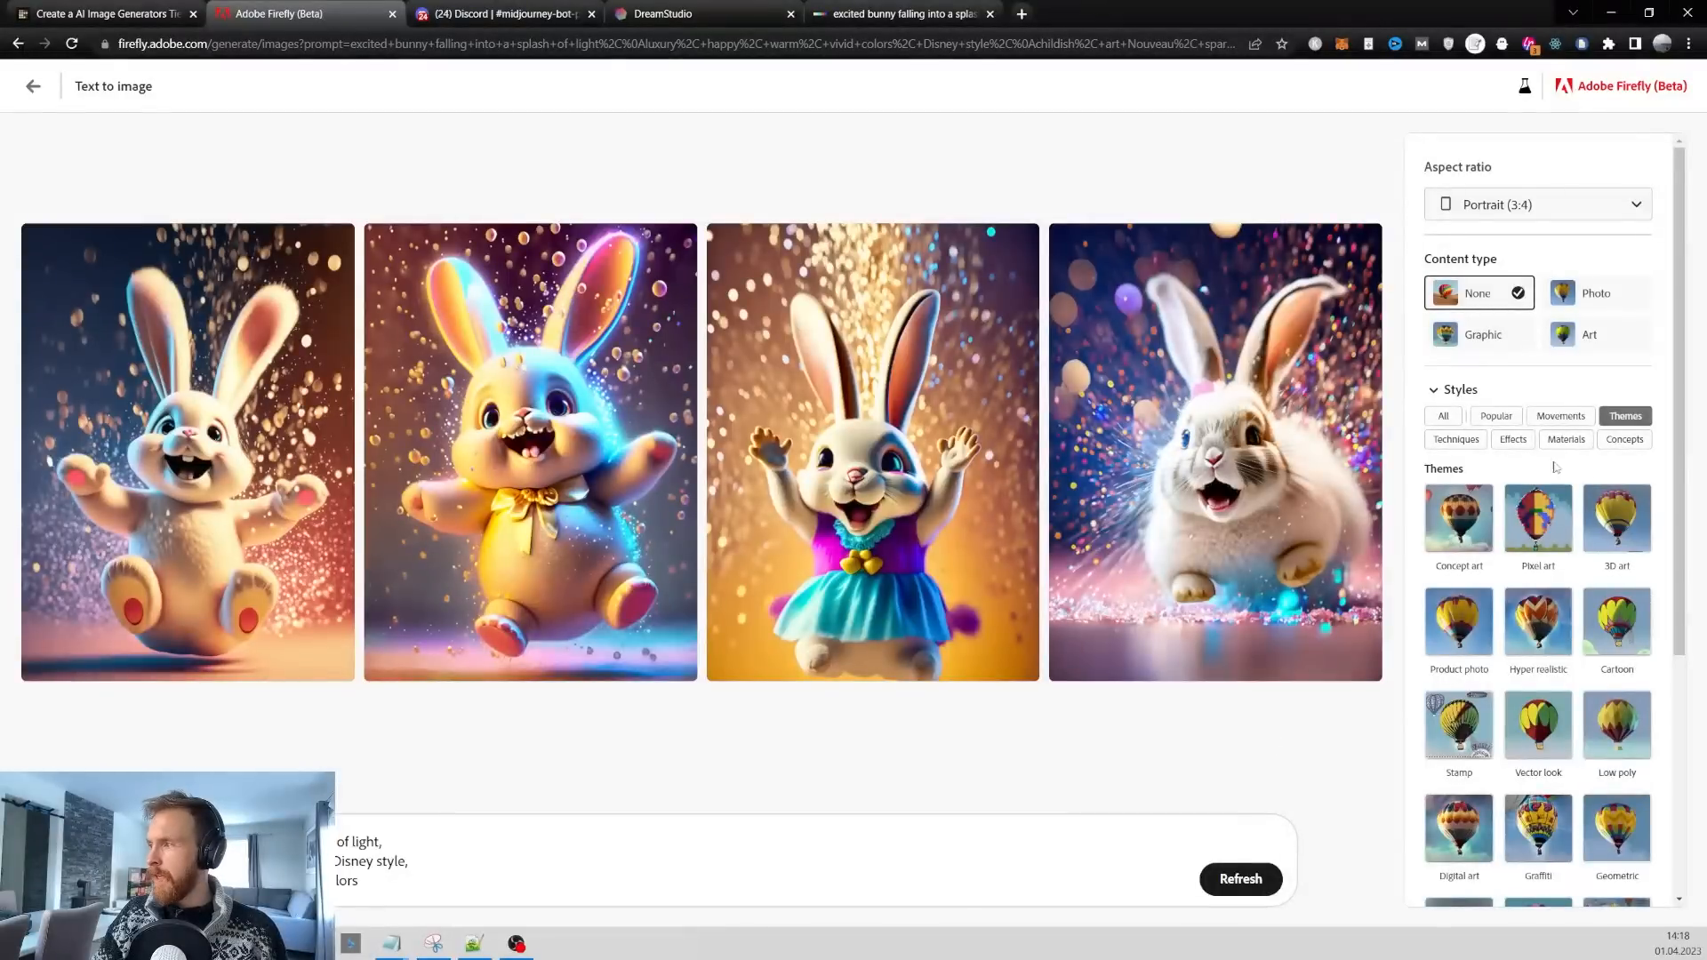
pyautogui.moveTo(747, 790)
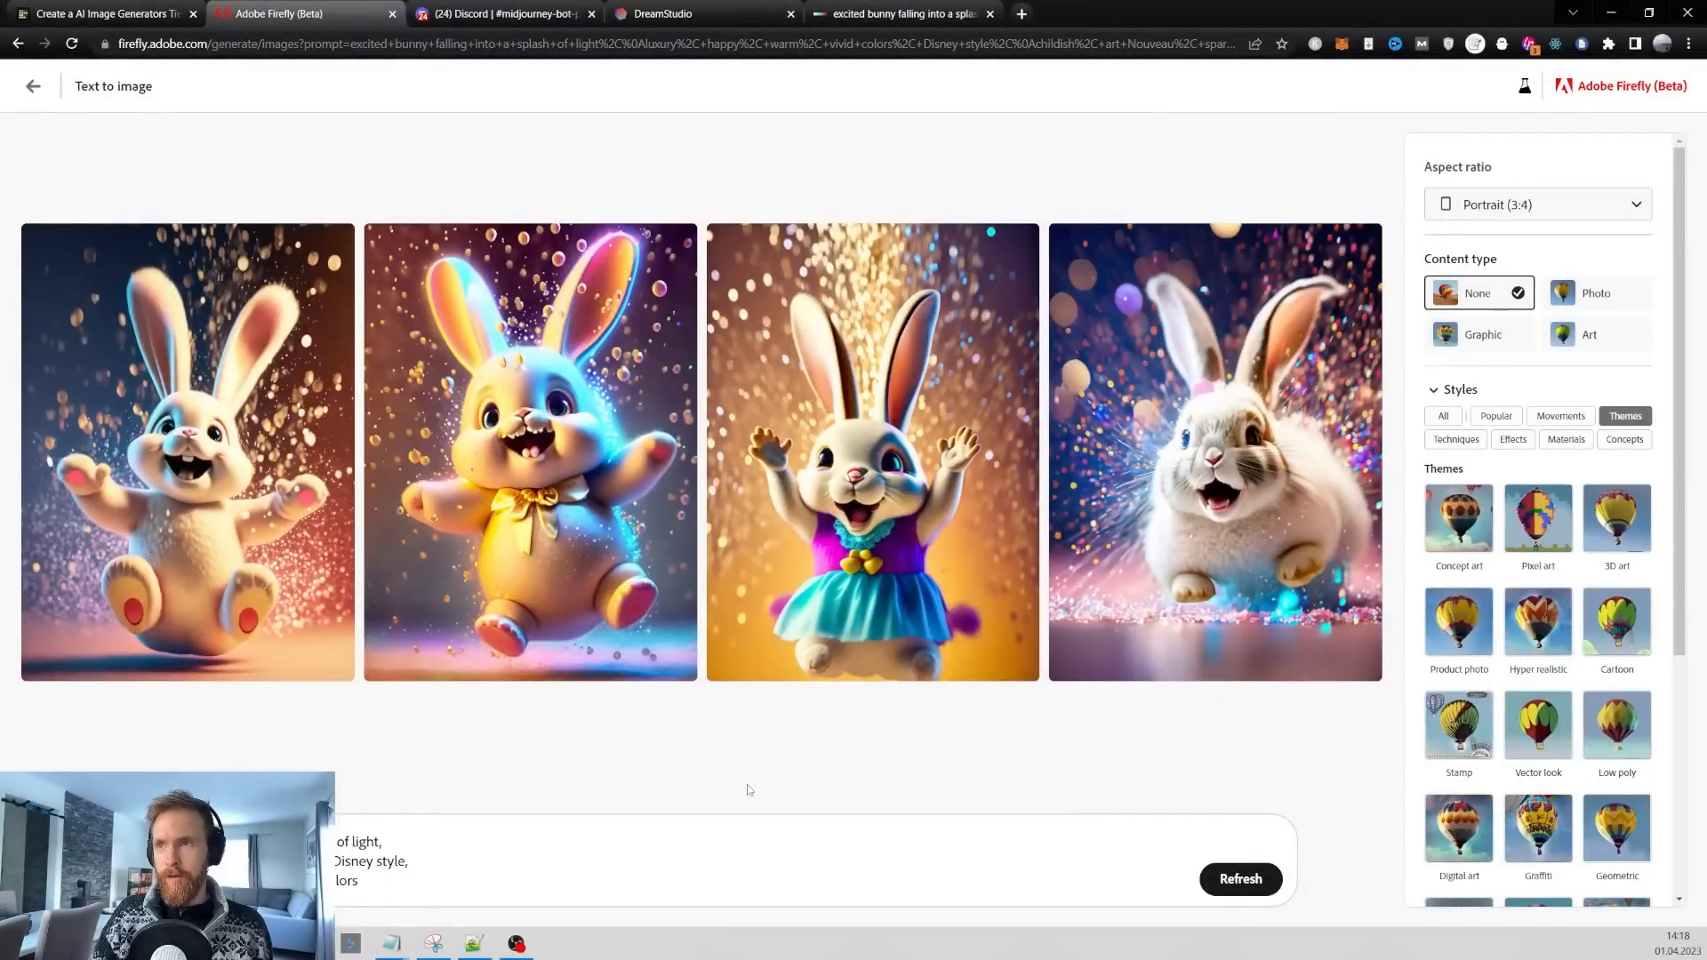
pyautogui.click(98, 13)
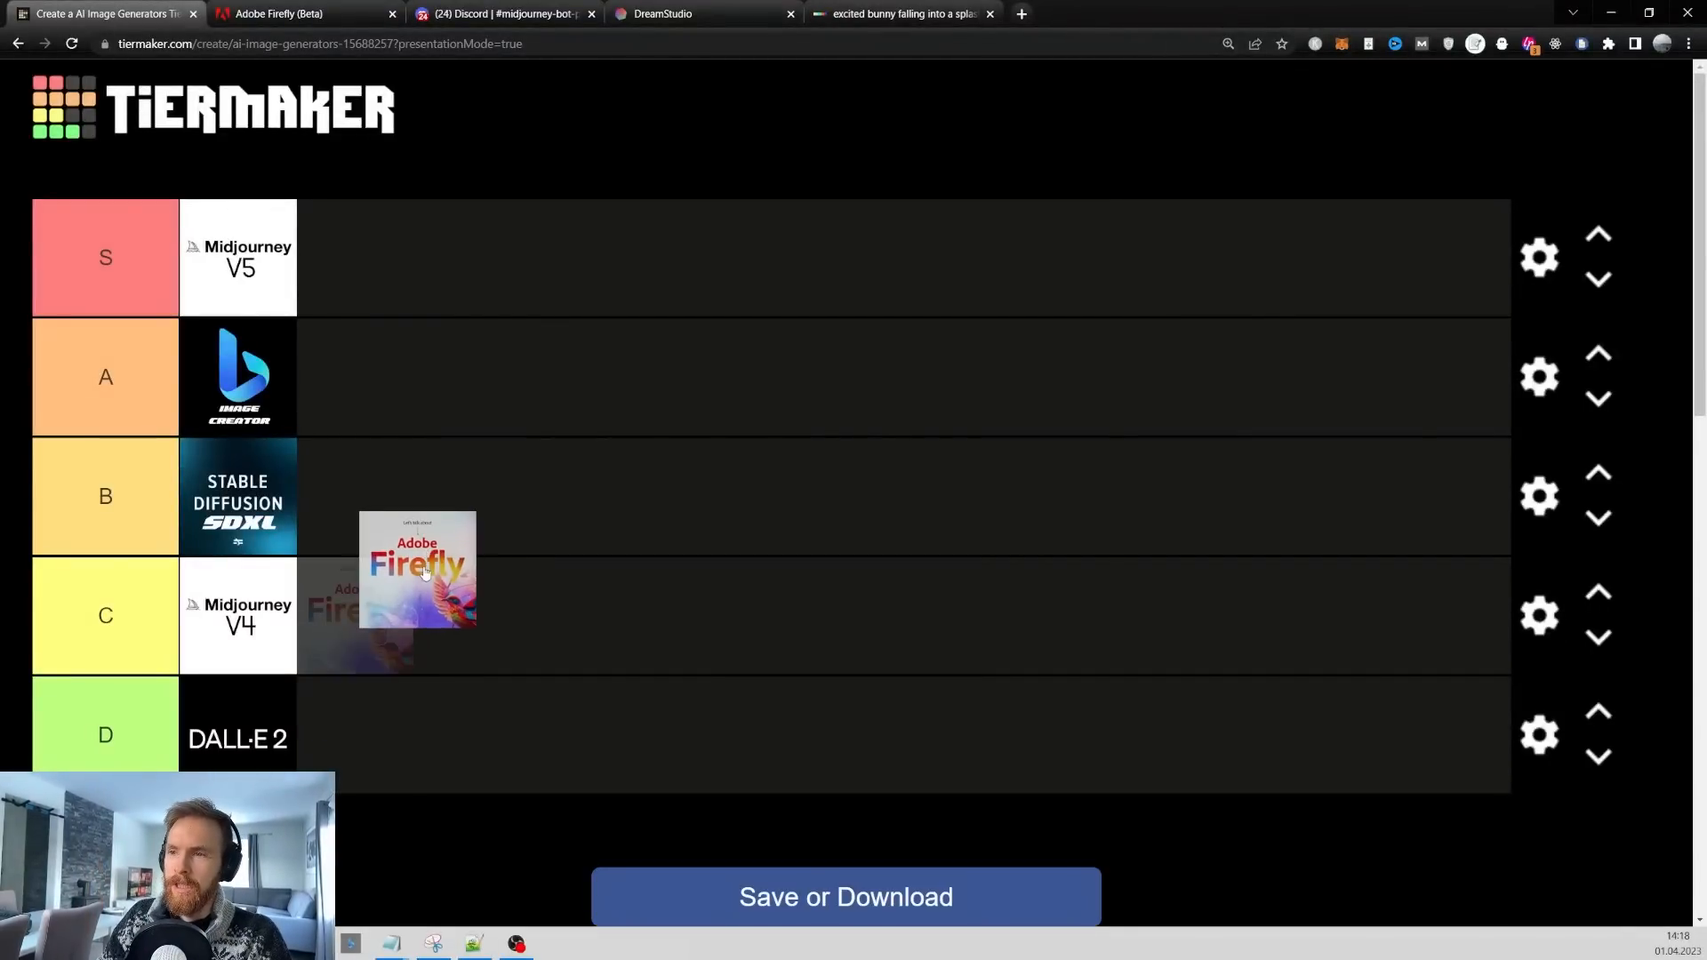
# Step: Move Adobe Firefly into tier A beside Bing, and Midjourney V4 from C to B
pyautogui.moveTo(417, 568); pyautogui.dragTo(354, 378)
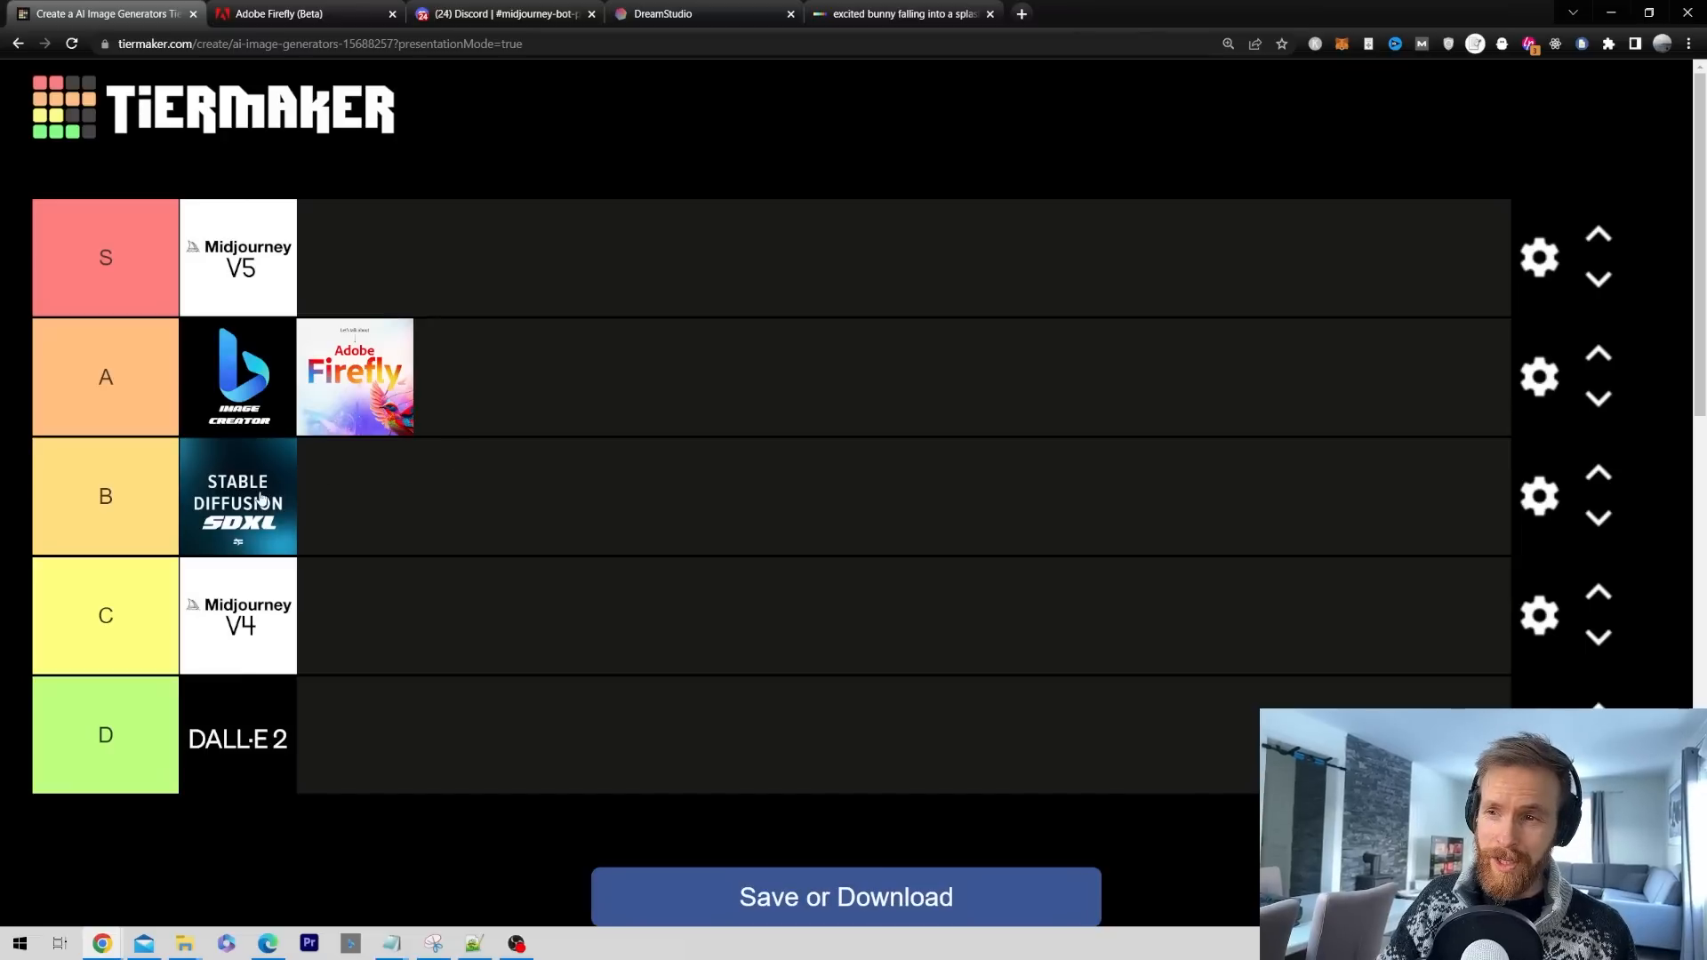
pyautogui.moveTo(283, 531)
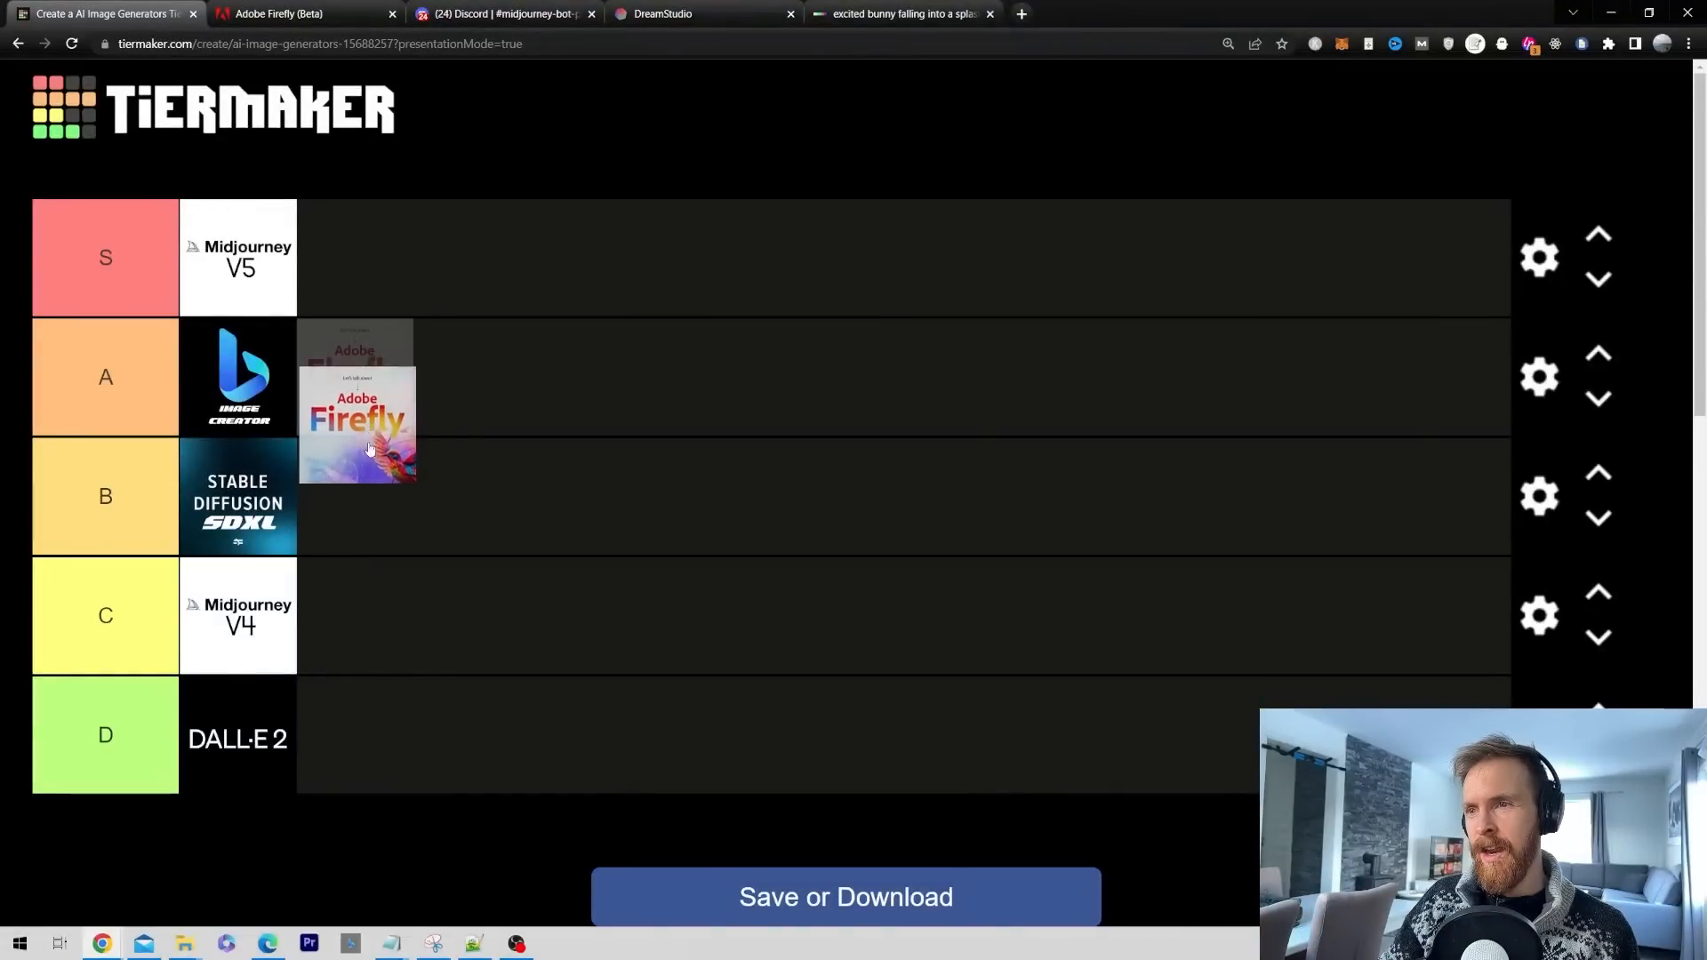
pyautogui.moveTo(354, 422); pyautogui.dragTo(355, 375)
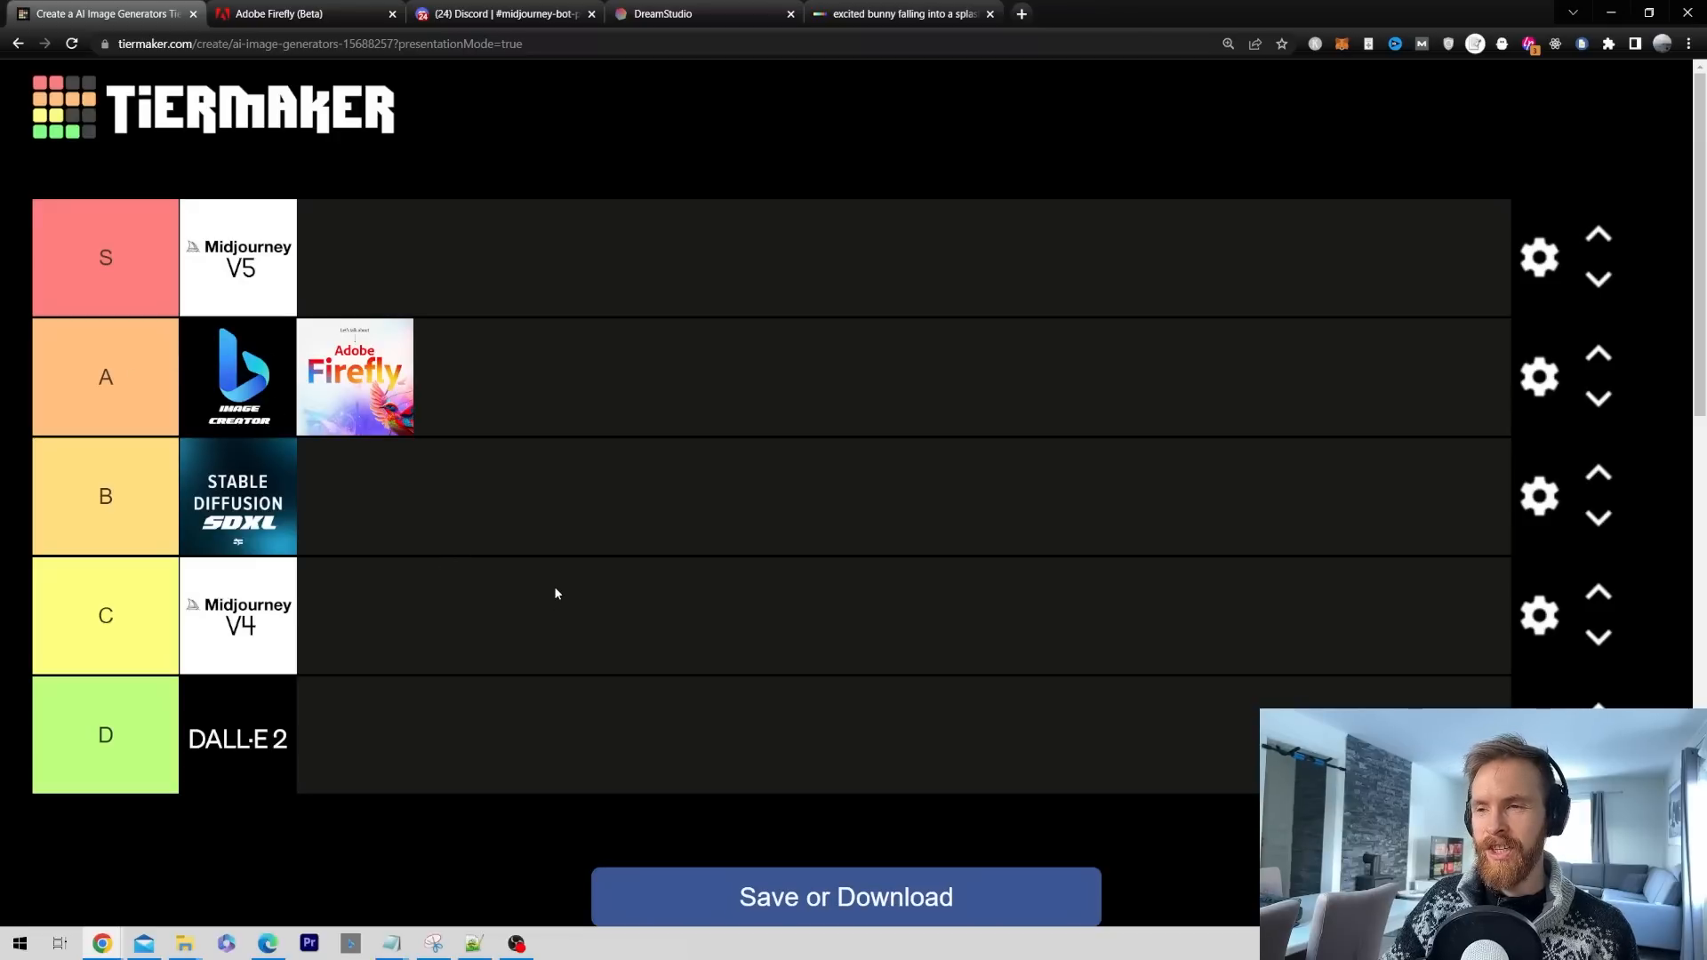
pyautogui.moveTo(241, 637)
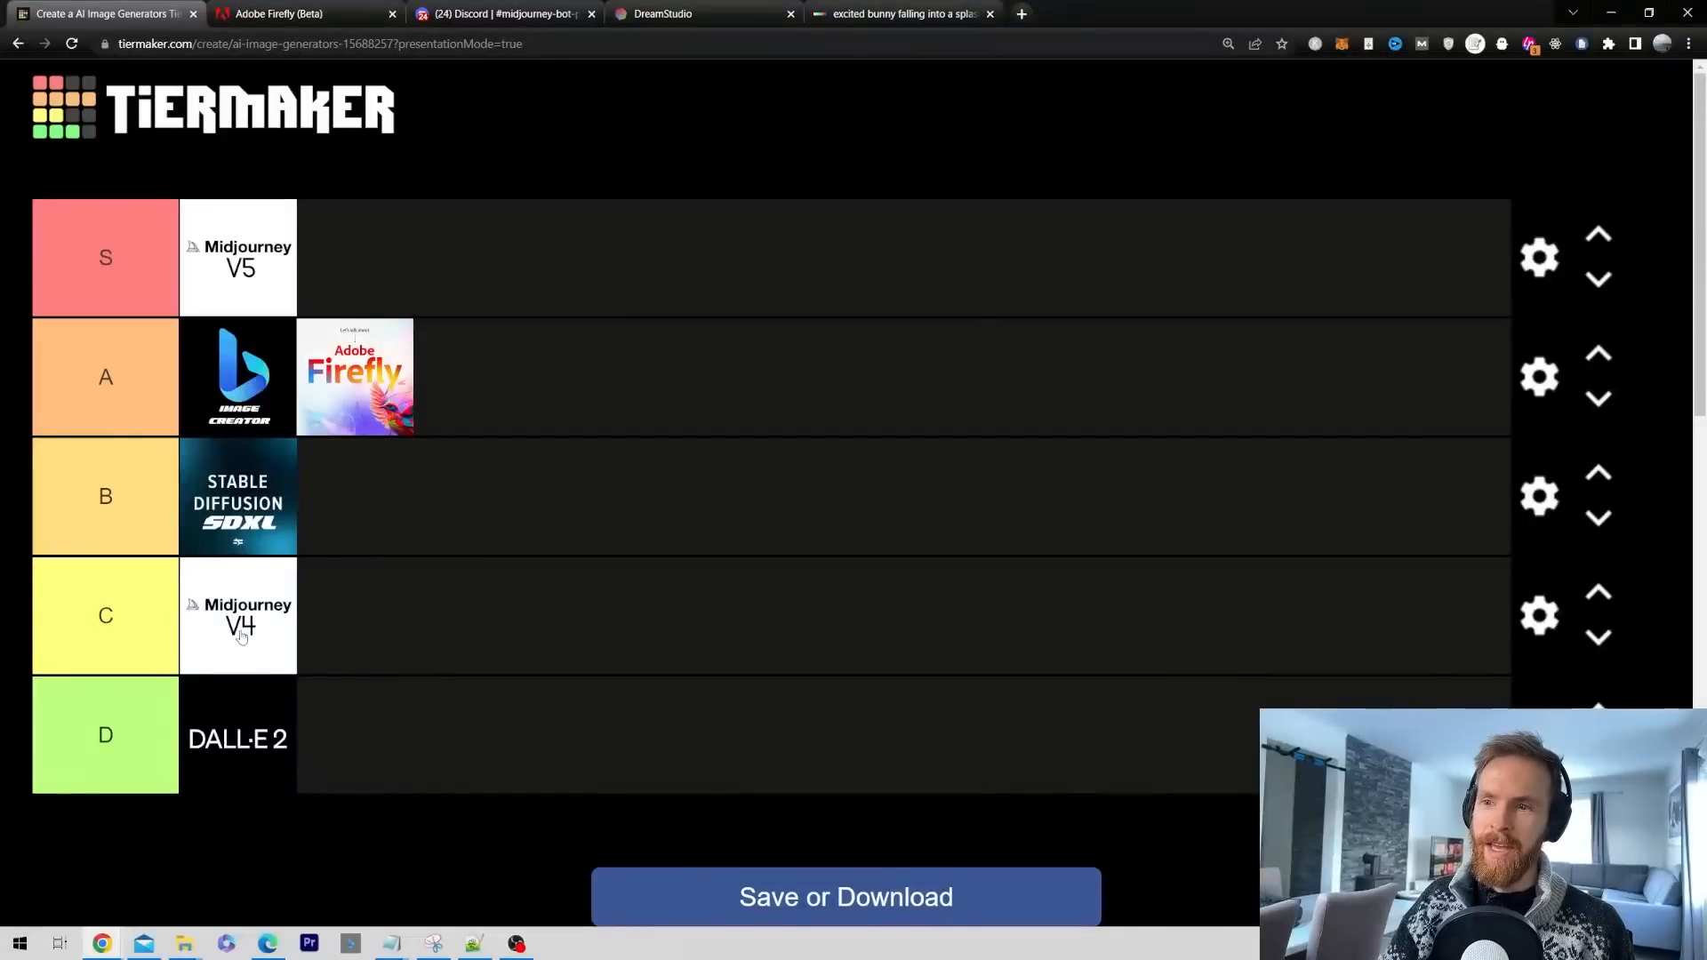
pyautogui.moveTo(237, 616); pyautogui.dragTo(354, 496)
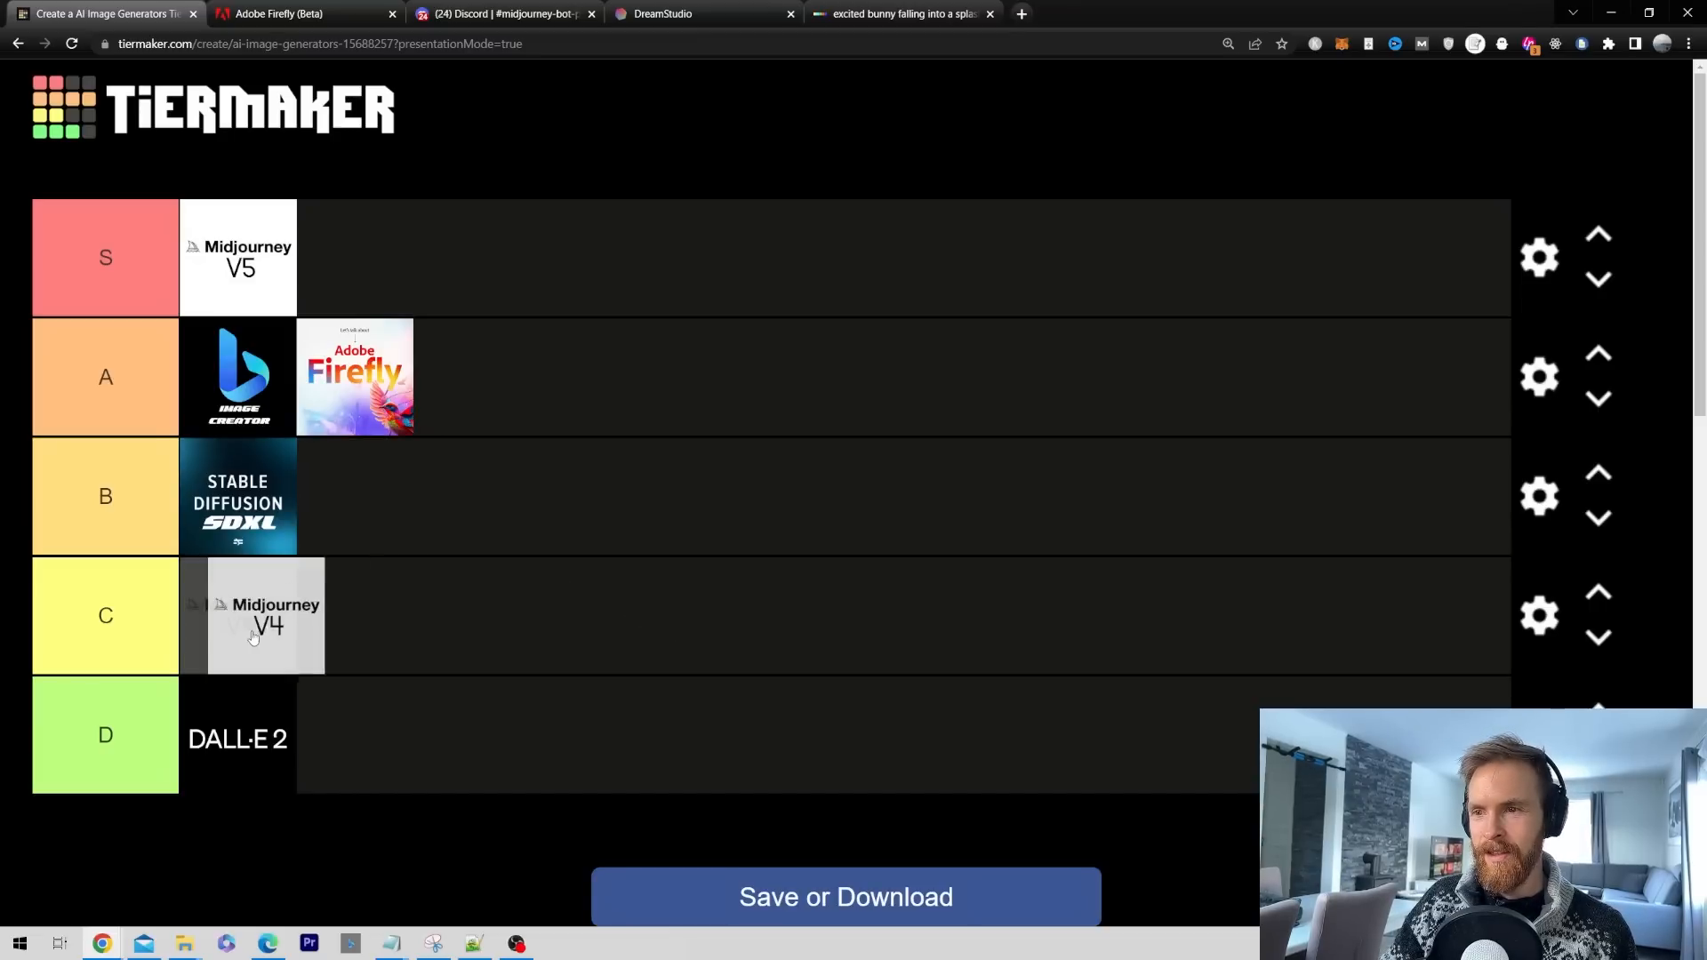
pyautogui.moveTo(265, 615); pyautogui.dragTo(356, 496)
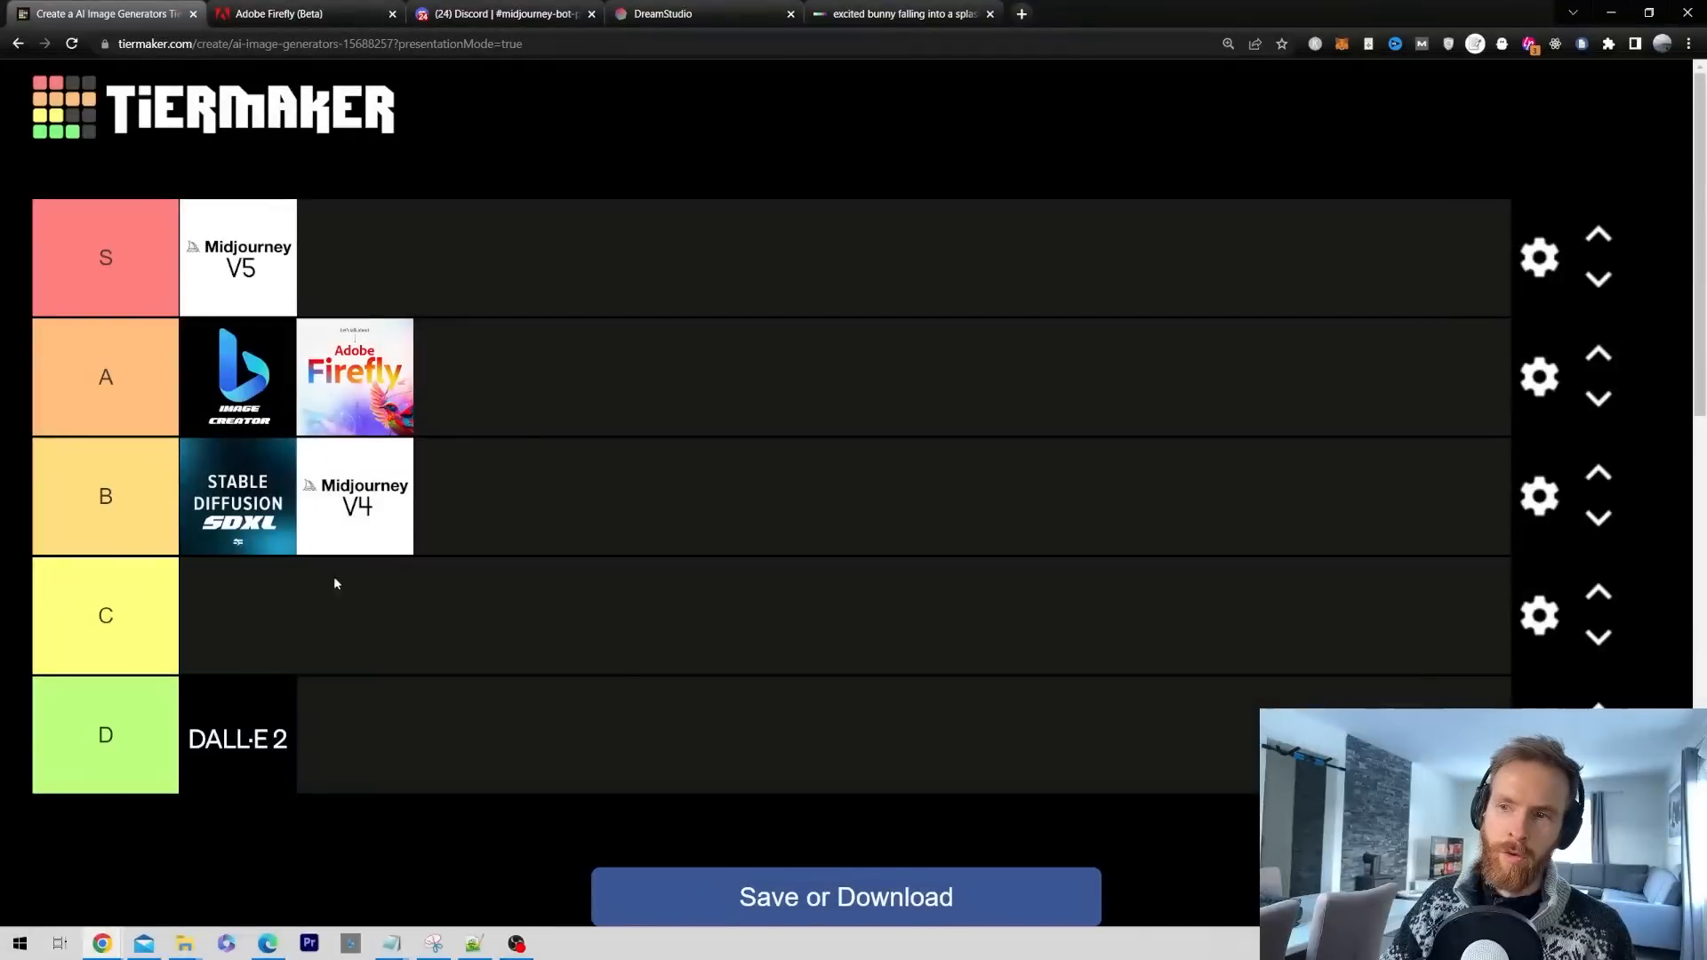
pyautogui.moveTo(368, 523)
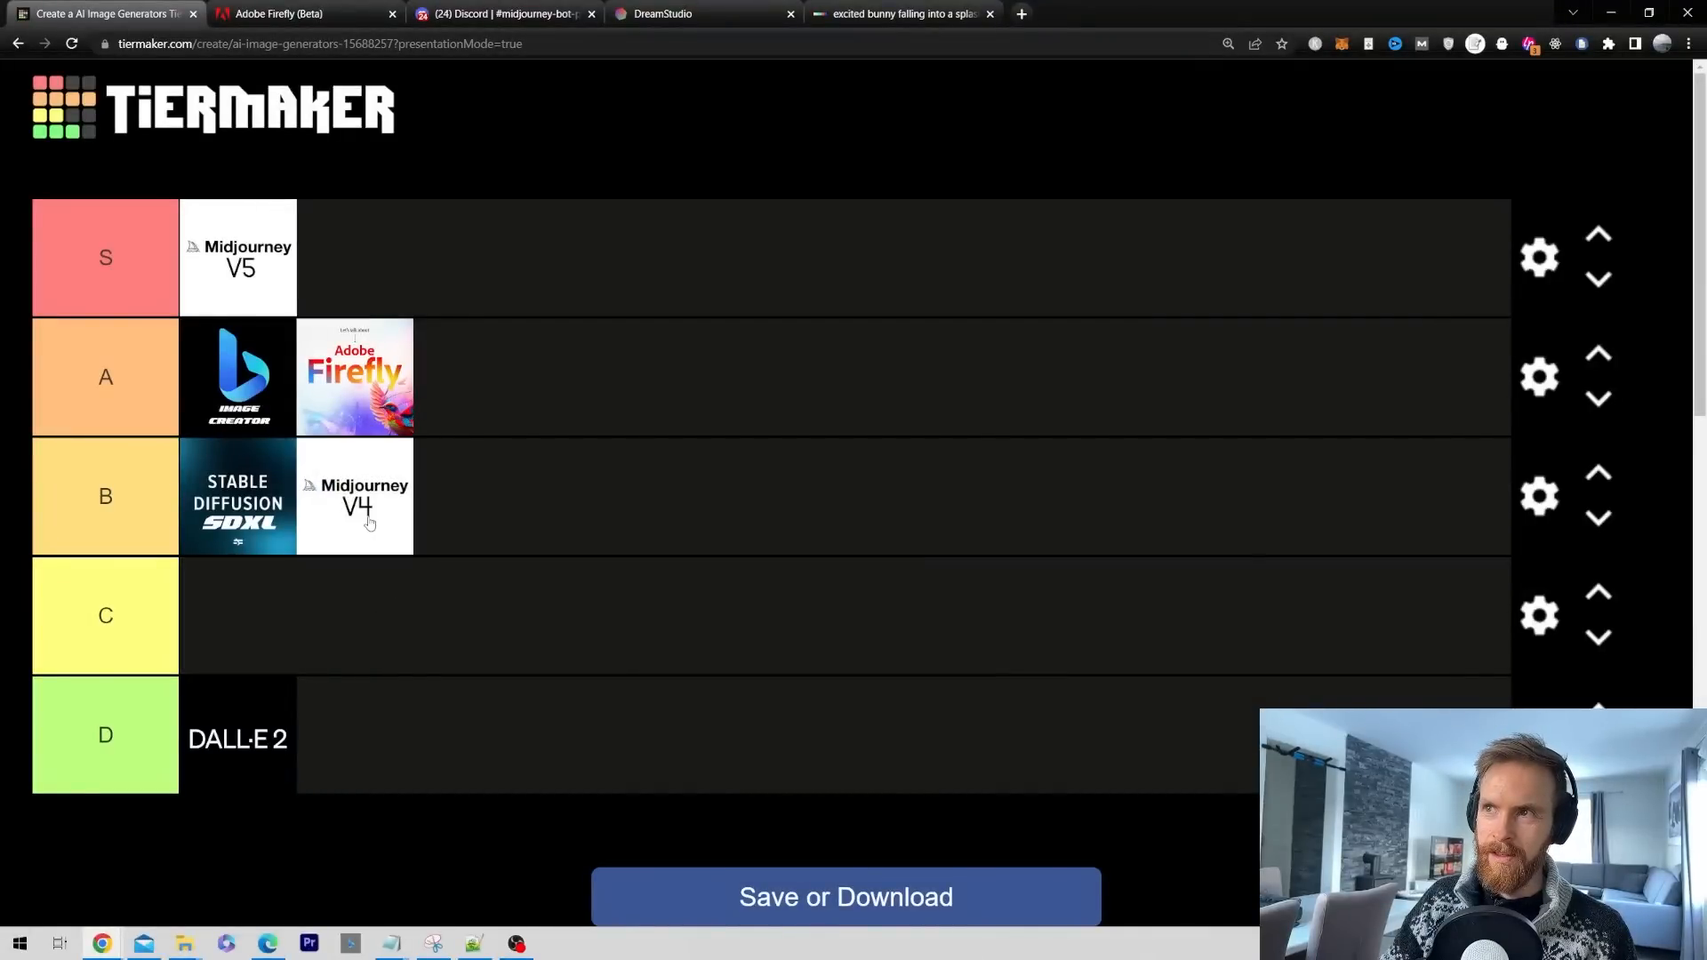
pyautogui.click(500, 14)
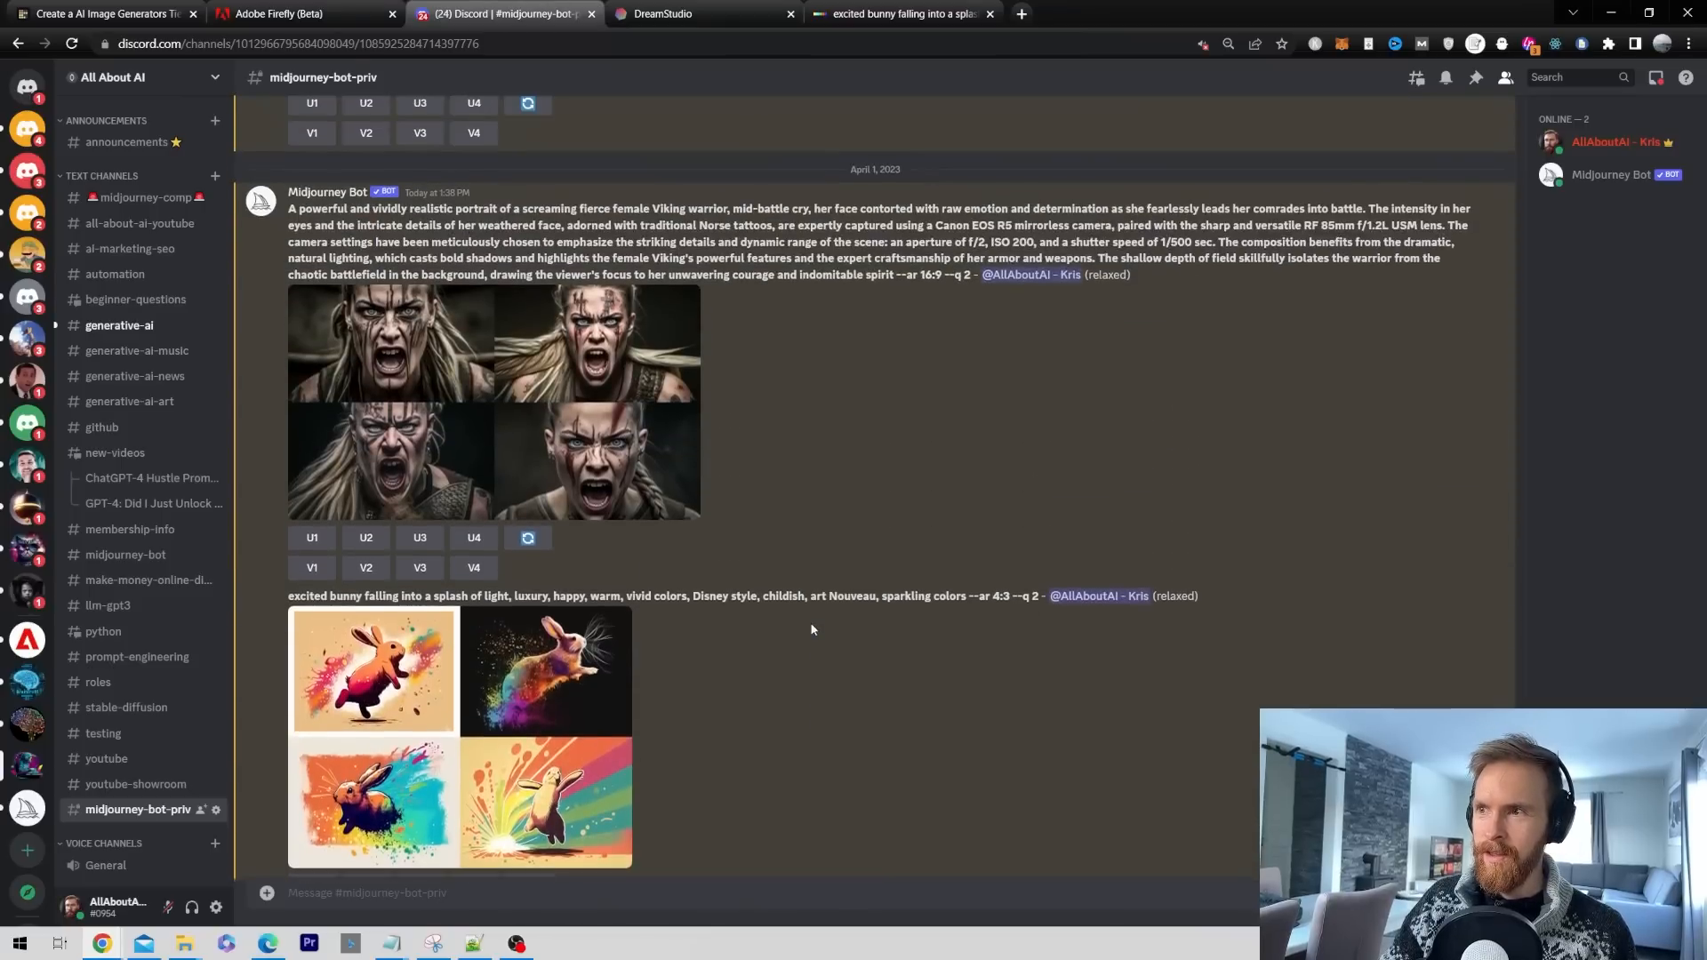
pyautogui.click(103, 13)
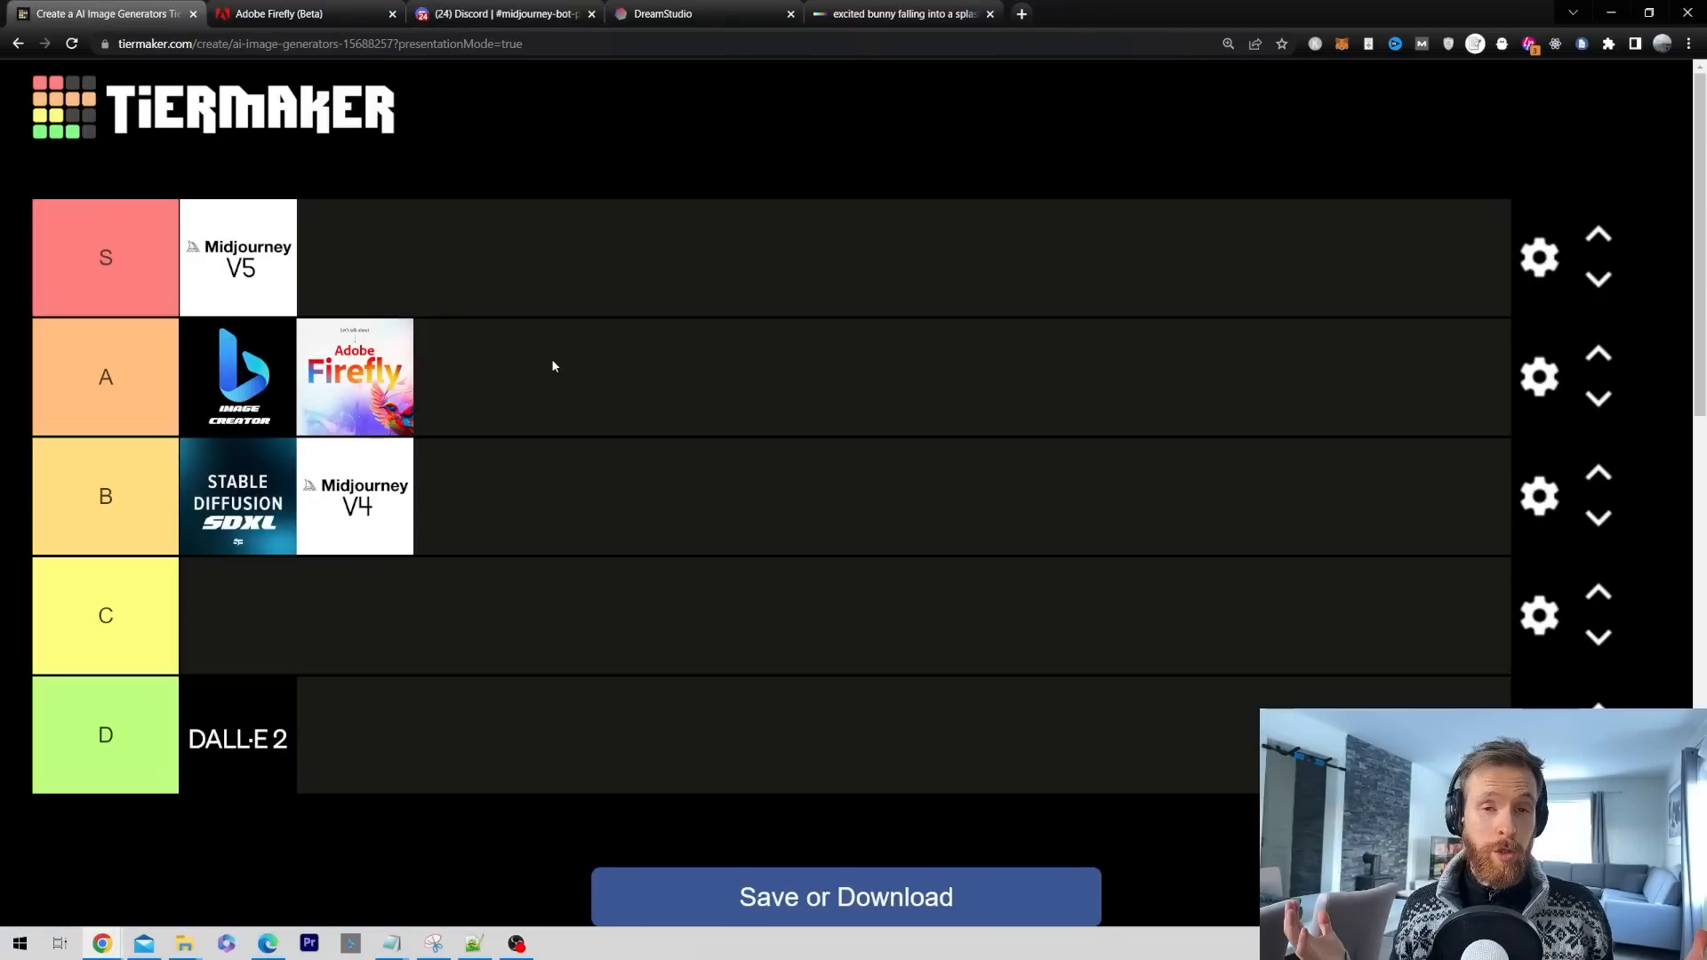